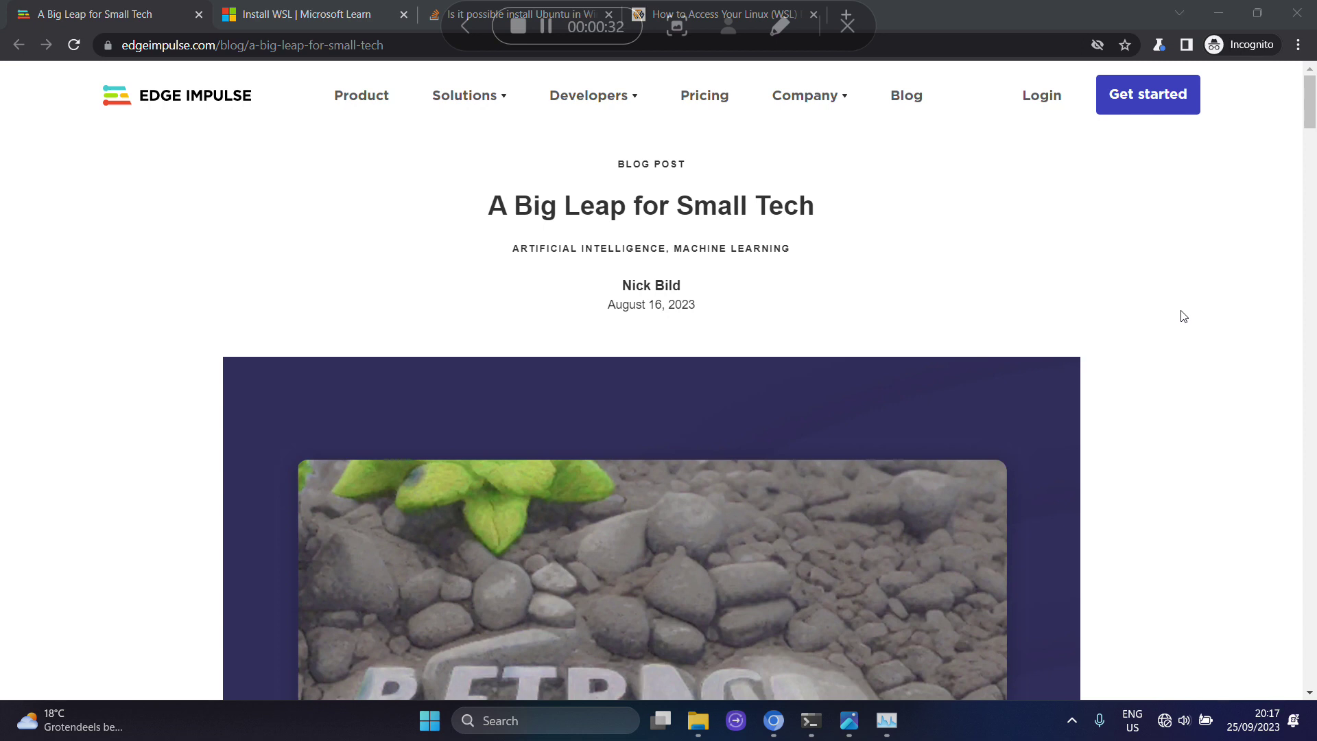
pyautogui.moveTo(1187, 328)
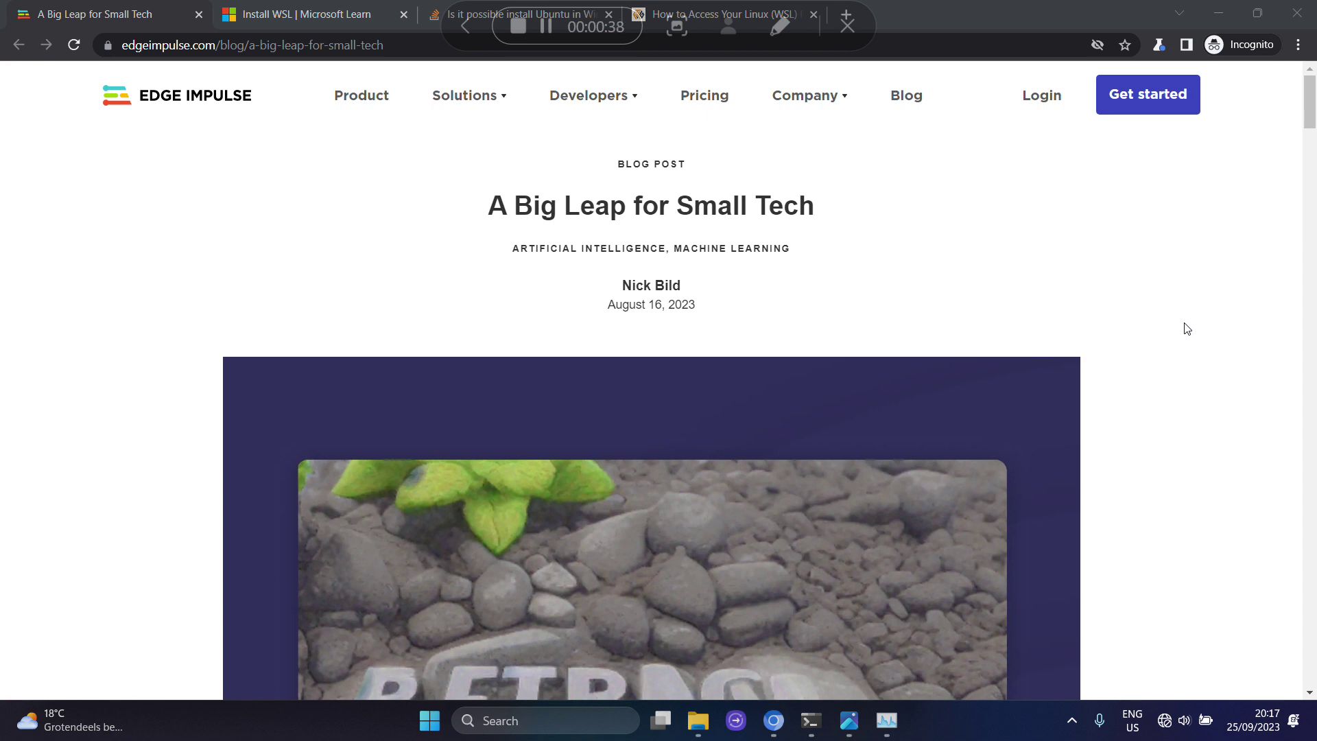
pyautogui.moveTo(1169, 311)
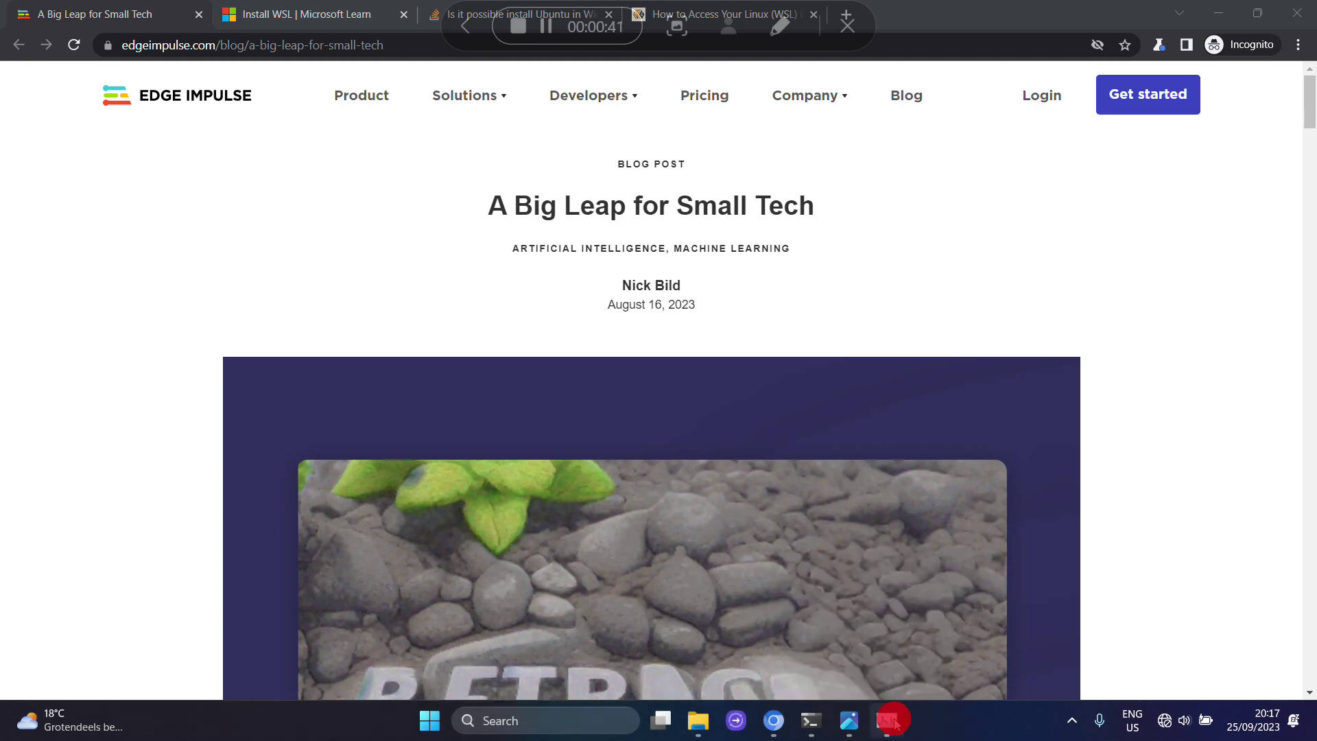
# Step: Bring up Task Manager's CPU performance page for the Snapdragon 8cx Gen 2
pyautogui.click(886, 720)
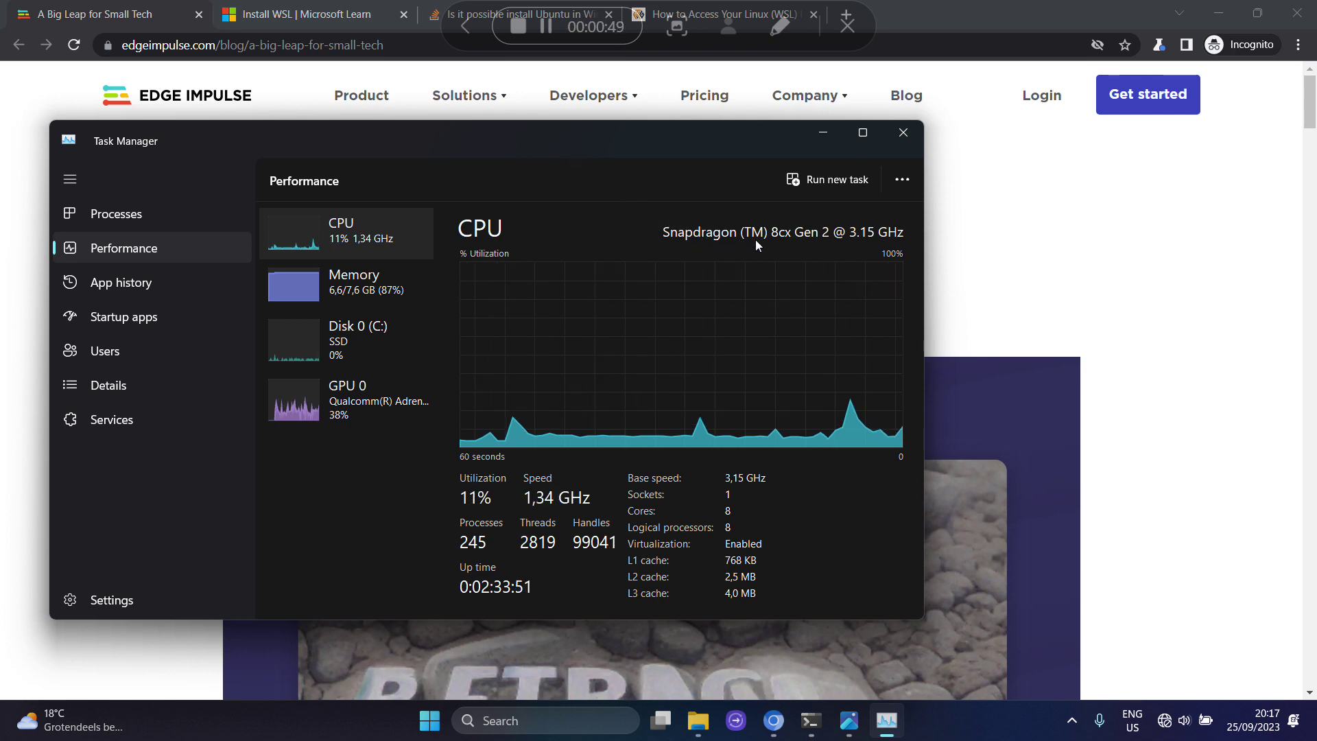
pyautogui.moveTo(823, 241)
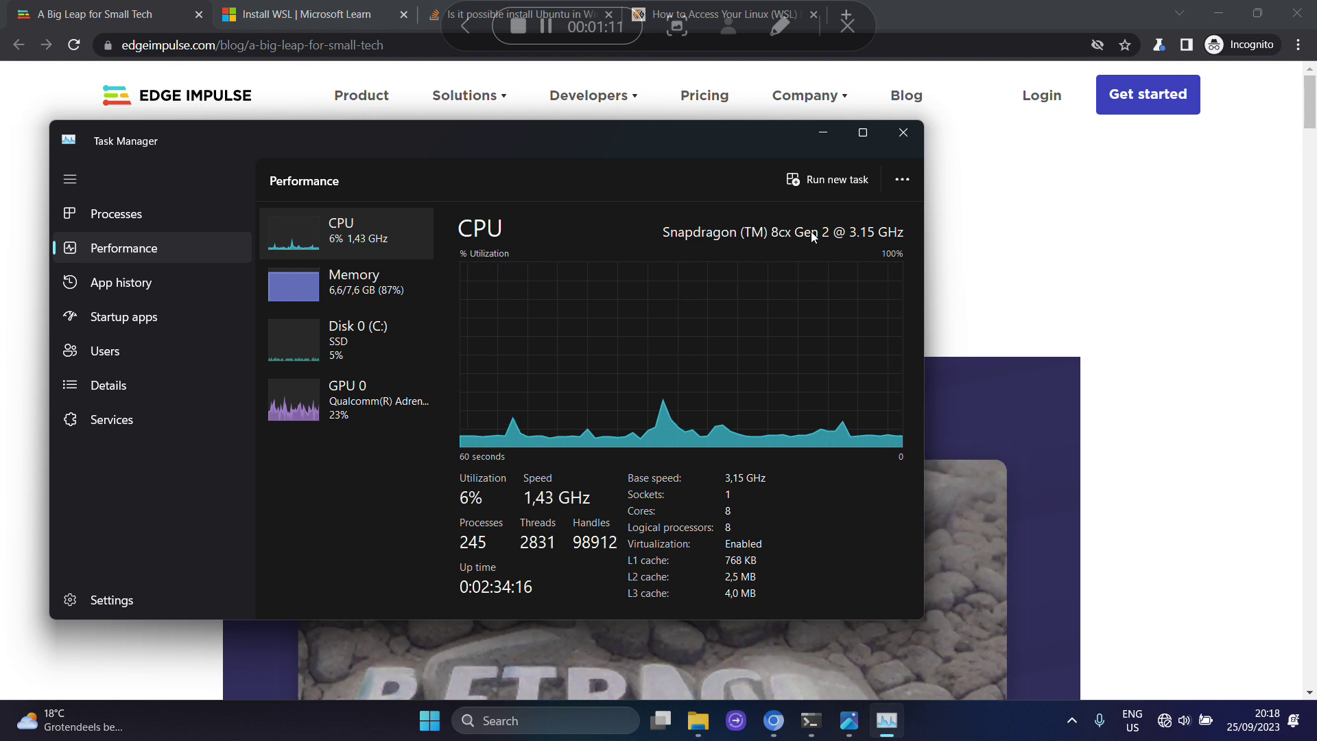
pyautogui.moveTo(911, 148)
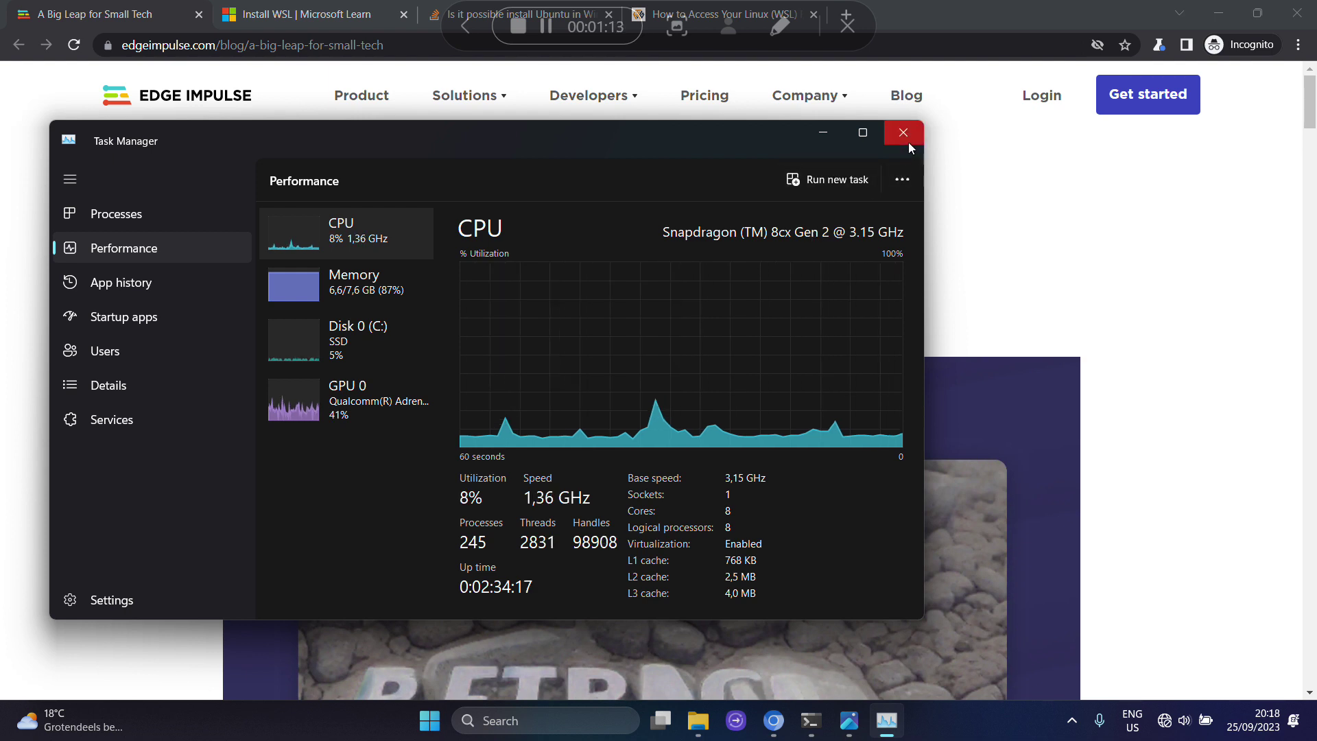
# Step: Close Task Manager and mark the wsl --install command in Microsoft's Install WSL guide
pyautogui.click(903, 133)
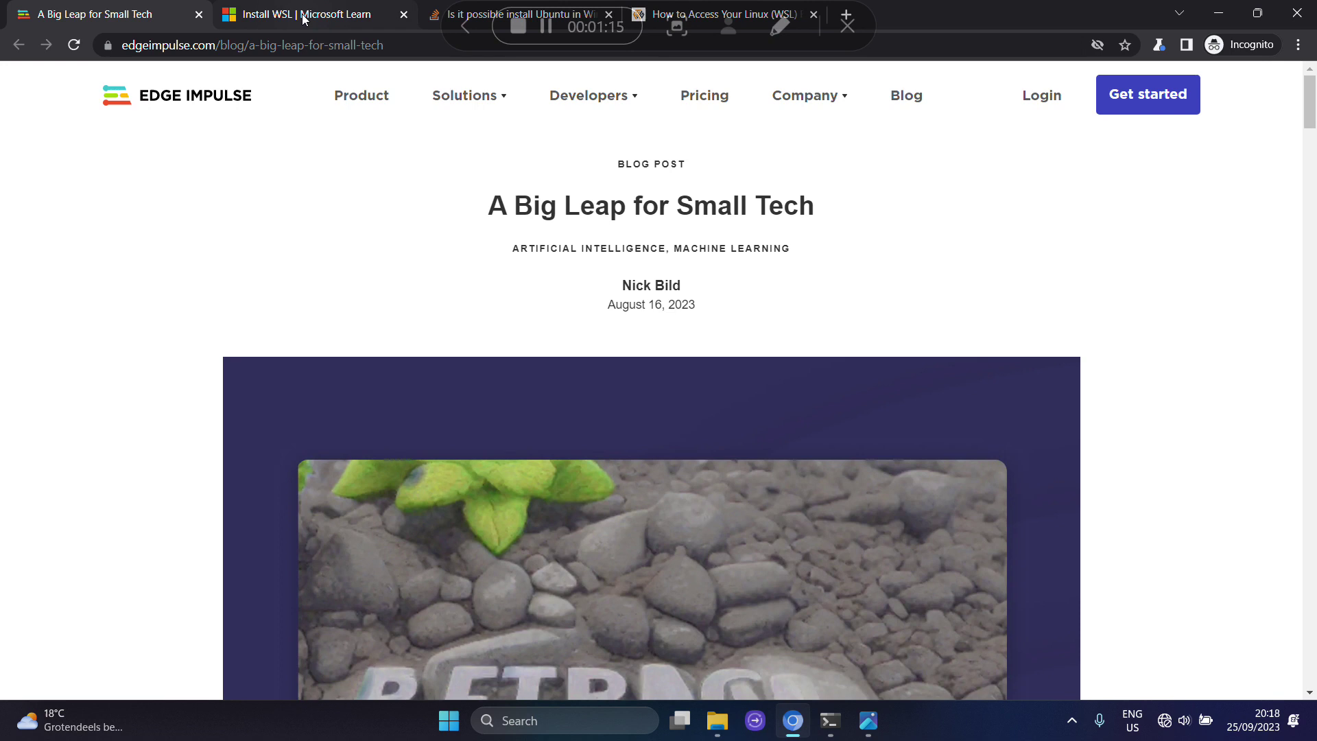
pyautogui.click(308, 14)
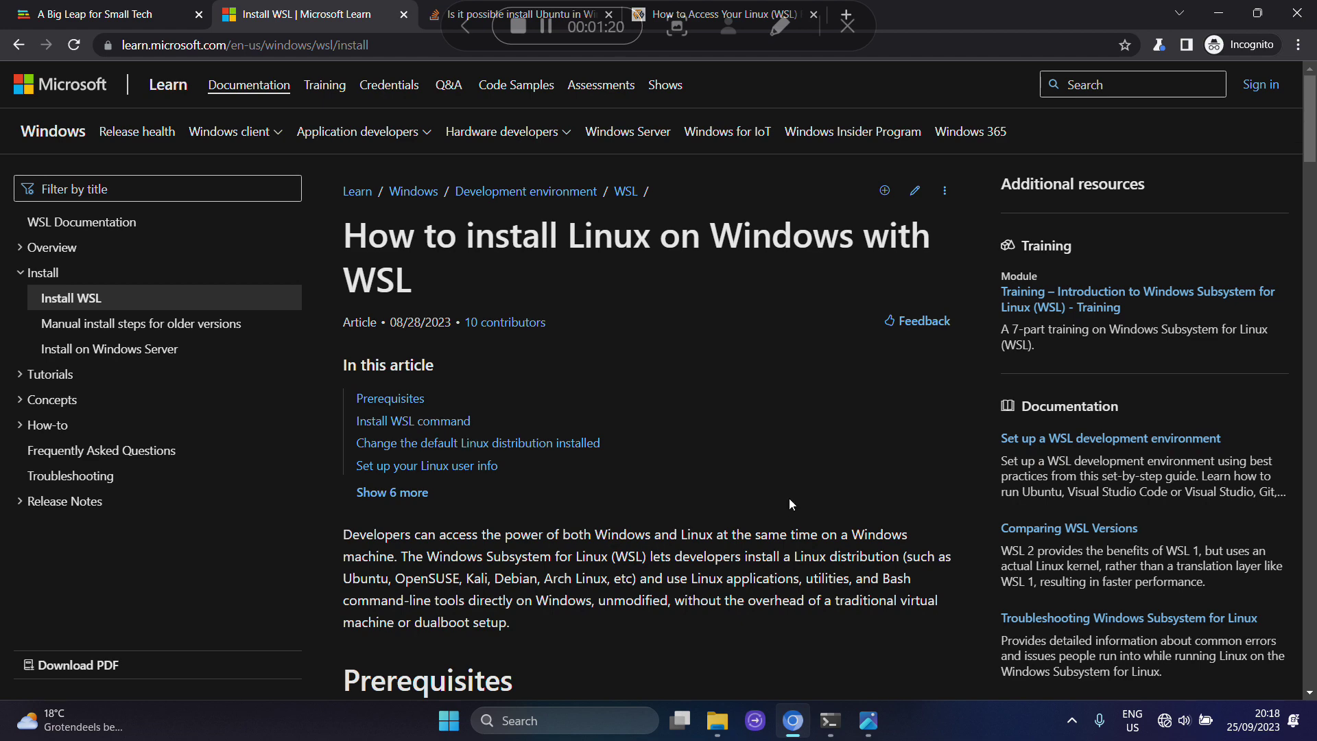
pyautogui.scroll(-3)
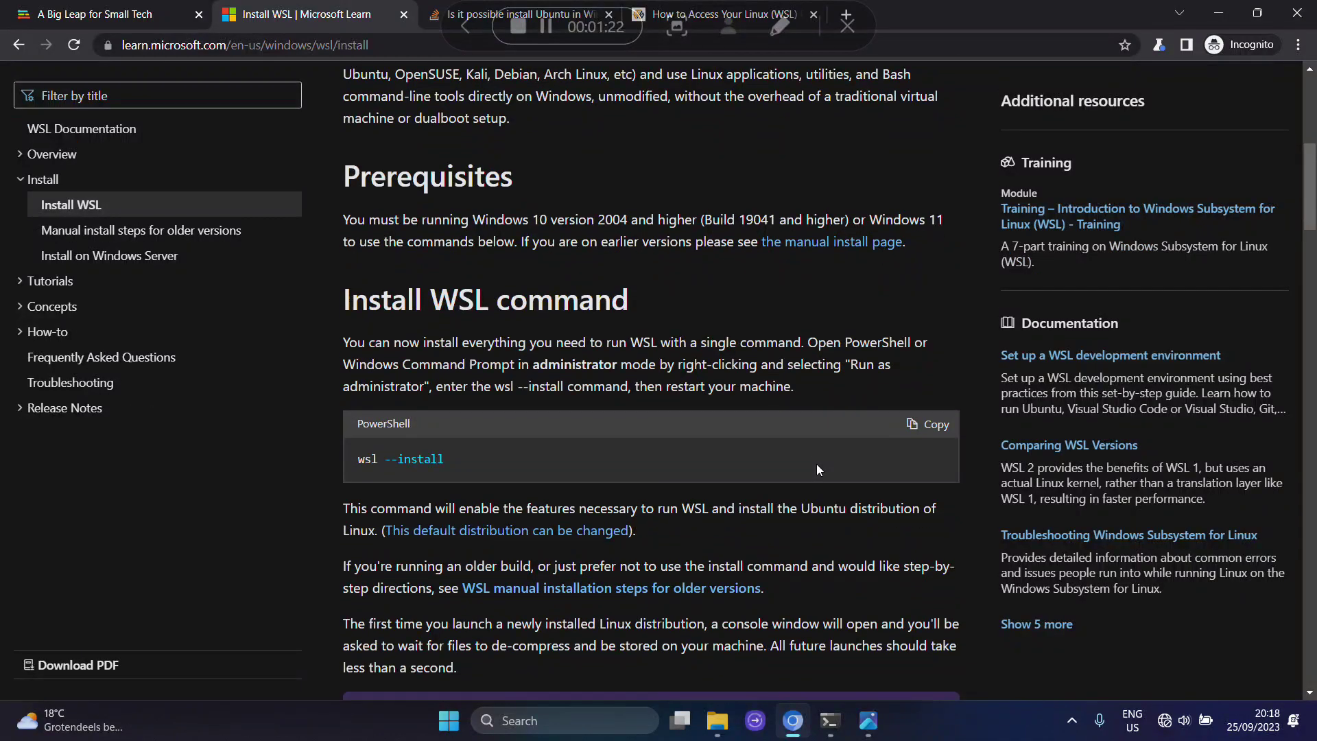
pyautogui.scroll(-3)
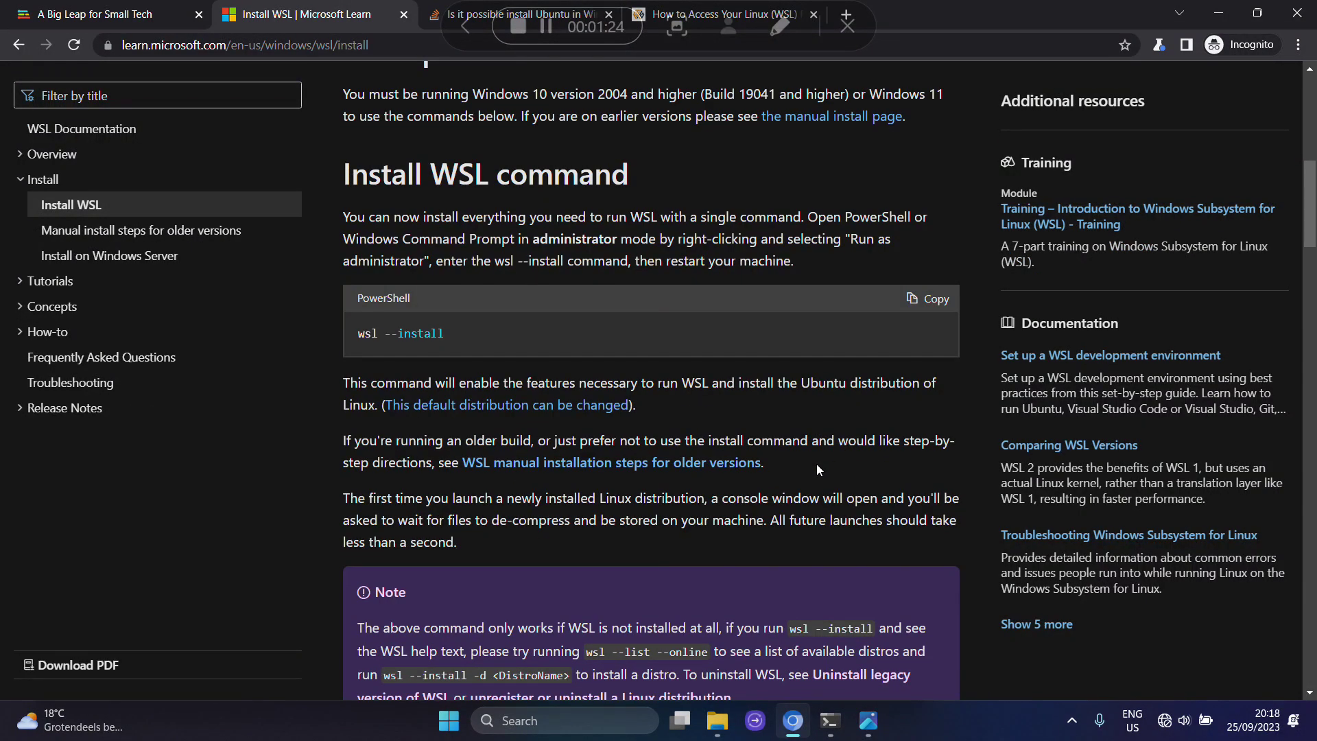
pyautogui.click(453, 335)
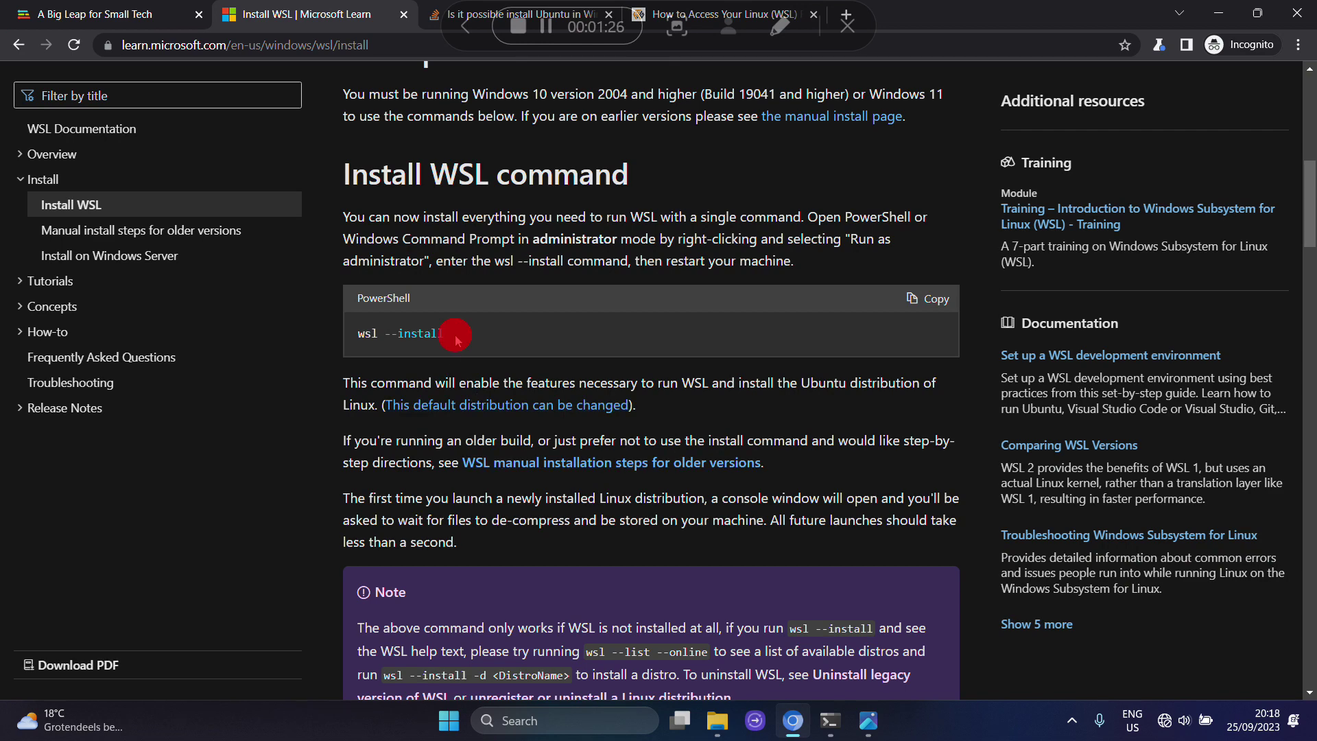
pyautogui.doubleClick(399, 333)
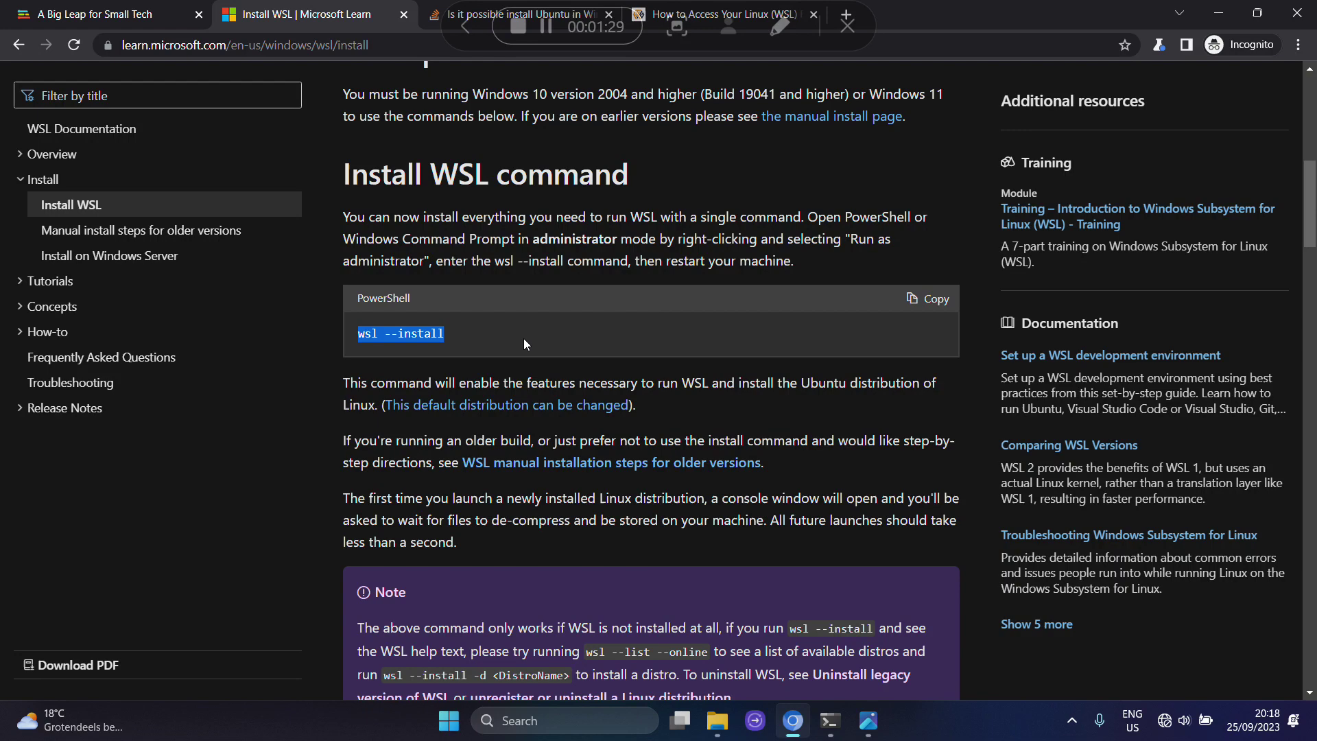
pyautogui.moveTo(701, 410)
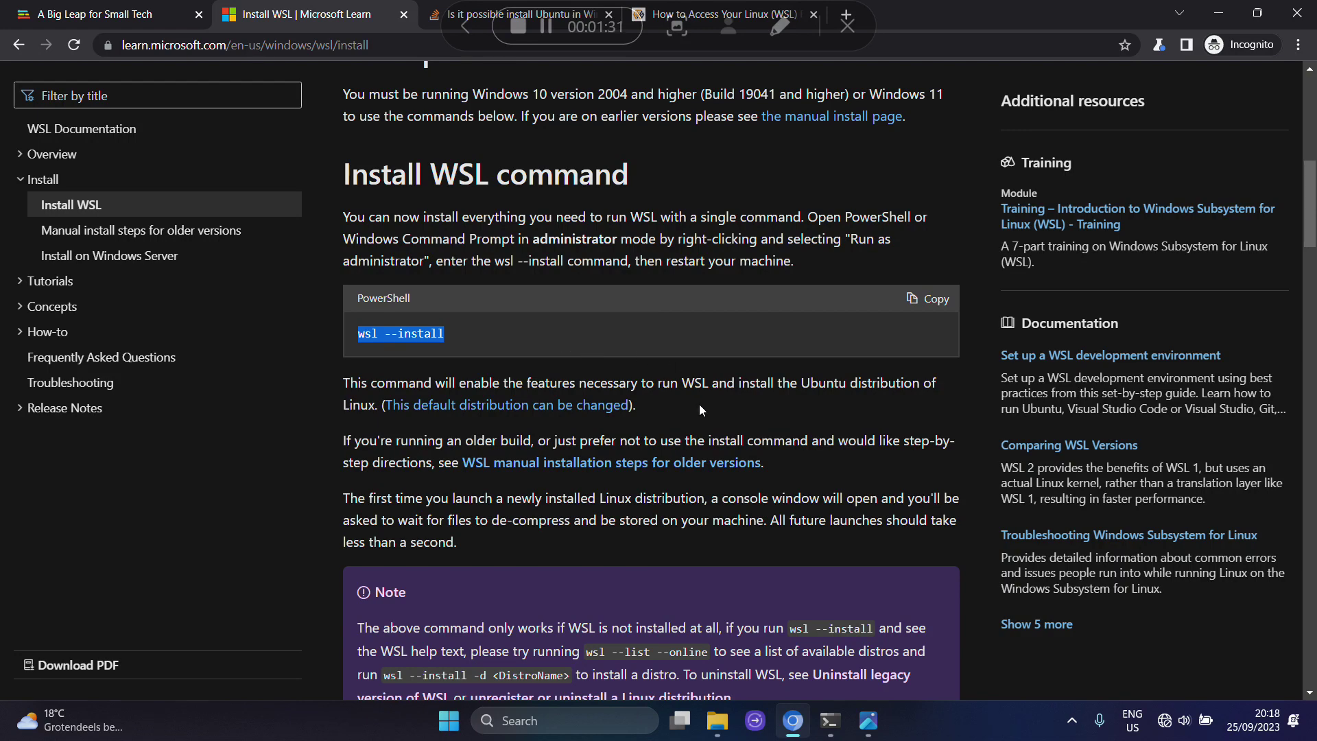
# Step: Mark the wsl --install -d <Distribution Name> command further down the guide
pyautogui.scroll(-3)
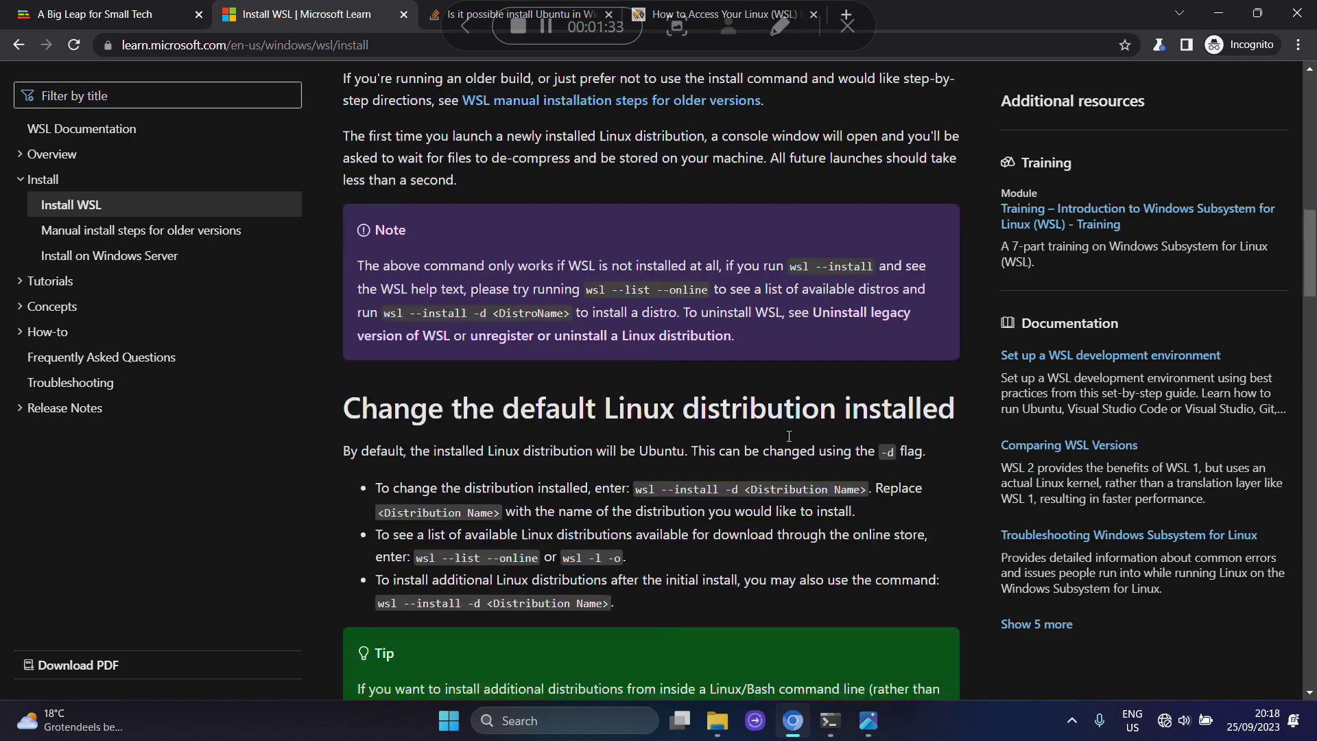
pyautogui.scroll(-3)
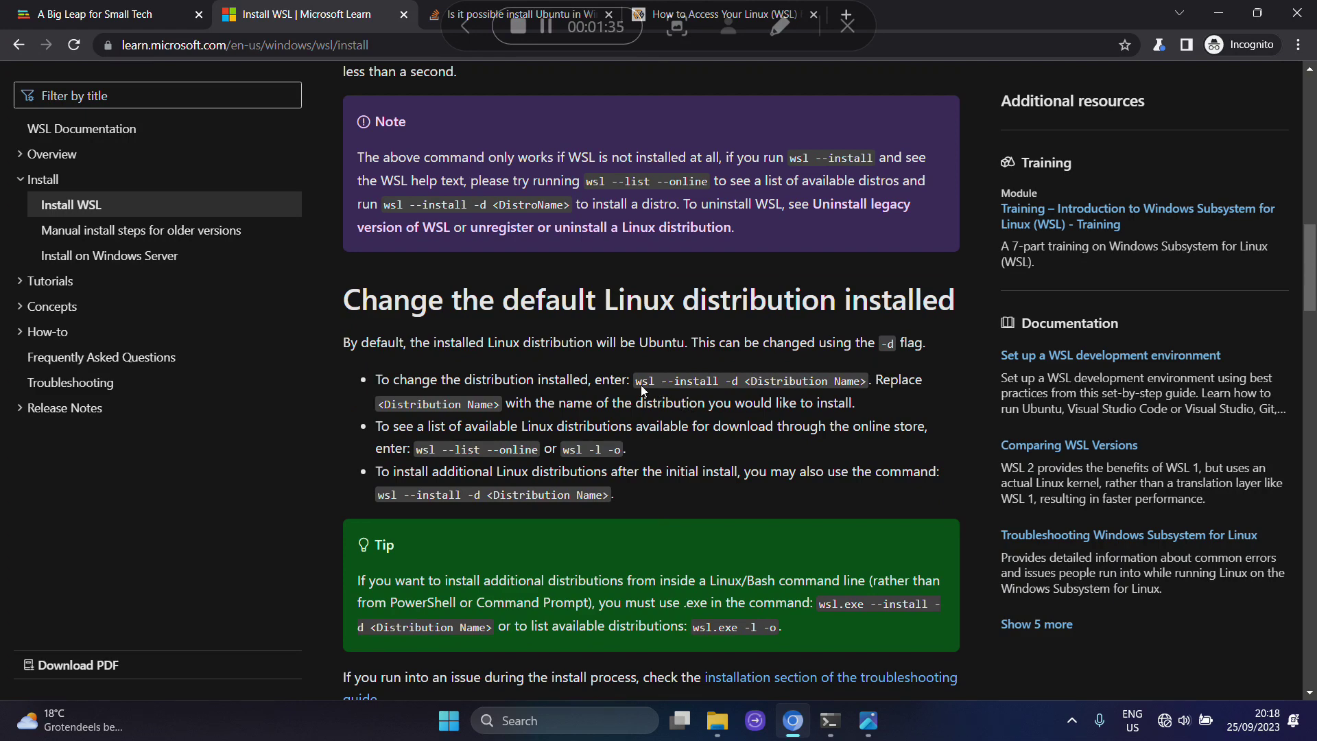
pyautogui.click(645, 381)
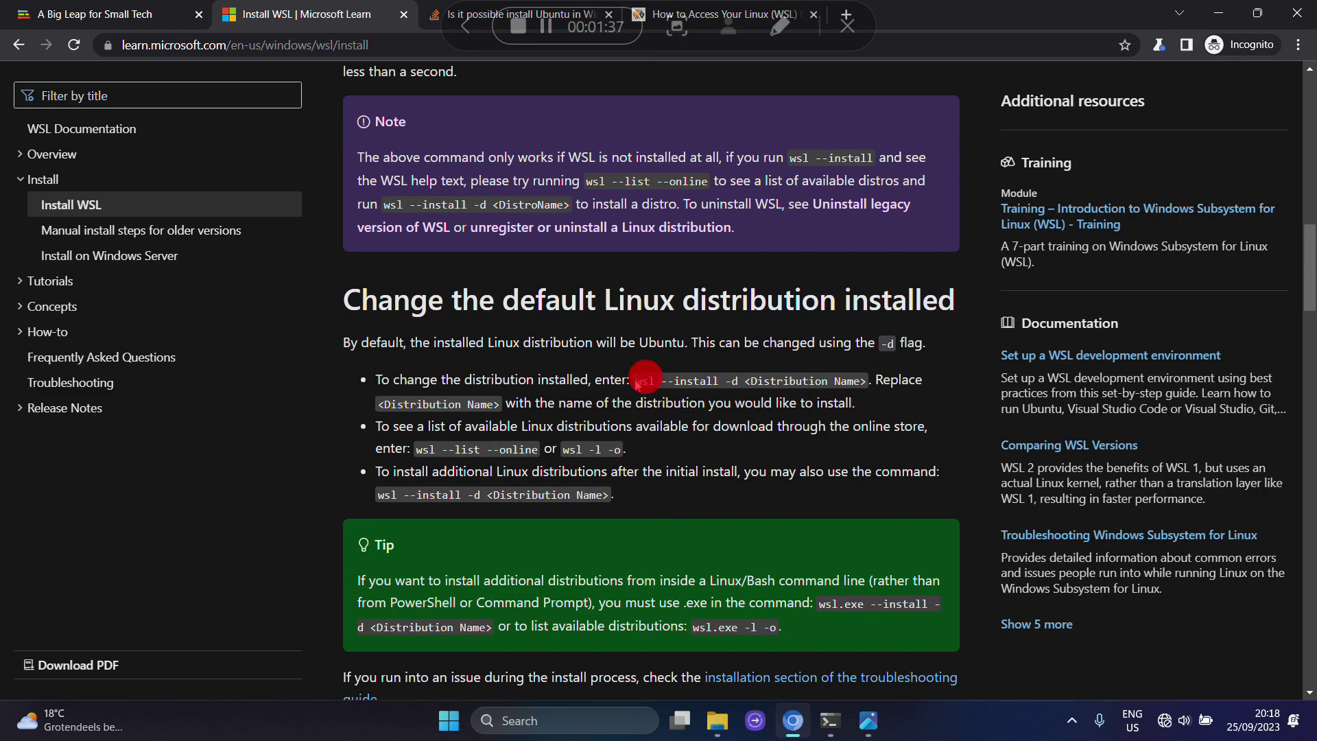
pyautogui.moveTo(633, 380); pyautogui.dragTo(862, 380)
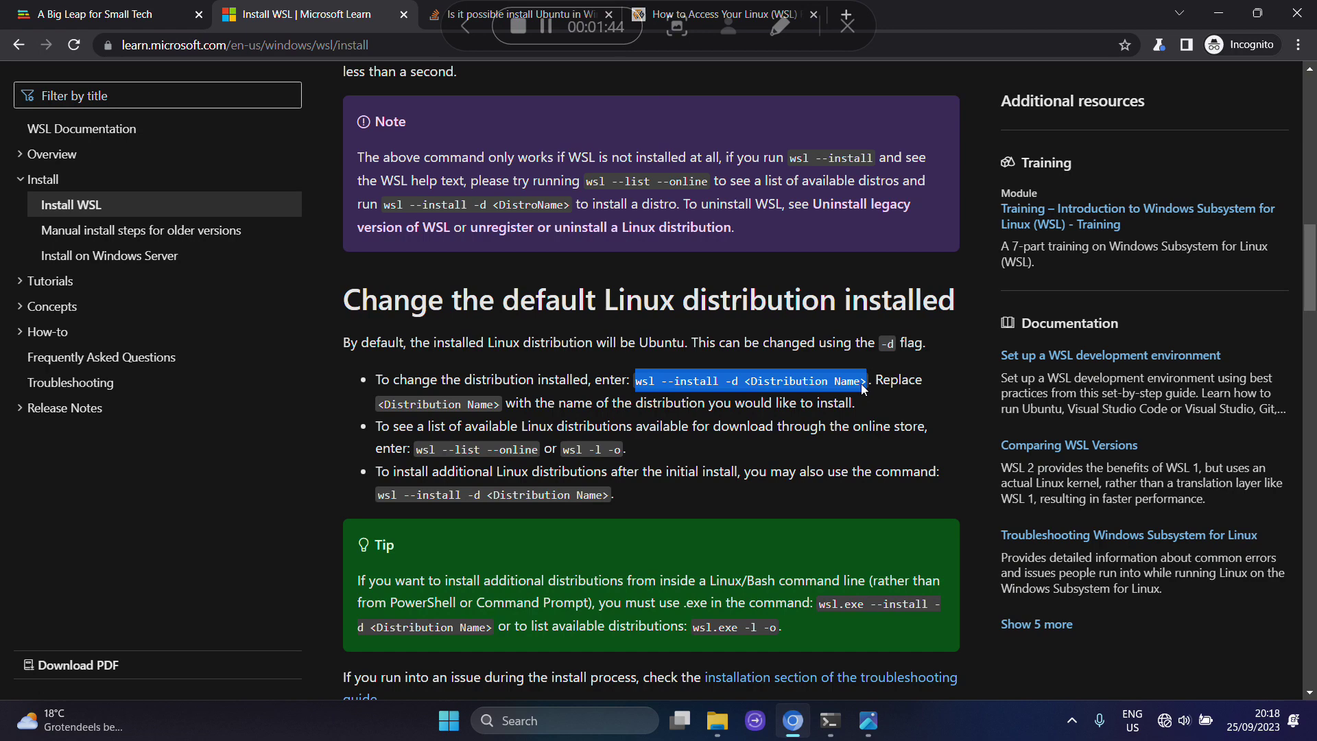
pyautogui.moveTo(521, 164)
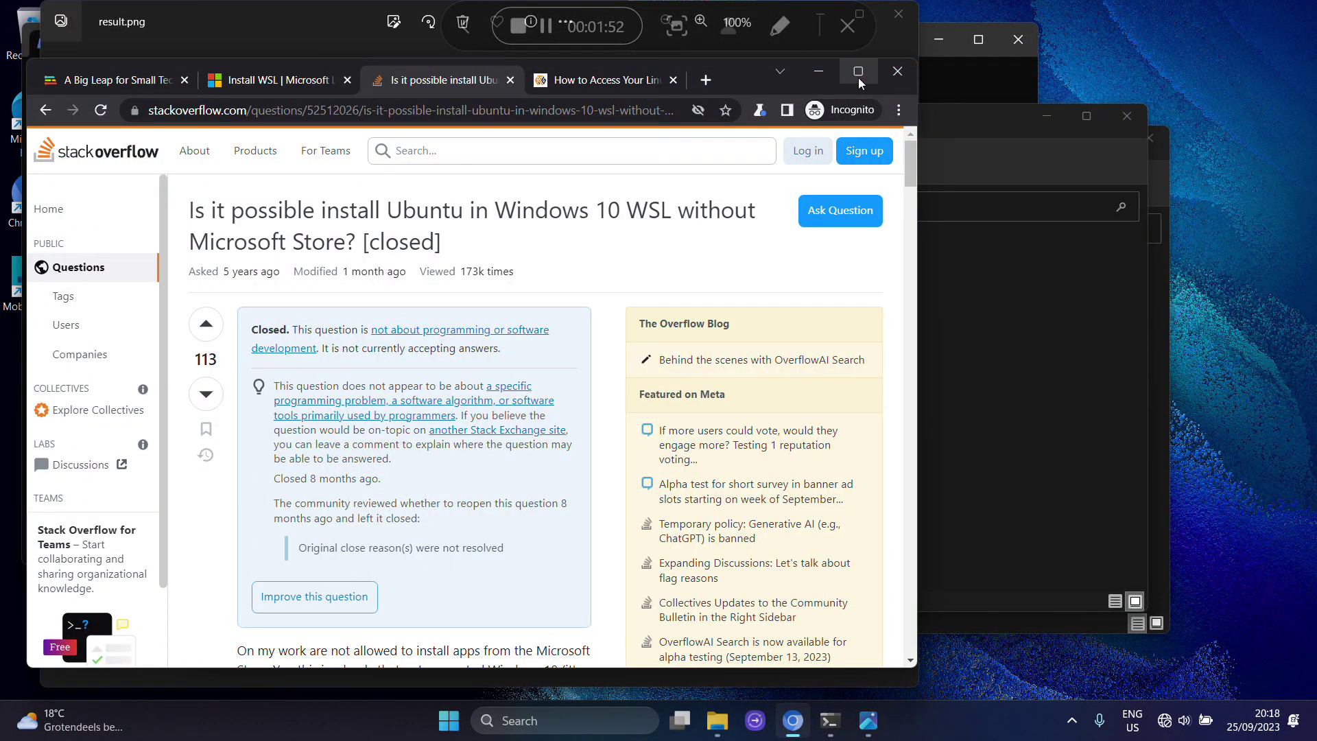
# Step: Maximize Chrome and read through the Stack Overflow answers on installing Ubuntu in WSL without Microsoft Store
pyautogui.click(858, 71)
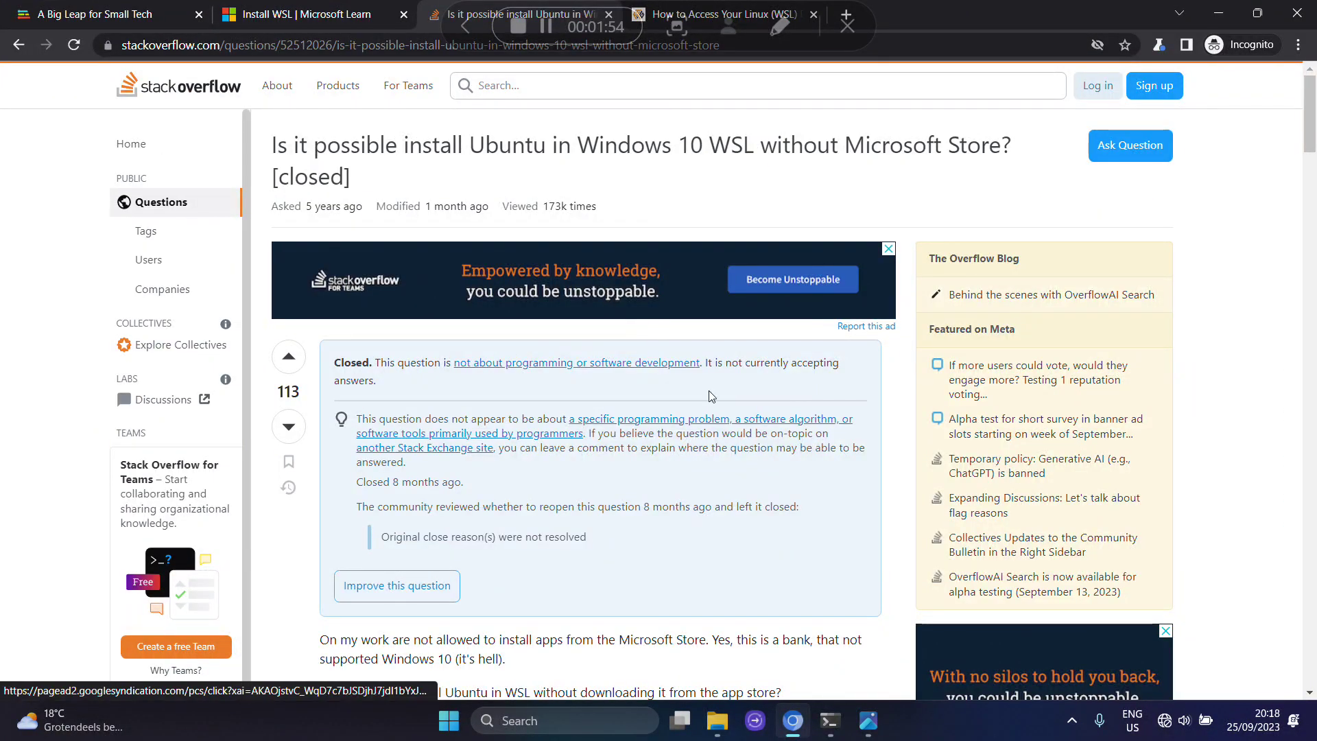
pyautogui.moveTo(891, 469)
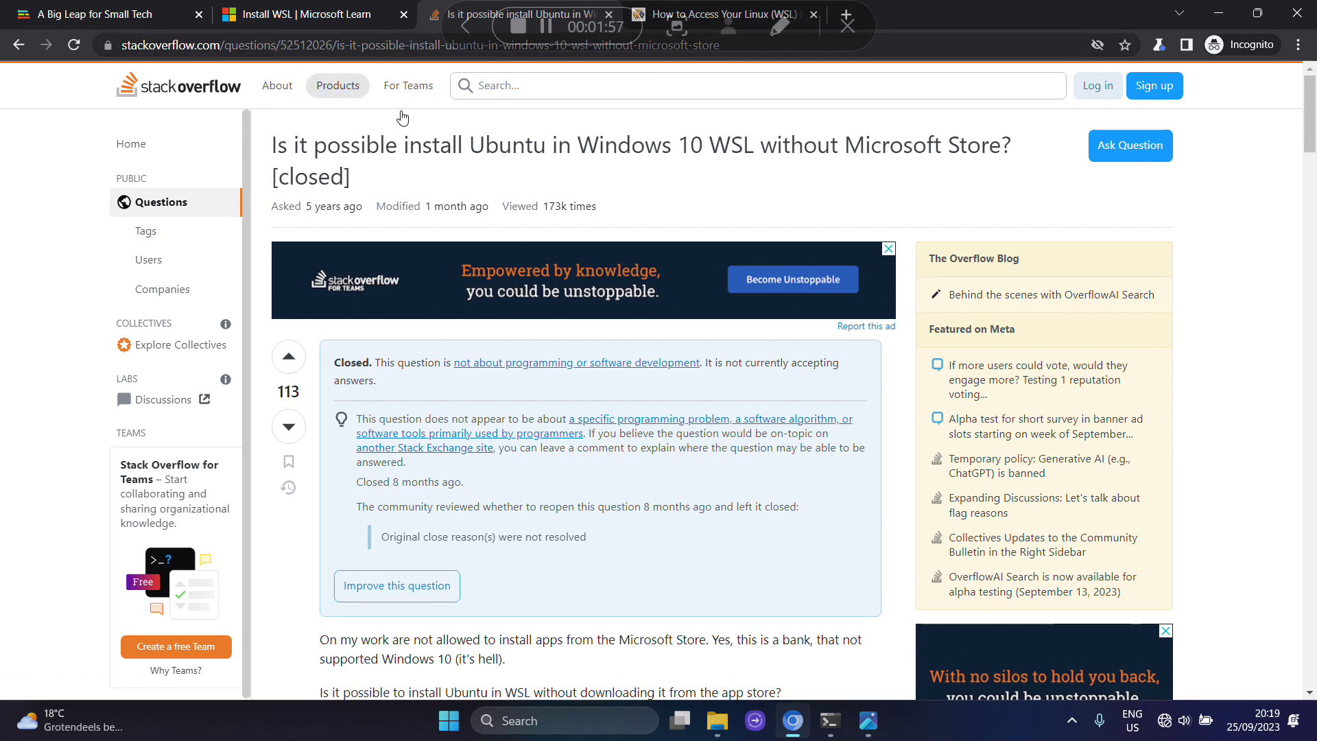
pyautogui.scroll(-3)
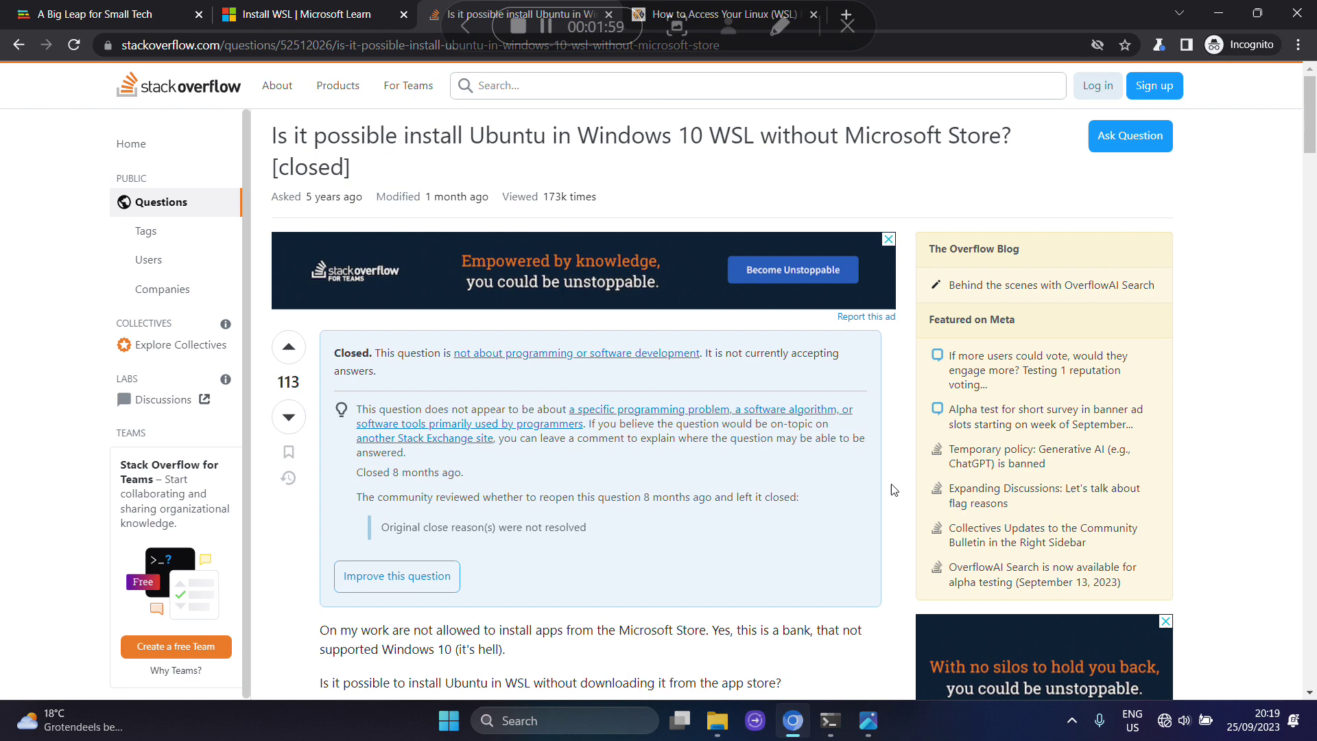
pyautogui.scroll(-3)
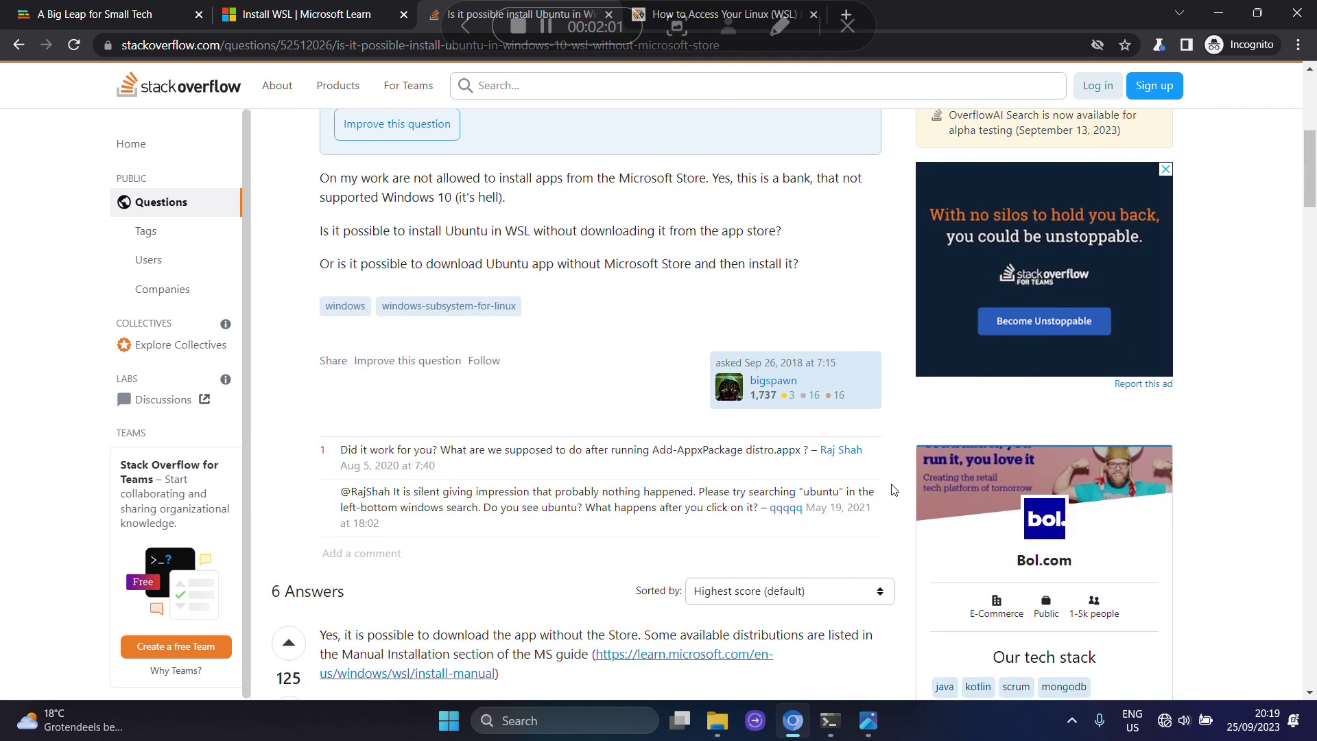
pyautogui.scroll(-3)
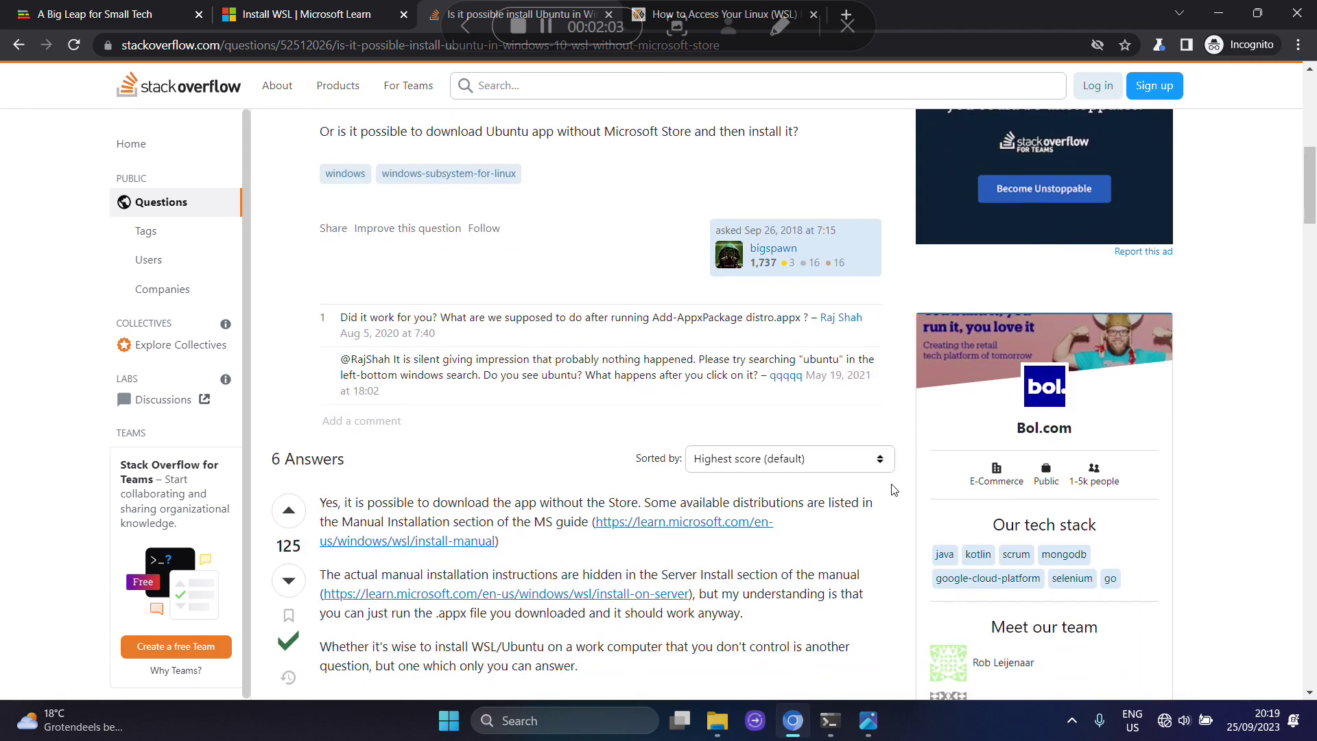
pyautogui.scroll(-3)
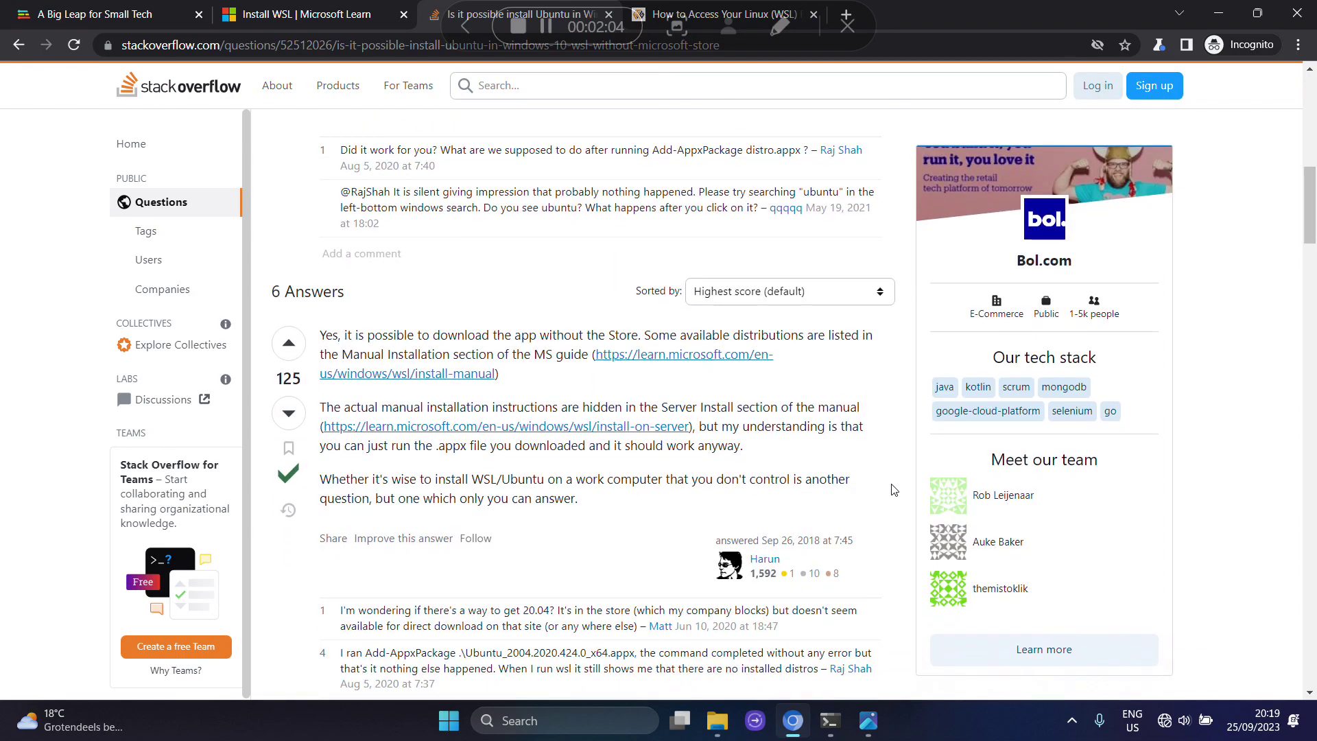
pyautogui.scroll(-3)
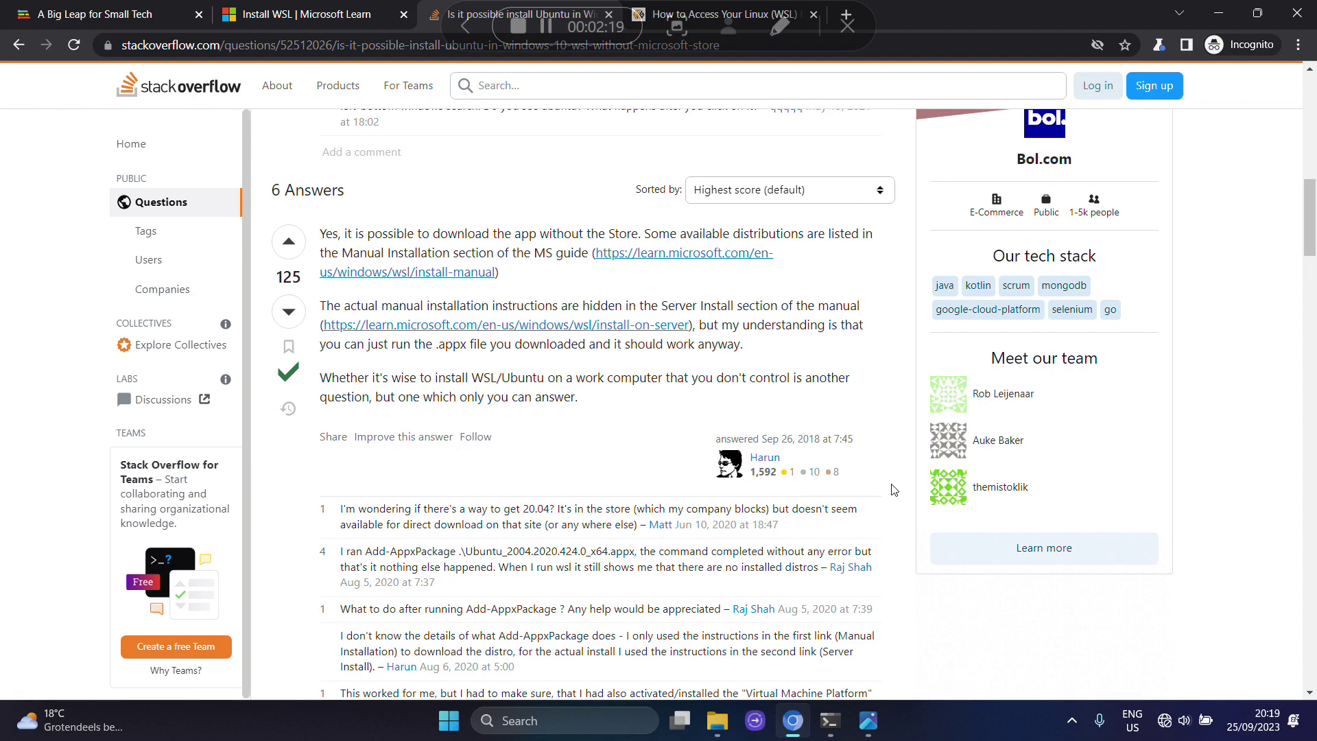
pyautogui.scroll(-3)
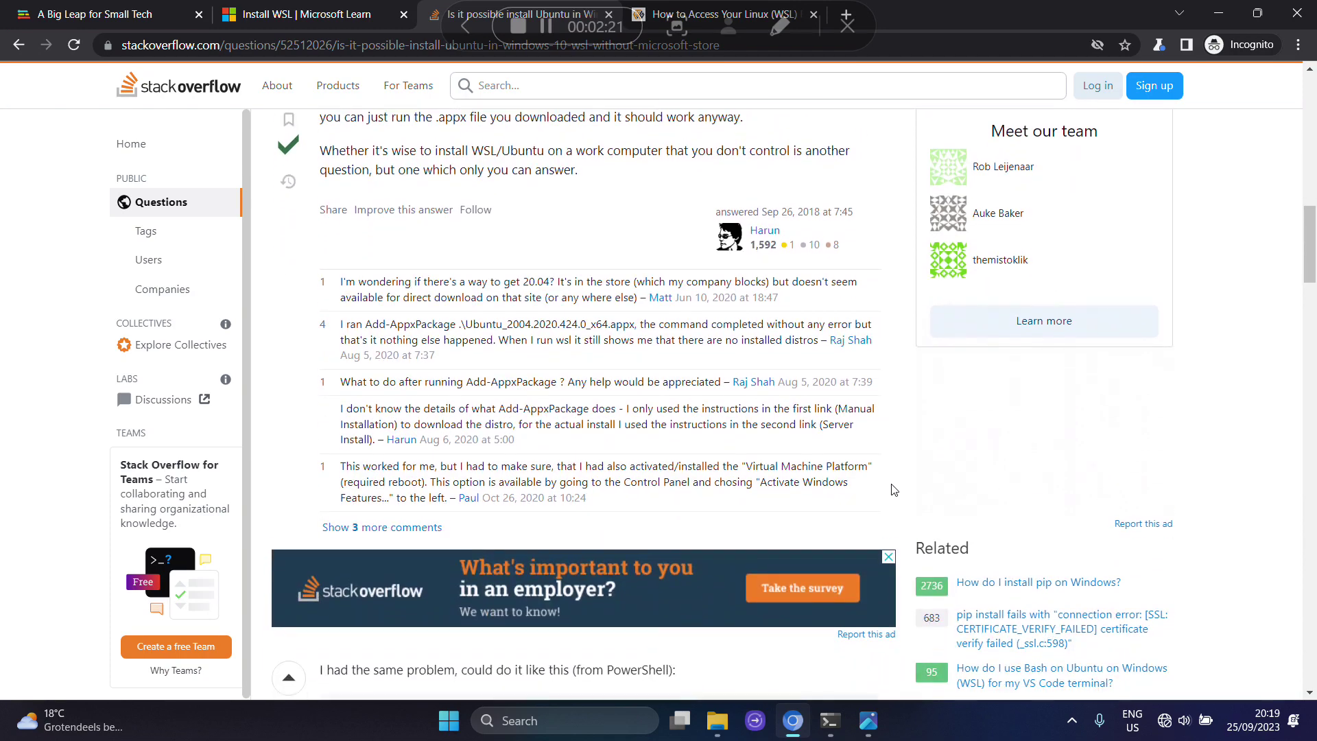
pyautogui.scroll(-3)
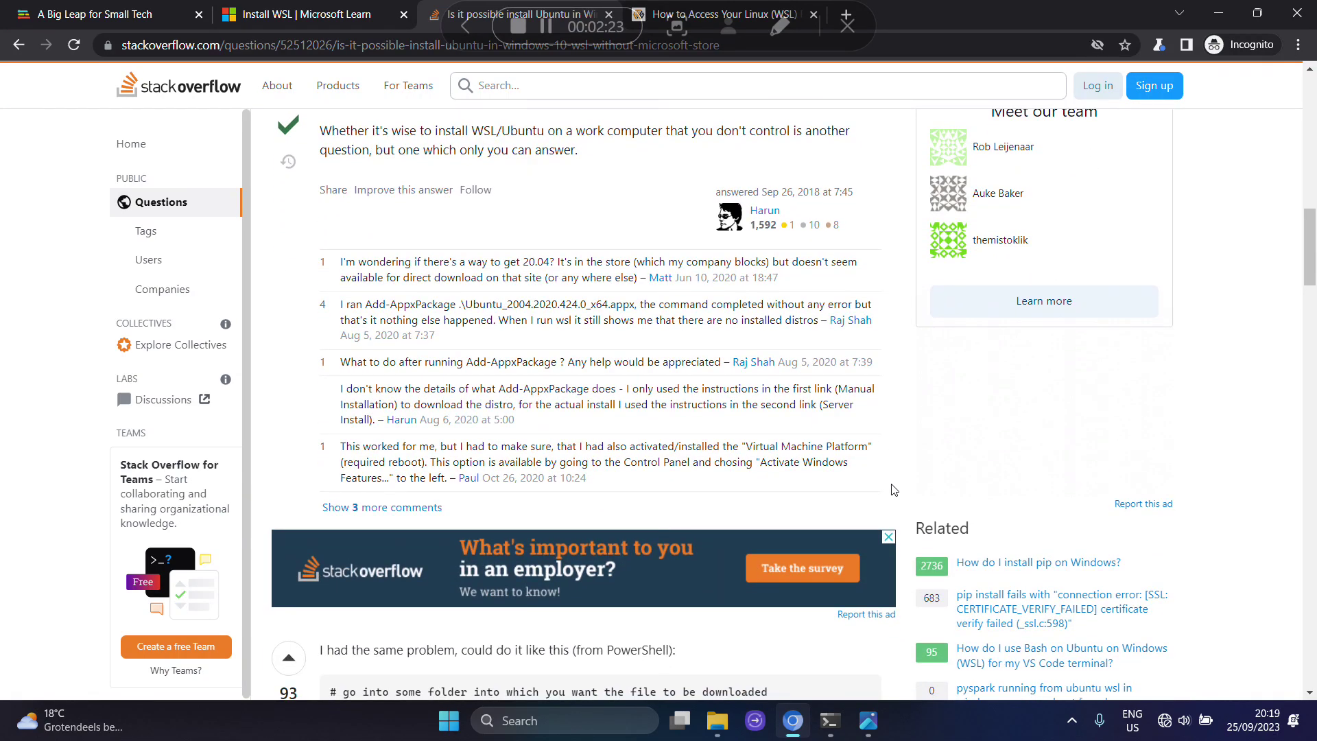
pyautogui.scroll(3)
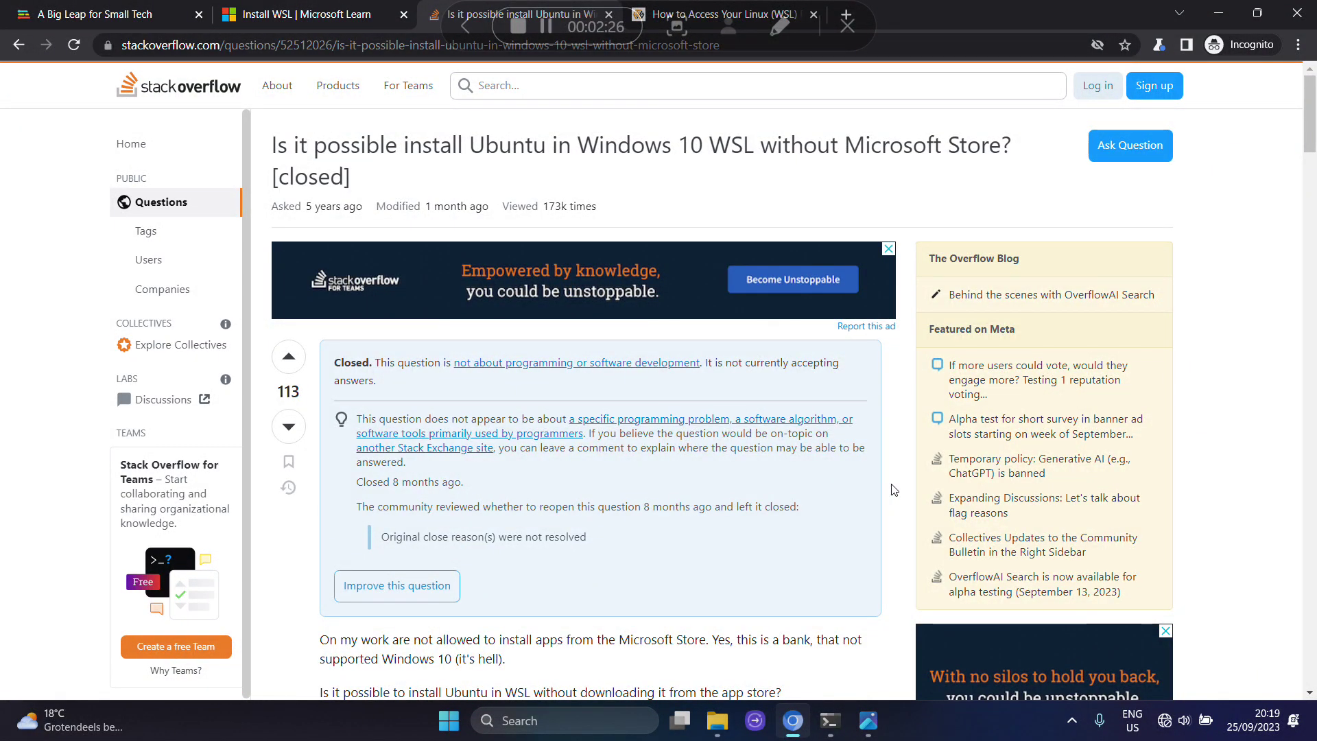
pyautogui.moveTo(1154, 87)
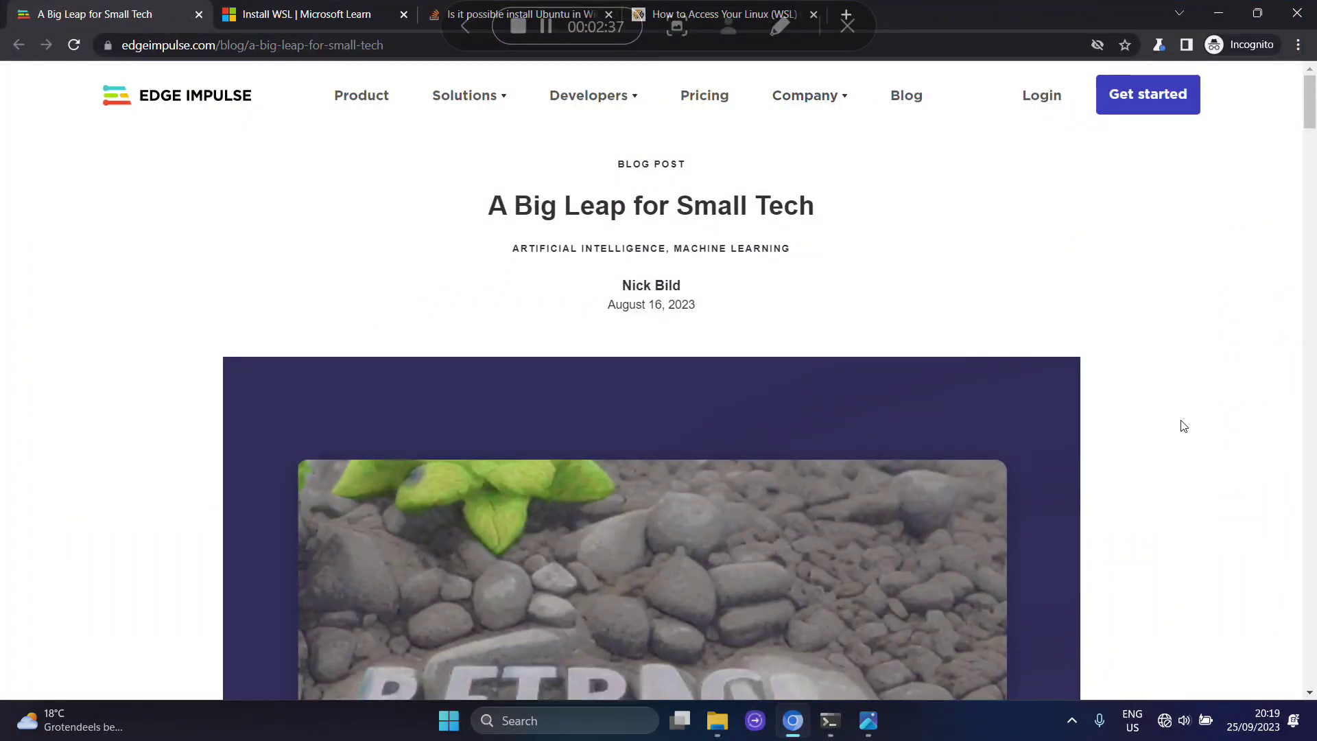
# Step: Read the ROCK 5 setup section and mark the two system update commands
pyautogui.scroll(-3)
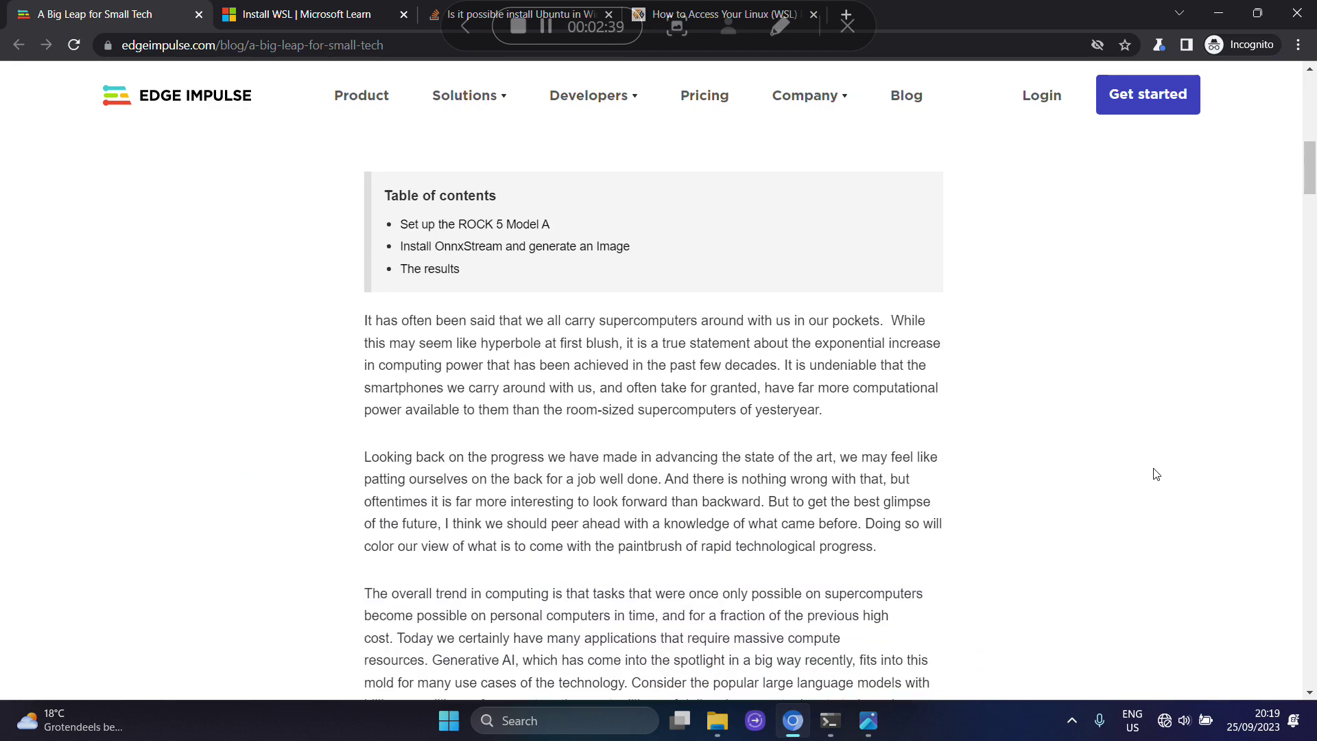
pyautogui.scroll(-3)
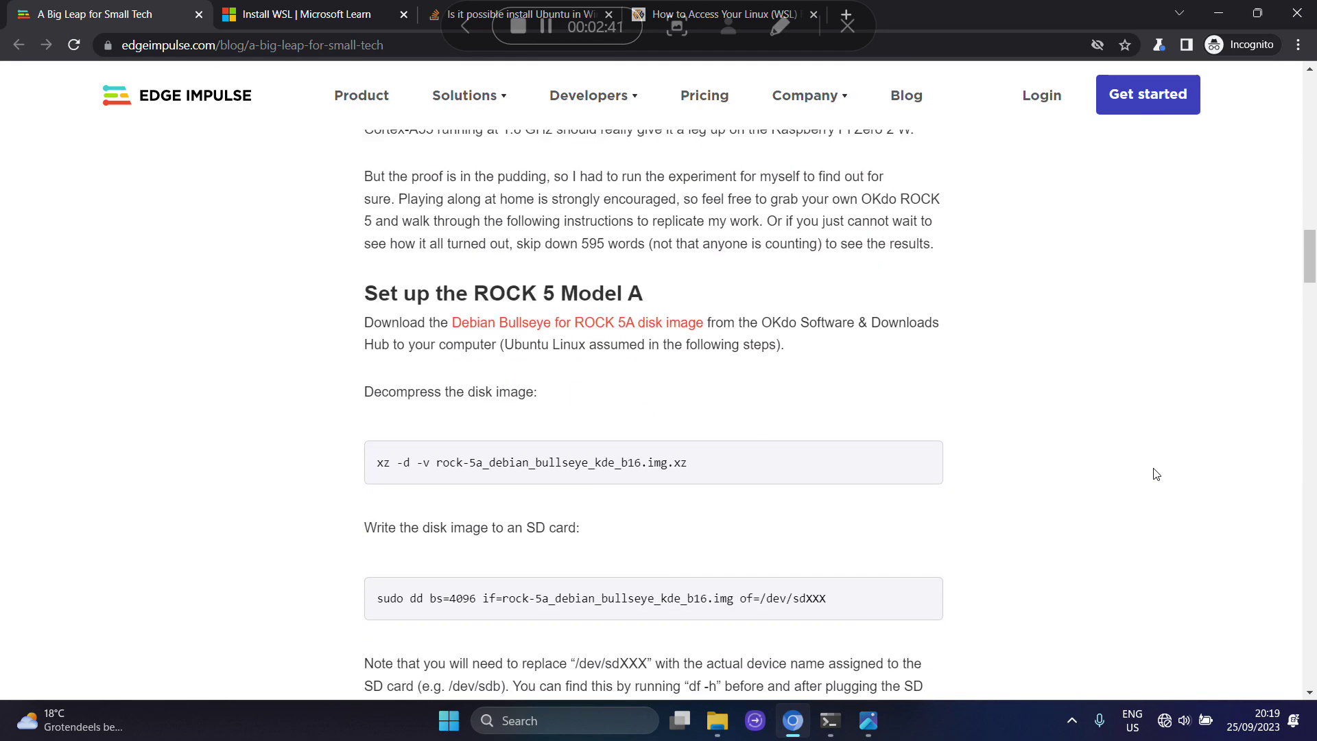
pyautogui.scroll(-3)
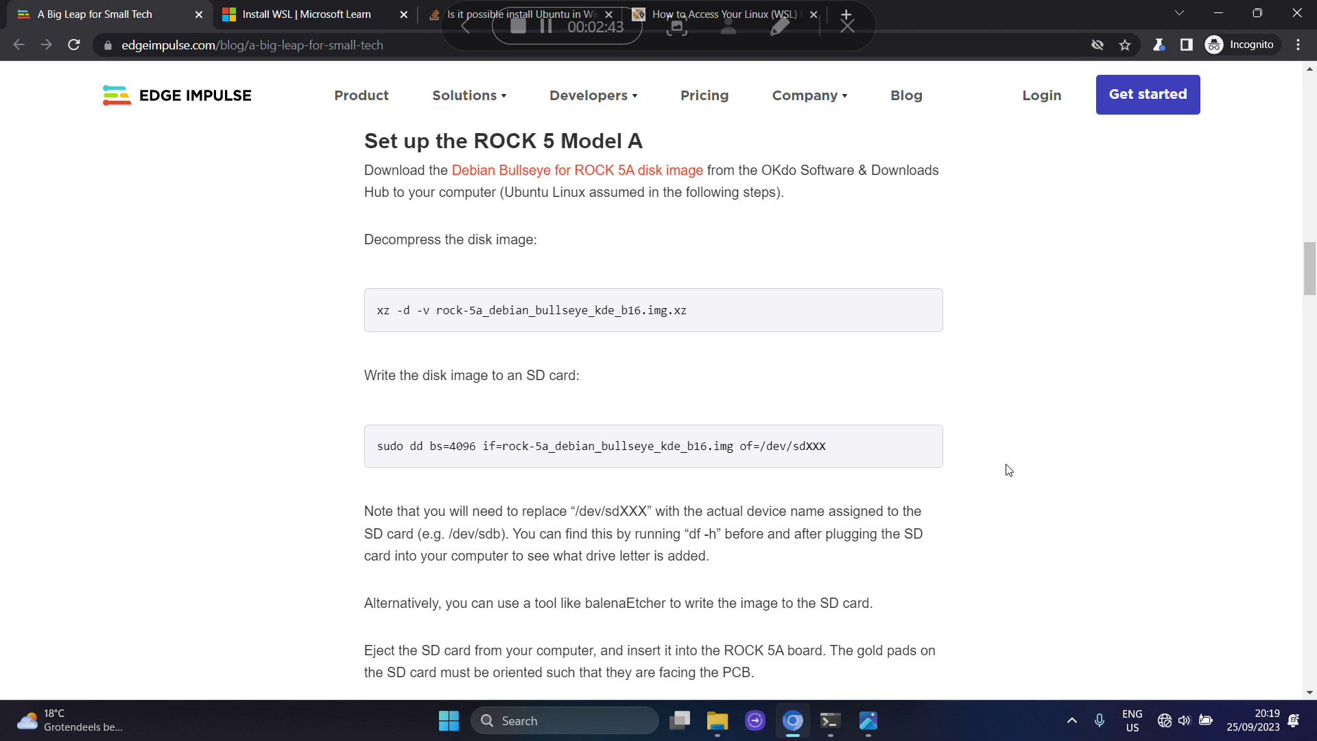
pyautogui.scroll(-3)
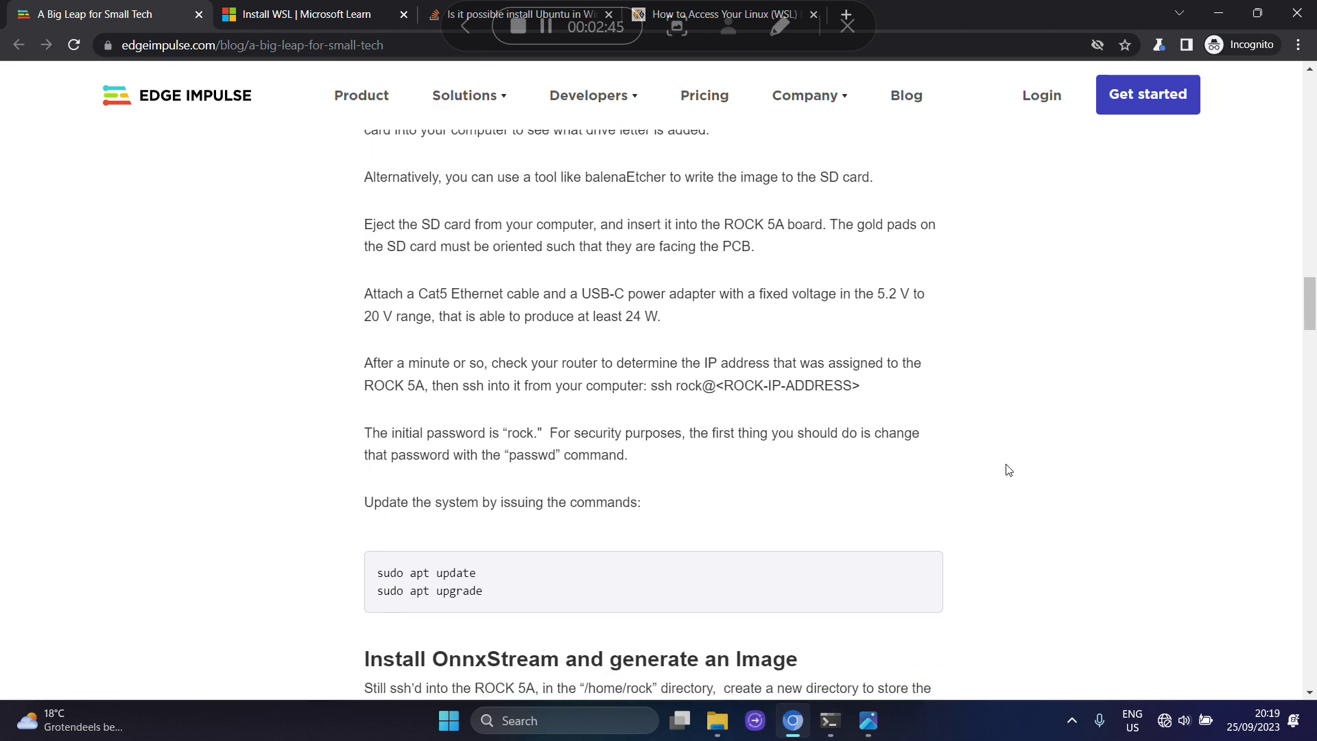
pyautogui.scroll(-3)
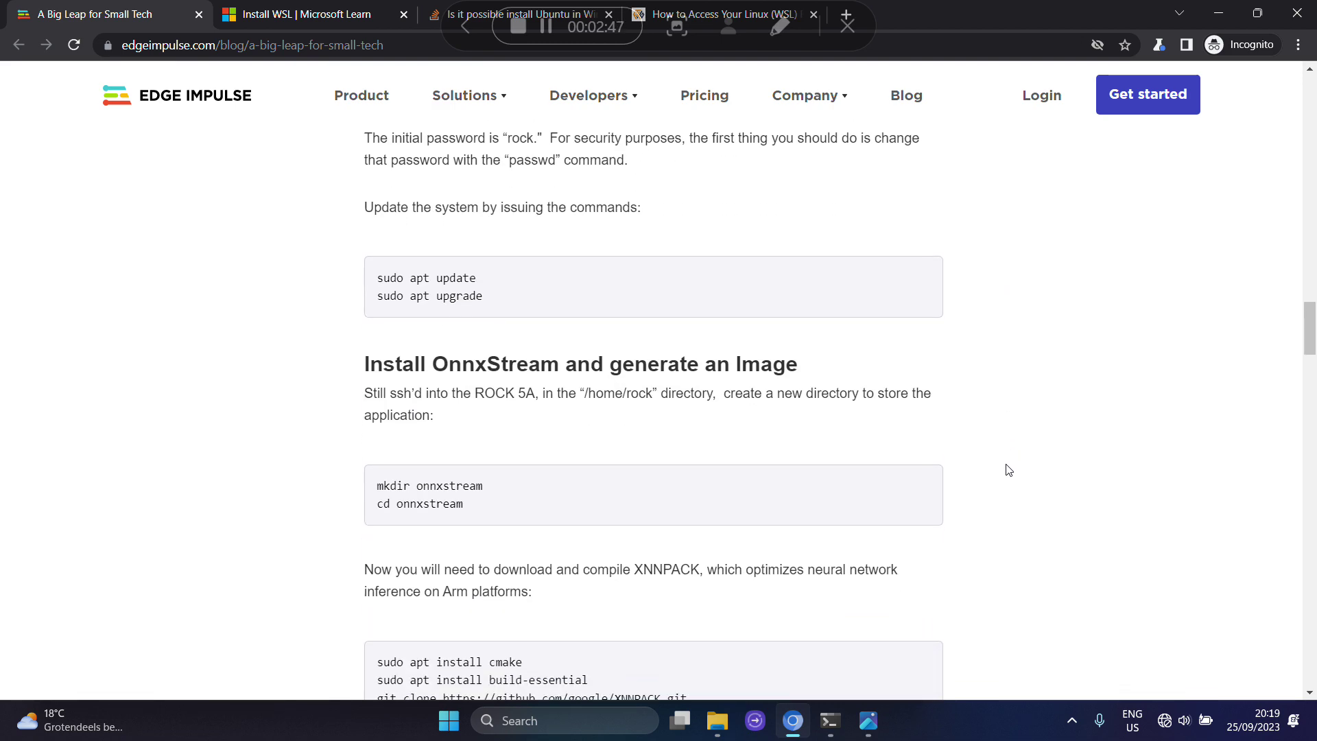
pyautogui.scroll(-3)
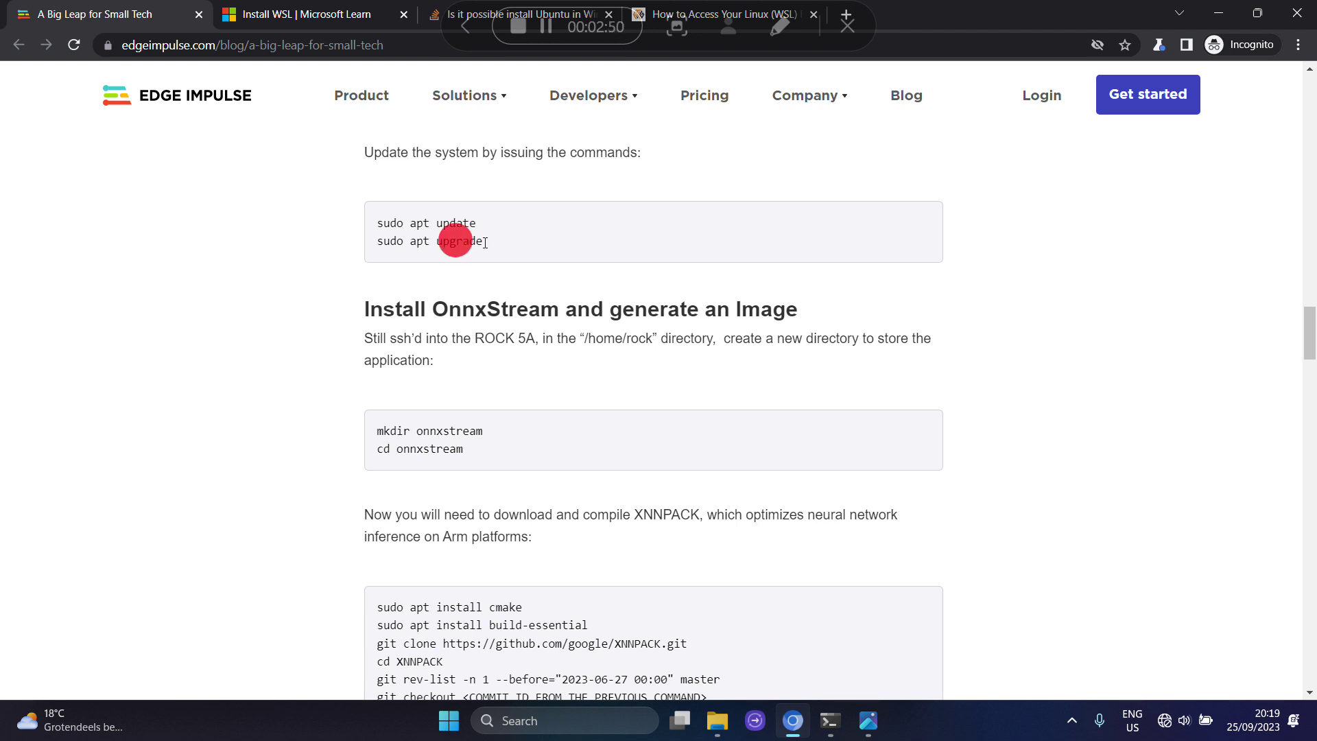
pyautogui.moveTo(376, 222); pyautogui.dragTo(481, 242)
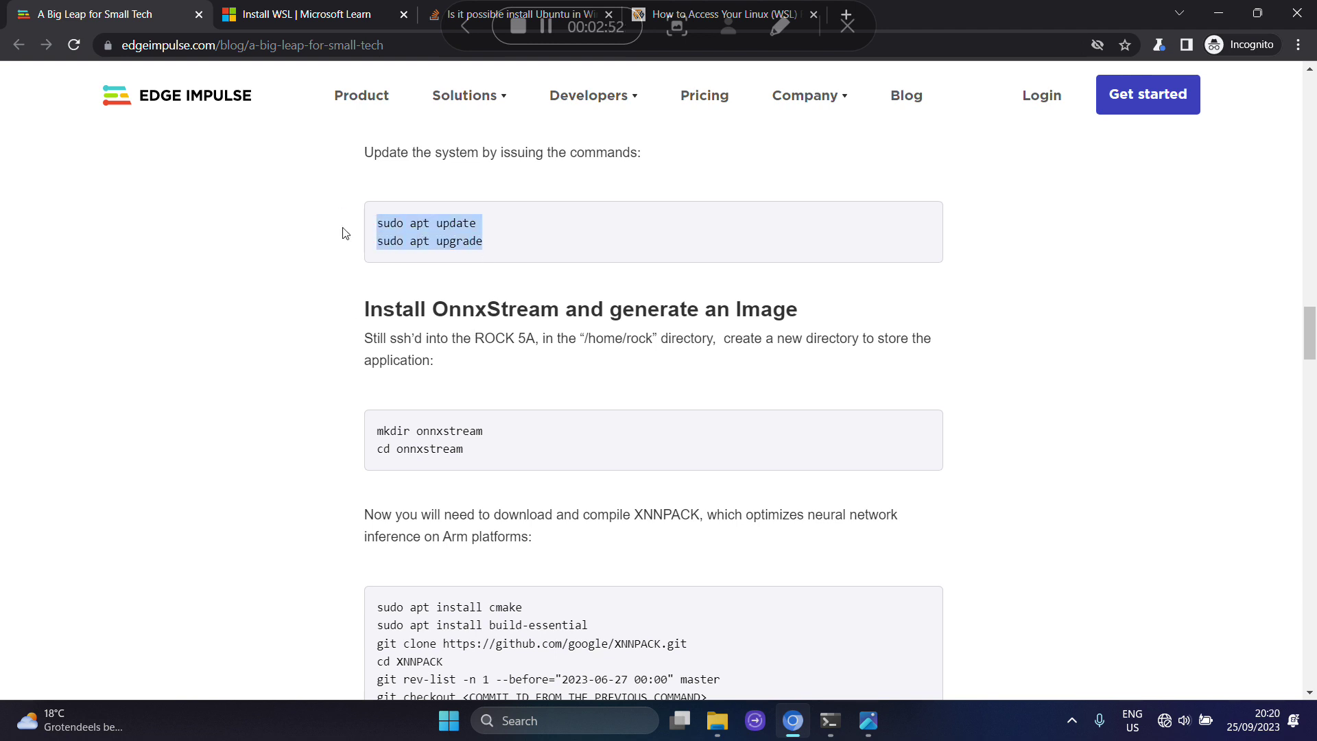
pyautogui.click(997, 368)
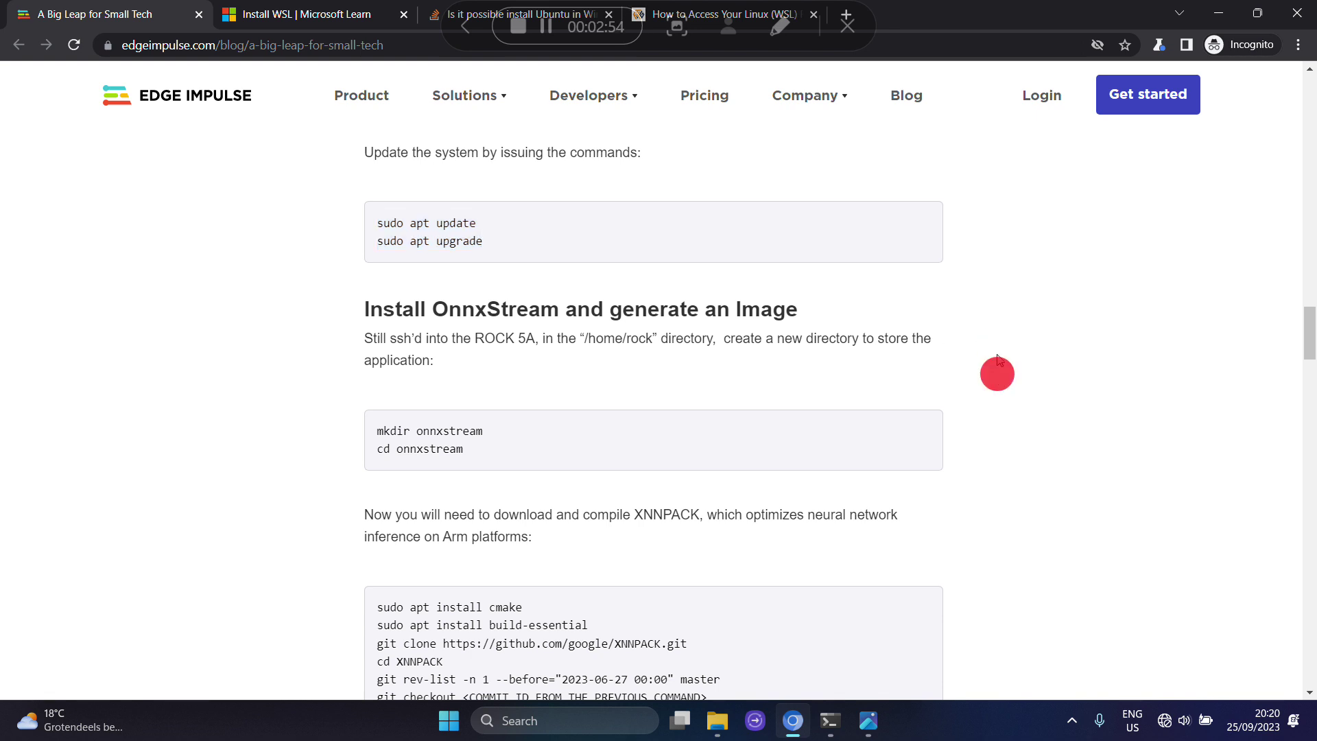
# Step: Highlight the 'rock' username in the cmake build path
pyautogui.scroll(-3)
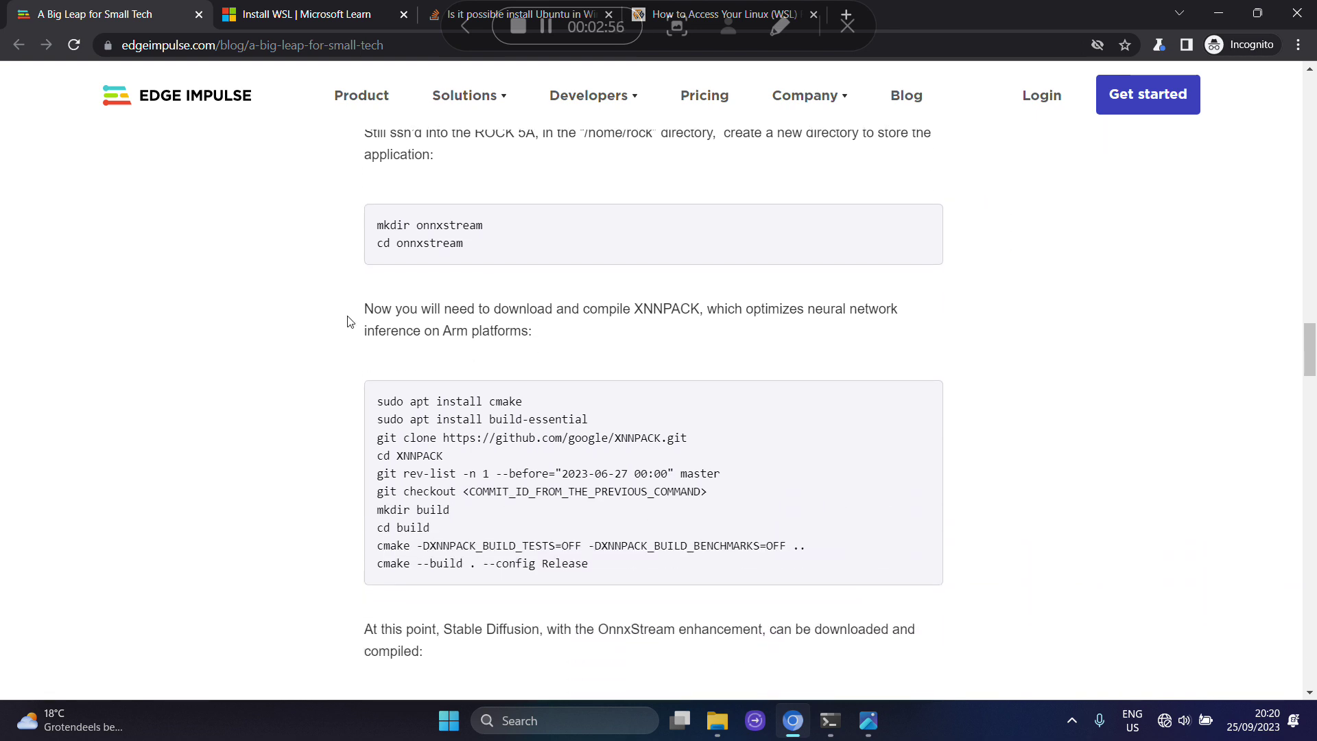
pyautogui.moveTo(821, 571)
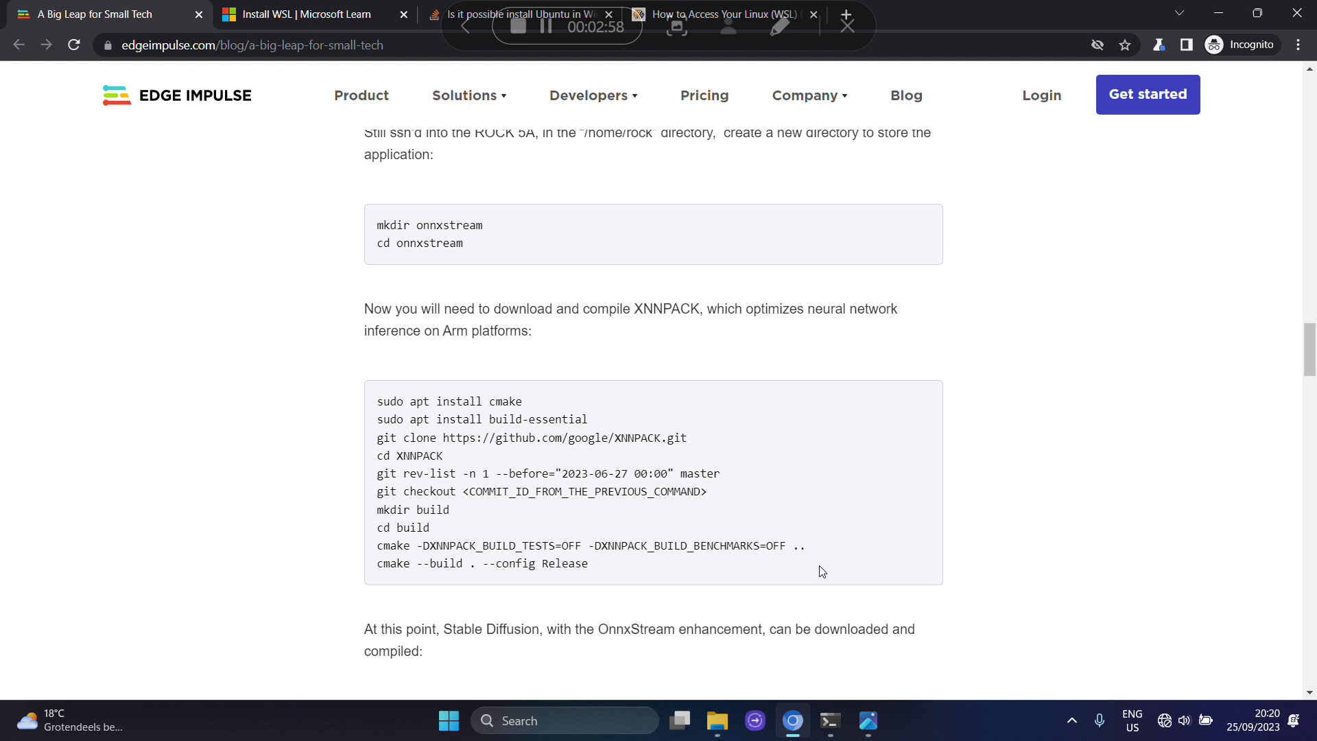
pyautogui.scroll(-3)
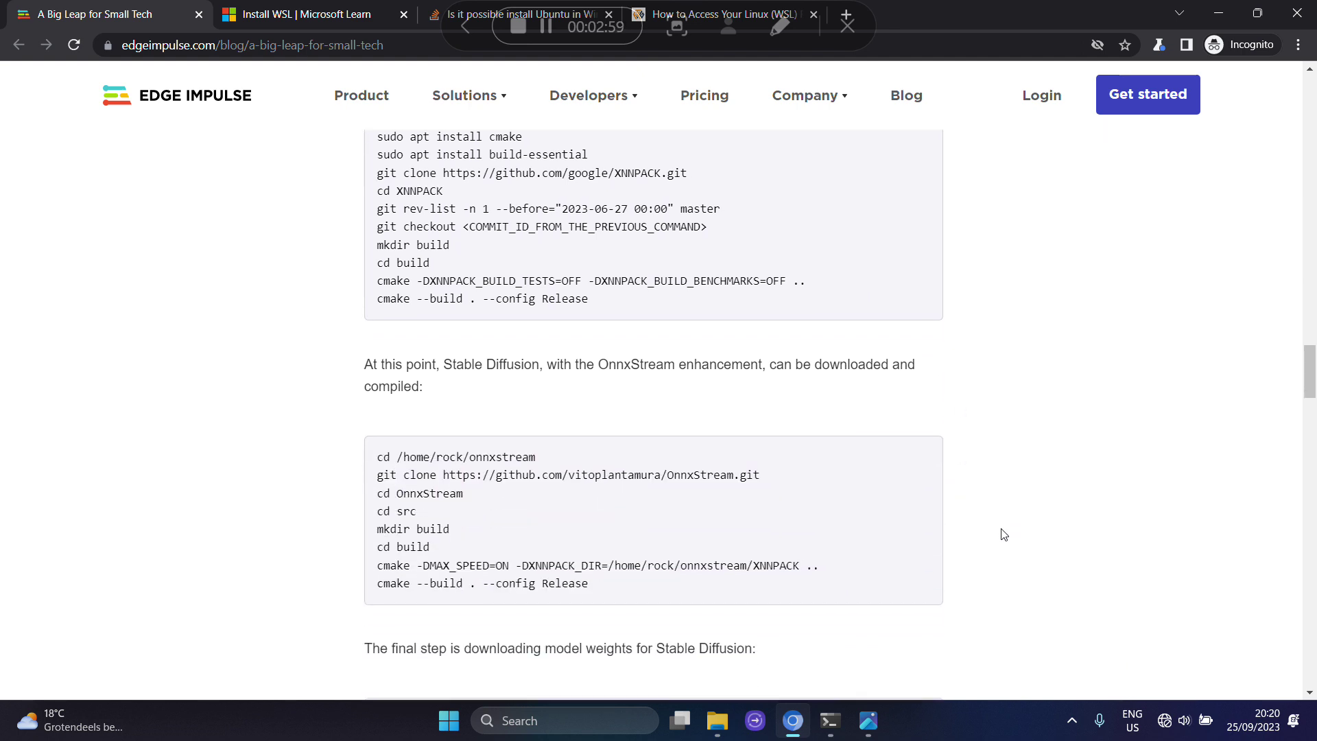
pyautogui.scroll(-3)
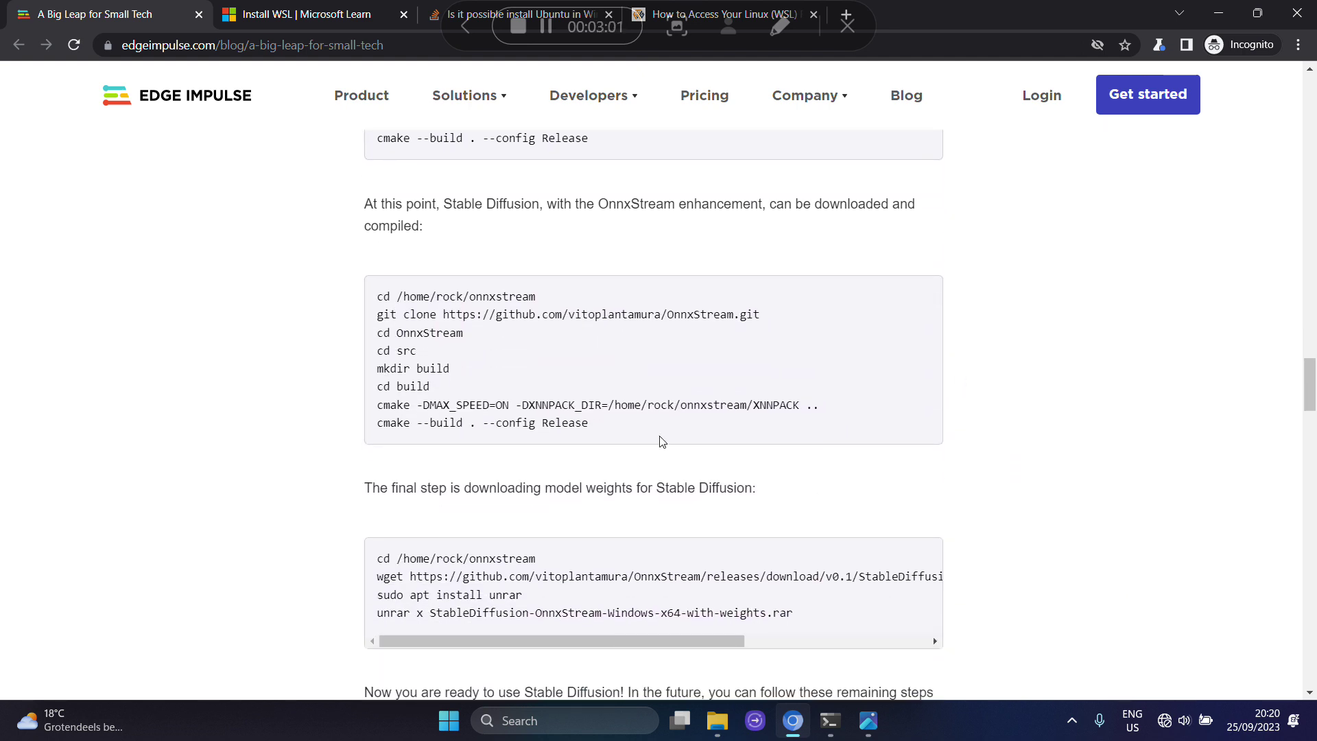
pyautogui.click(663, 409)
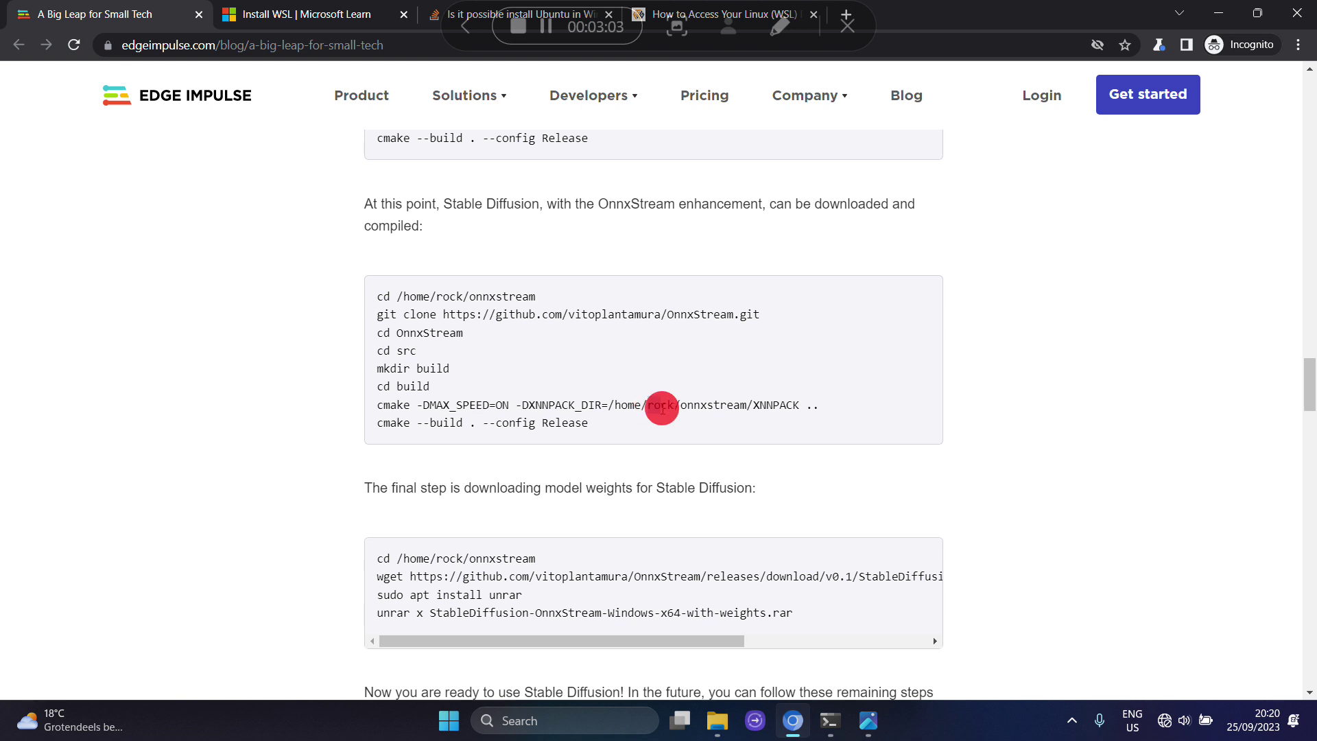
pyautogui.doubleClick(664, 405)
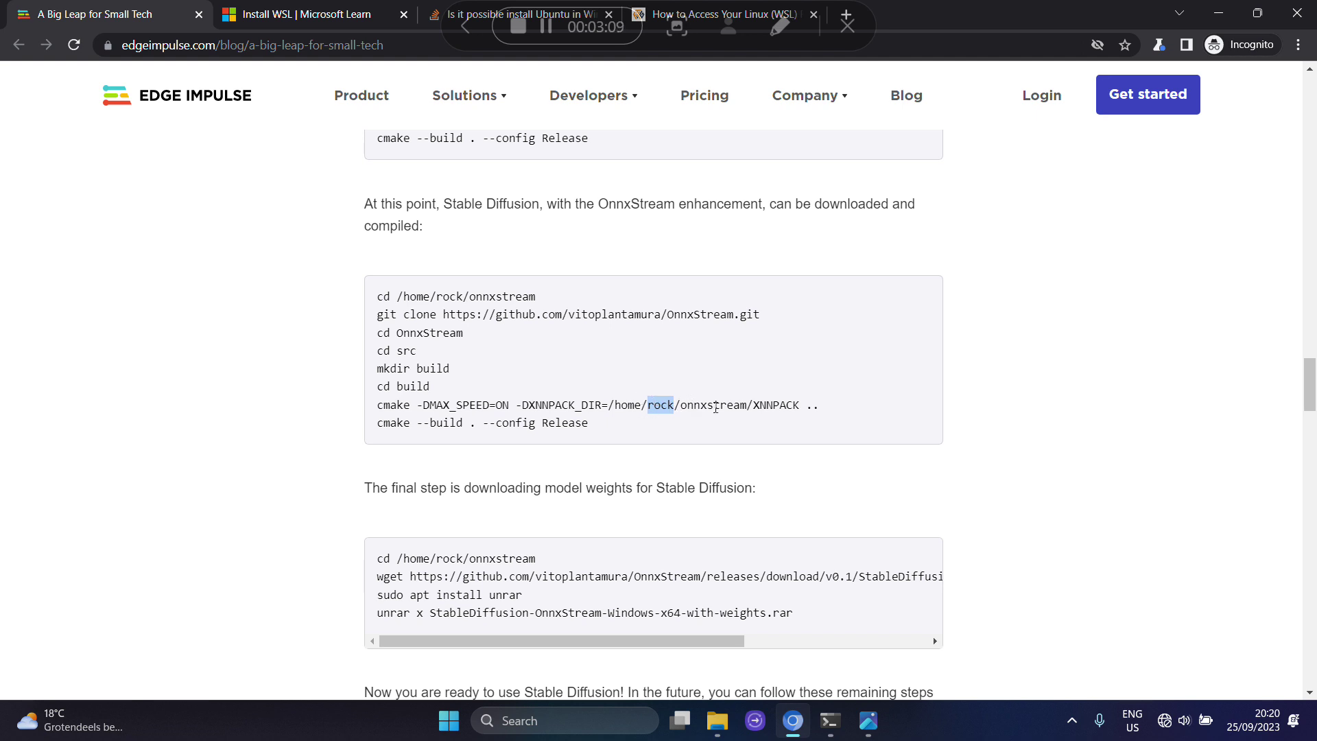
# Step: Highlight 'rock' in the ./sd models path, then bring up the terminal where result.png was generated
pyautogui.scroll(-3)
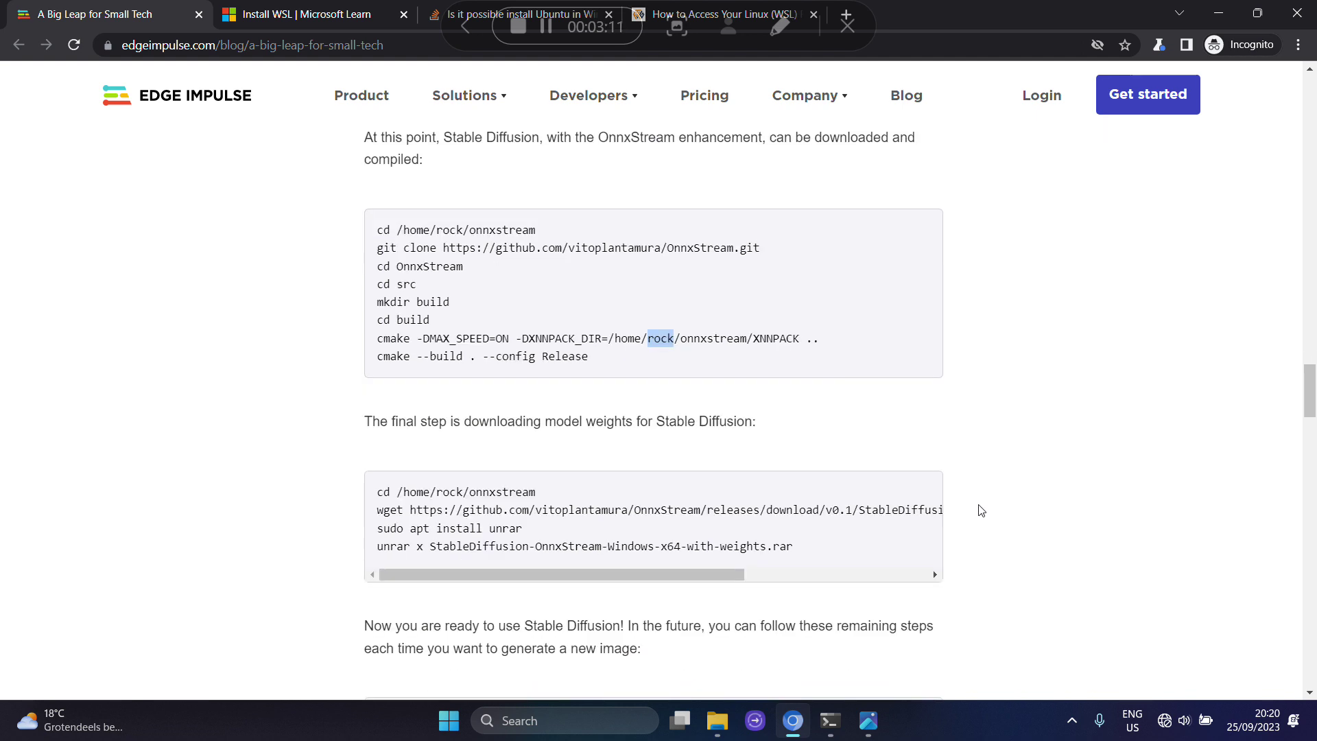
pyautogui.scroll(-3)
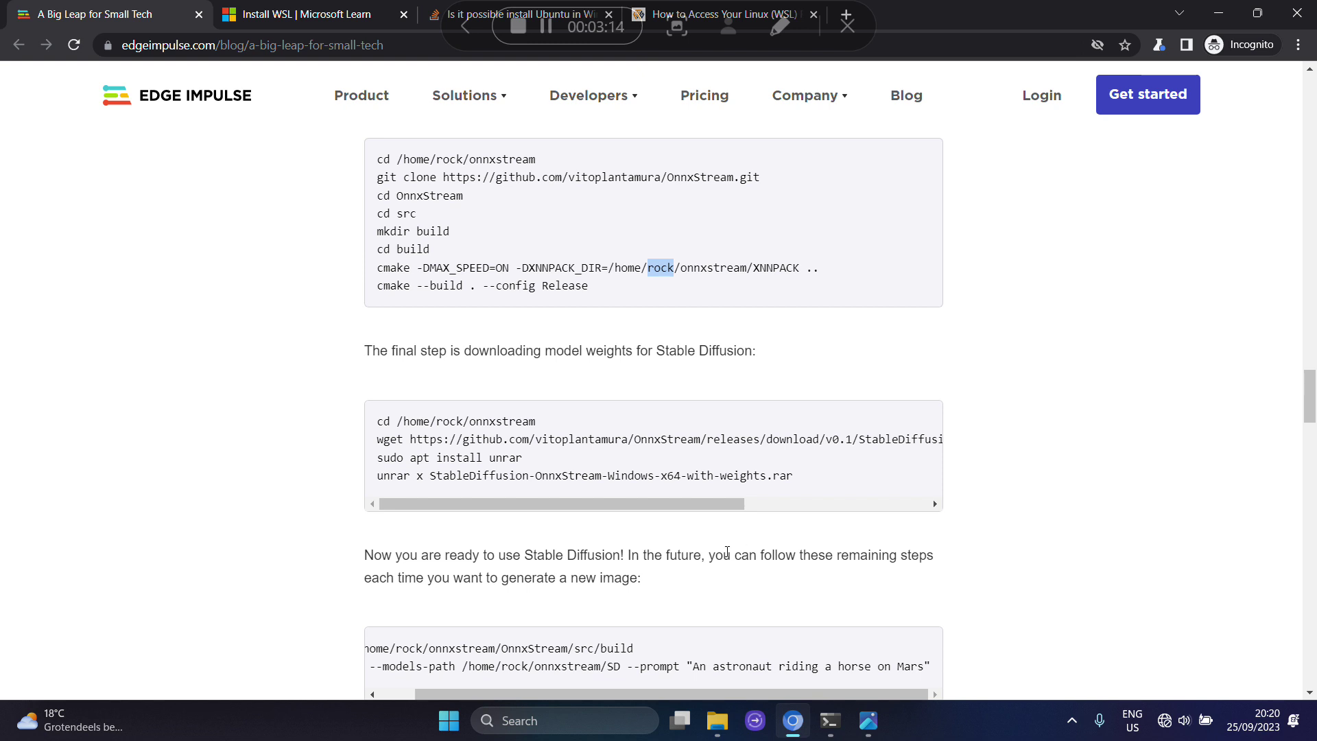
pyautogui.moveTo(911, 549)
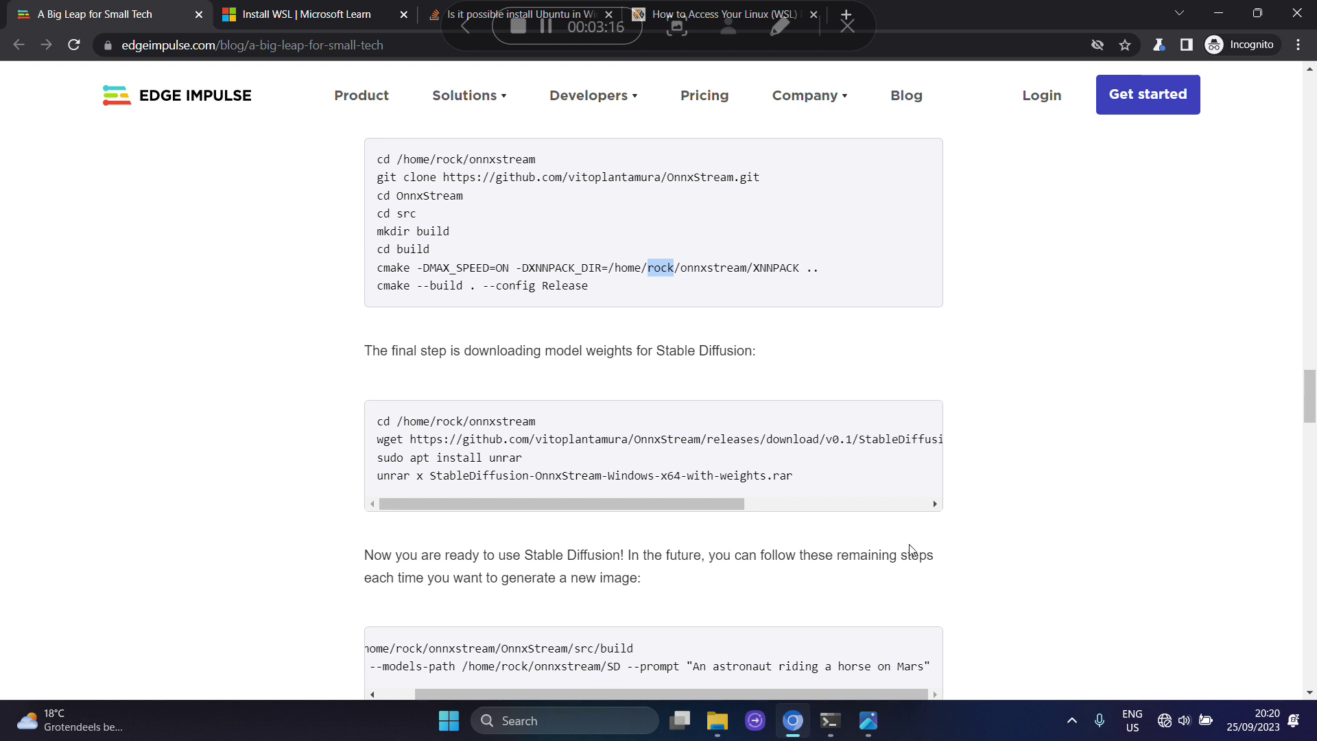
pyautogui.scroll(-3)
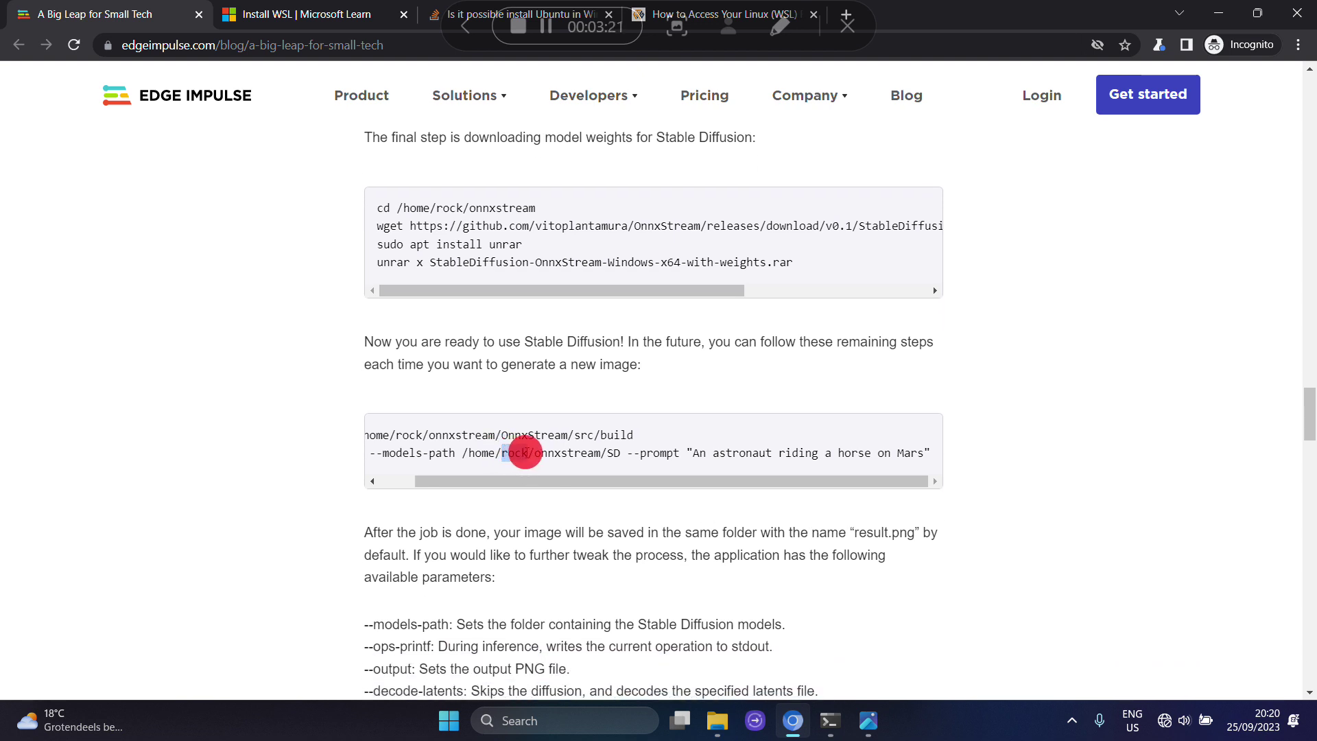
pyautogui.doubleClick(516, 452)
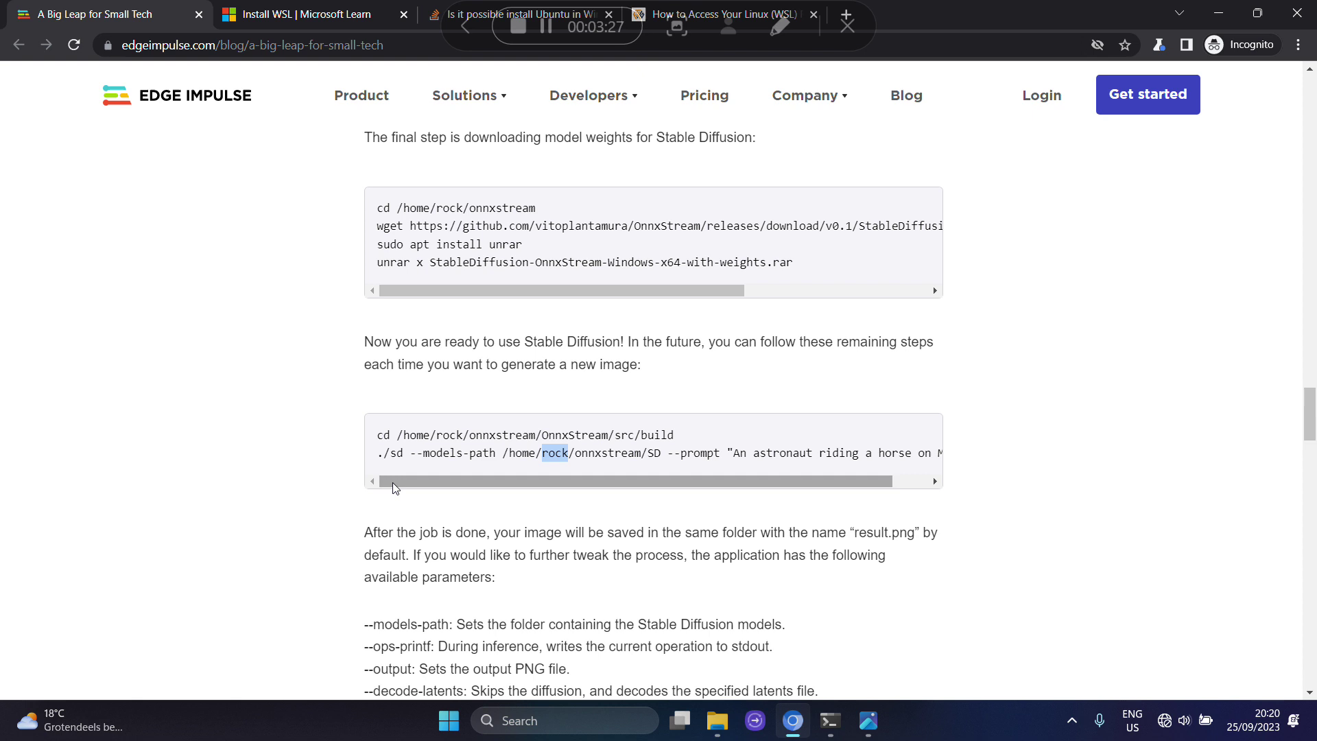
pyautogui.moveTo(1018, 389)
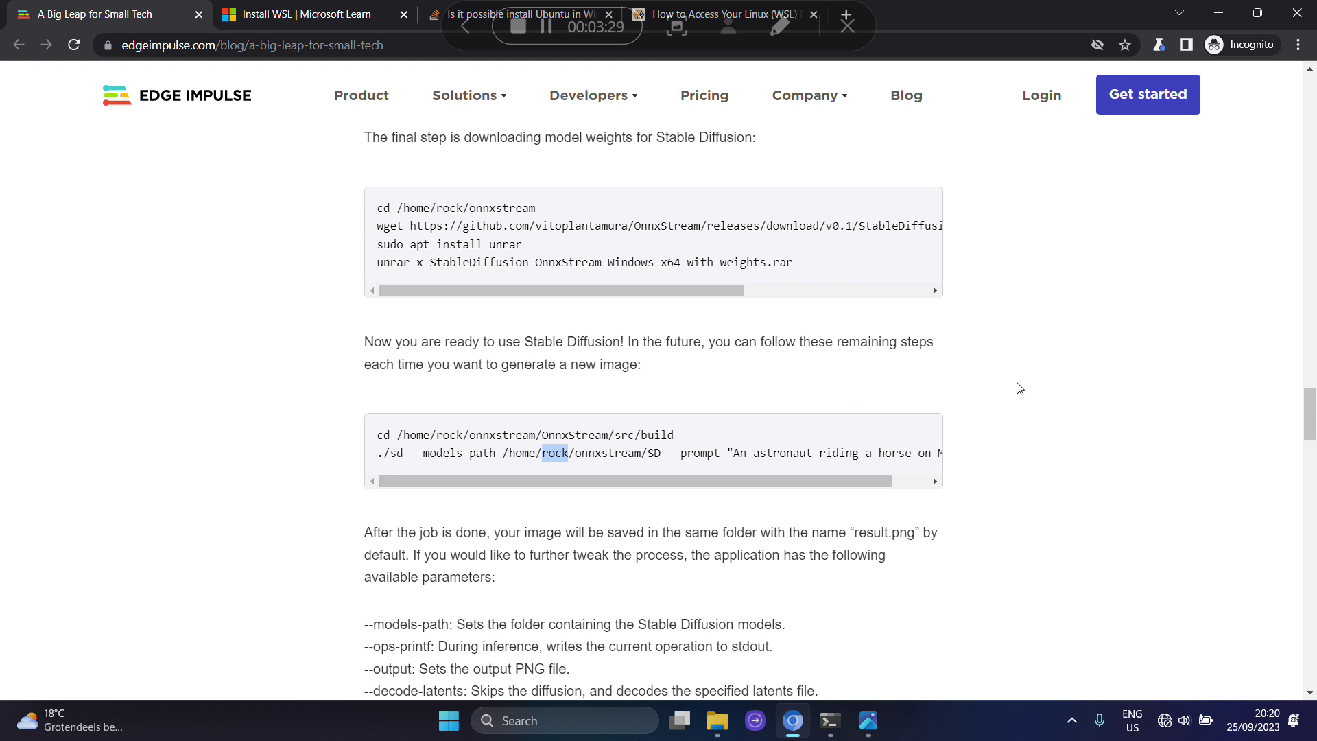
pyautogui.moveTo(705, 501)
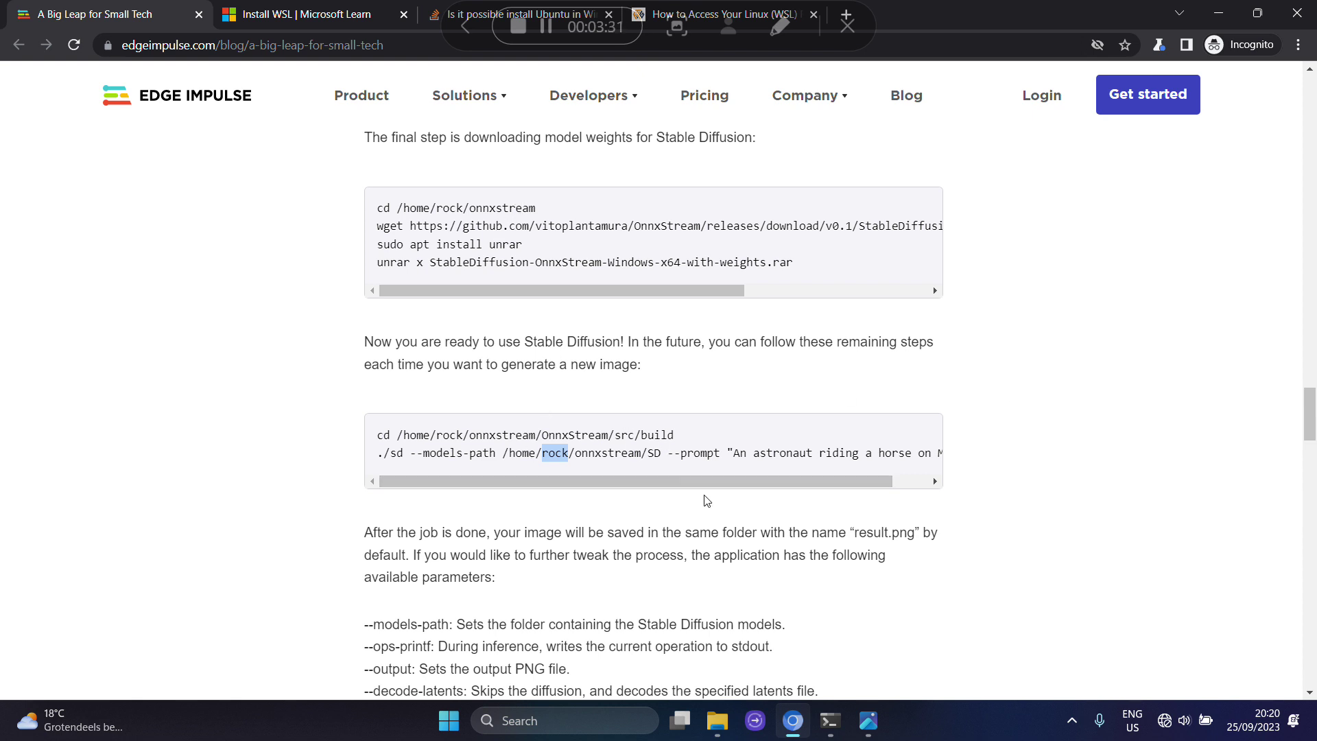
pyautogui.moveTo(678, 392)
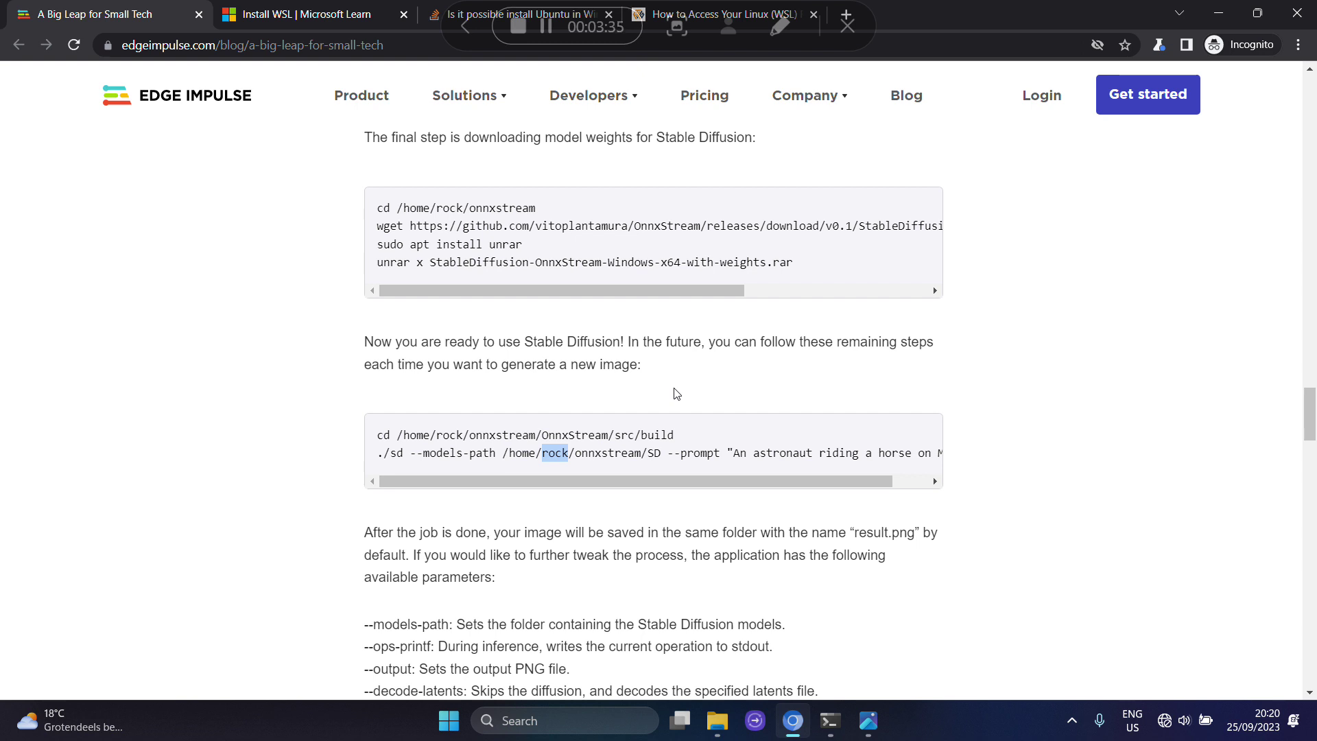
pyautogui.click(832, 722)
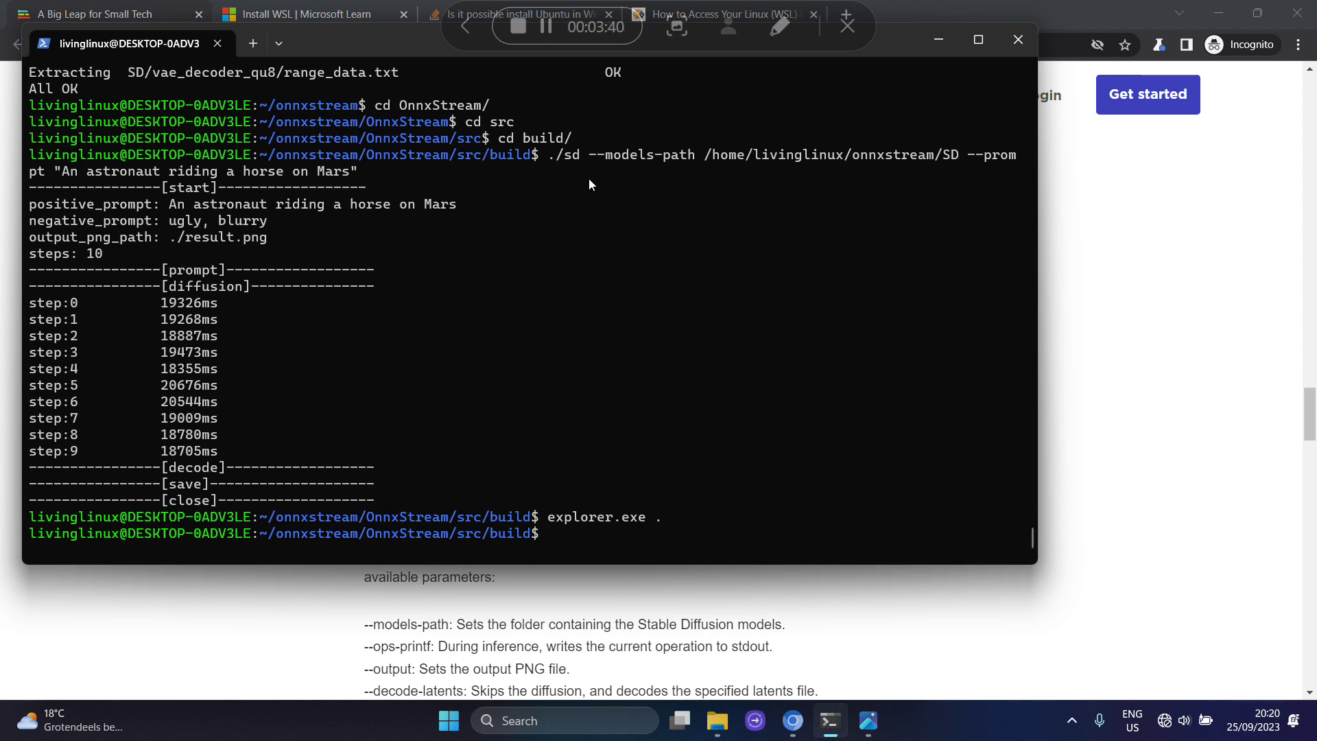
pyautogui.moveTo(554, 167)
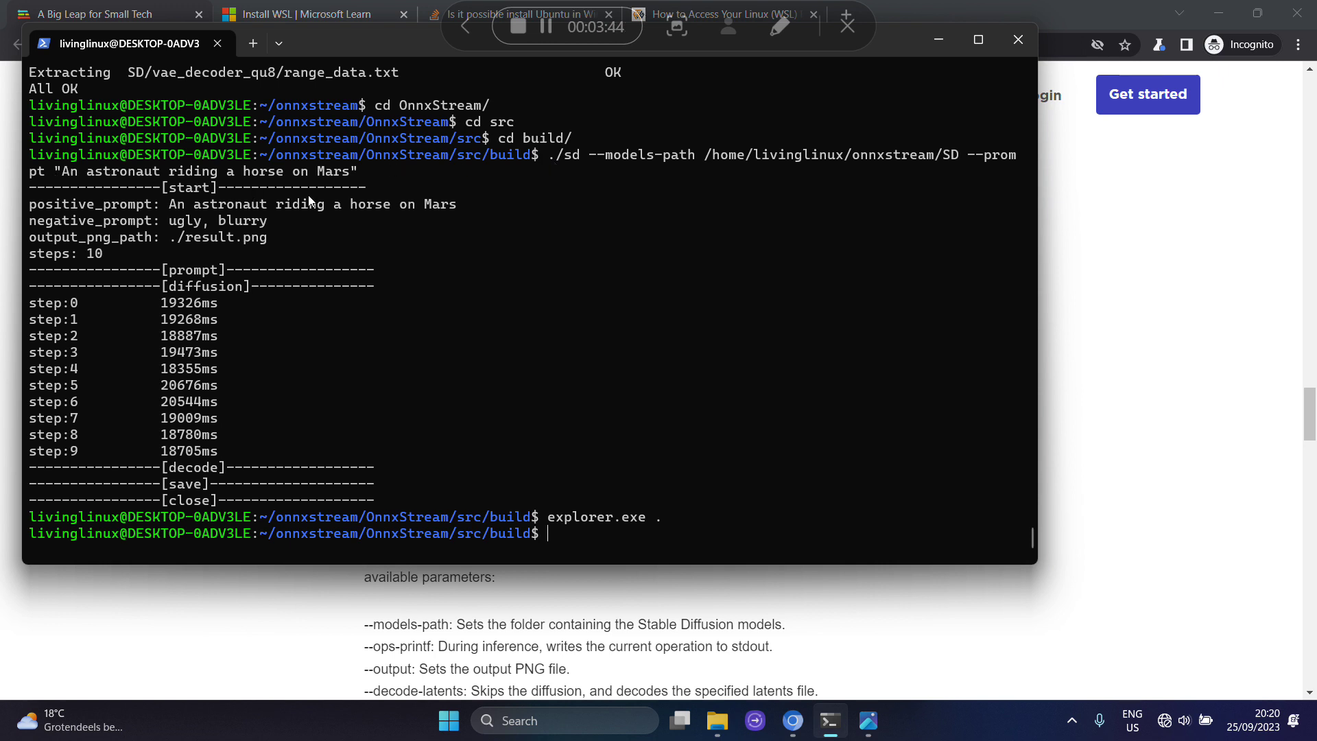
pyautogui.moveTo(988, 366)
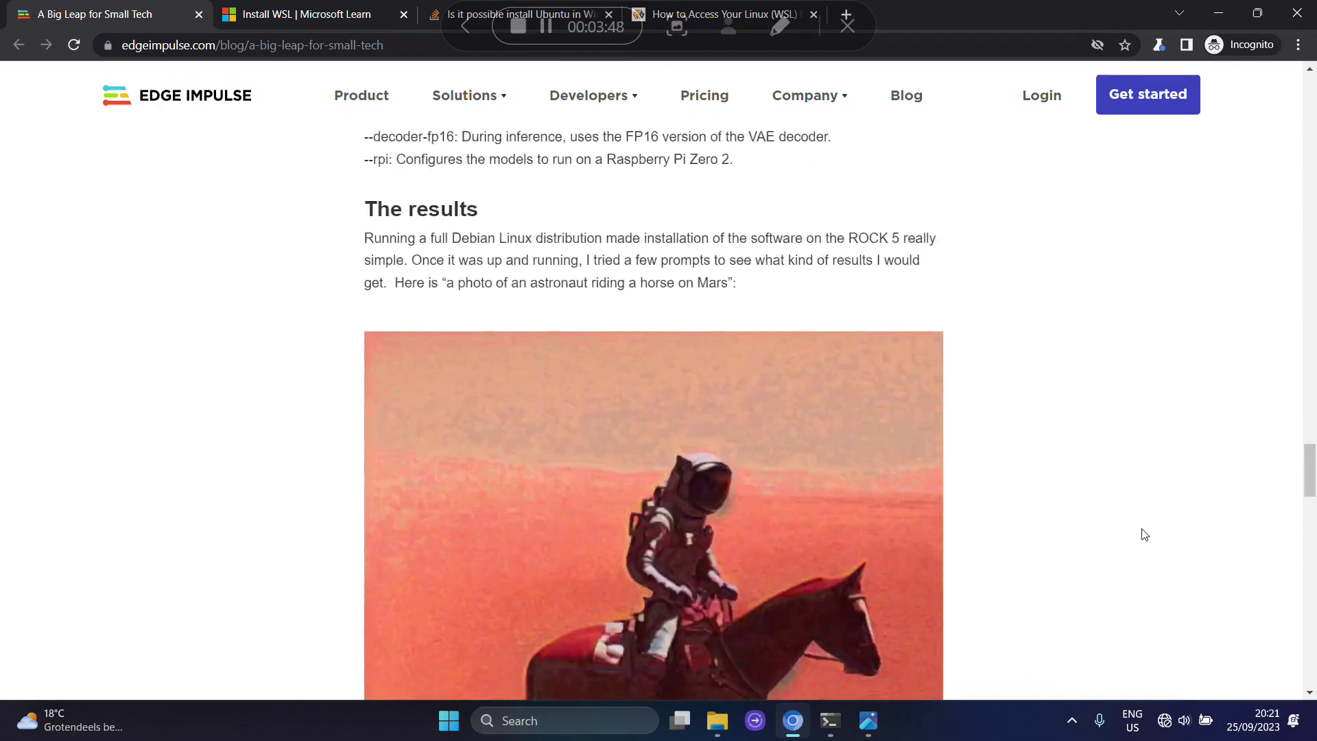
# Step: Scroll the Edge Impulse post to its astronaut riding a horse on Mars result image
pyautogui.scroll(-3)
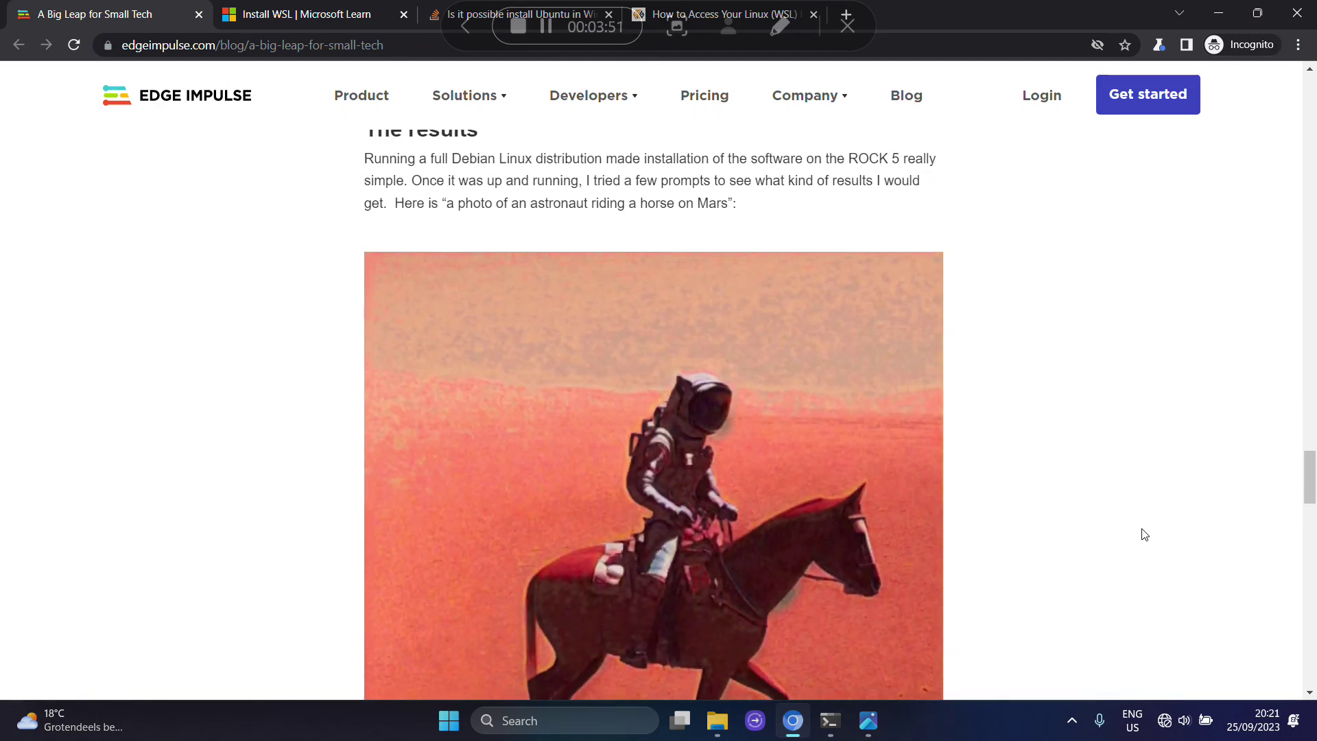
pyautogui.scroll(-3)
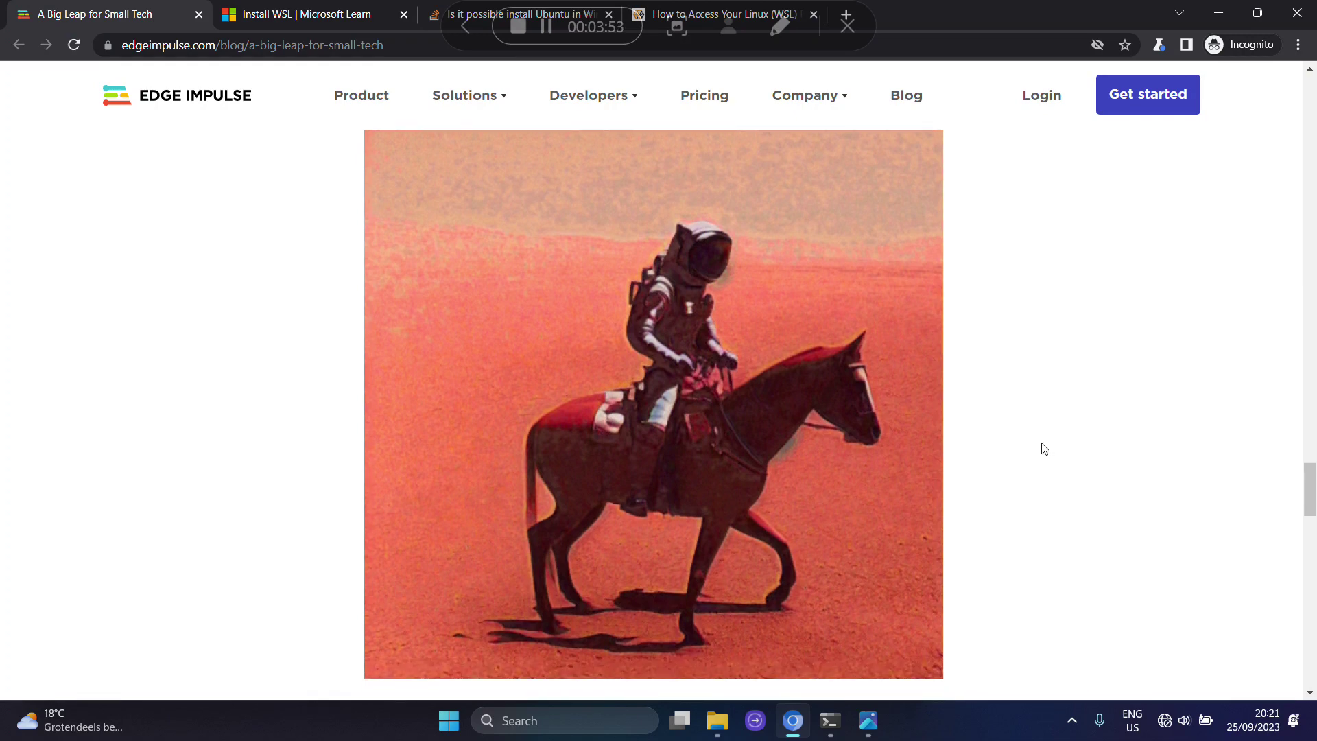
pyautogui.moveTo(959, 379)
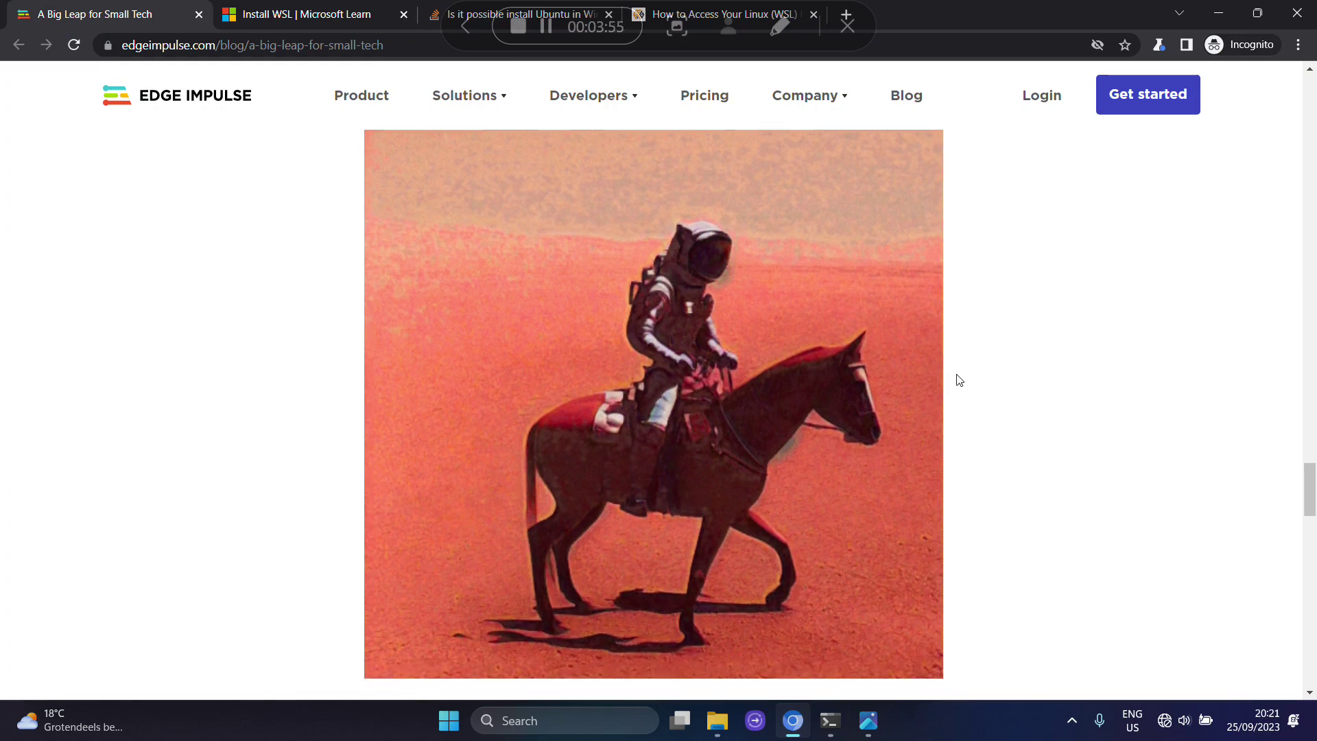
pyautogui.moveTo(574, 402)
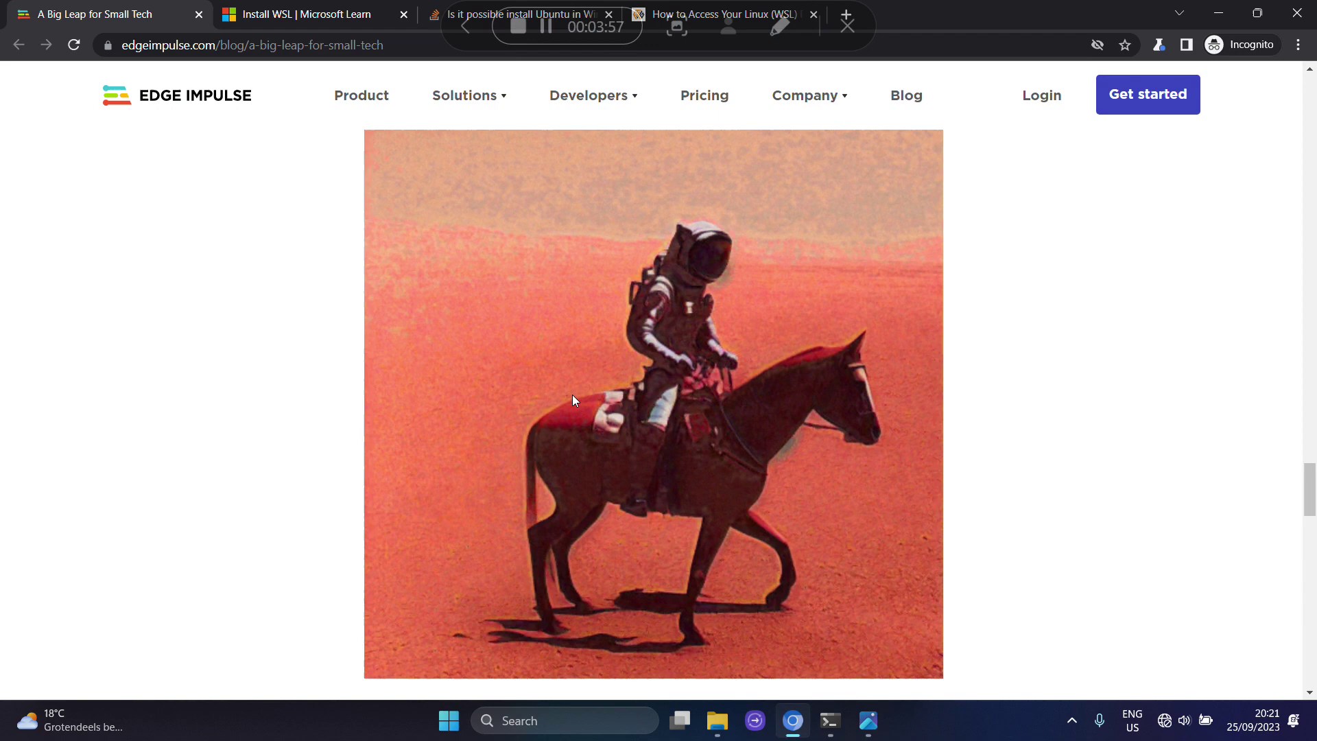
pyautogui.moveTo(735, 638)
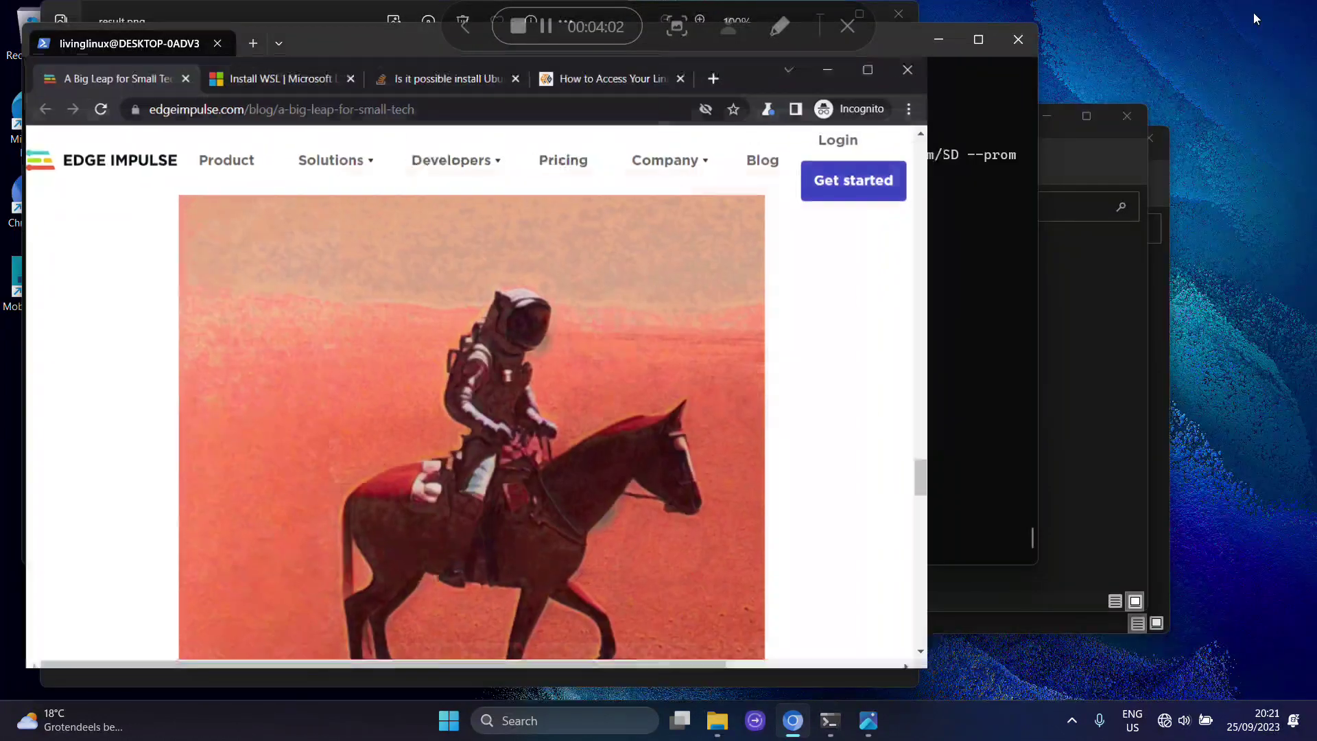
# Step: Maximize the How-To Geek WSL files article and pick out the \\wsl$ network path in its Key Takeaways
pyautogui.click(612, 80)
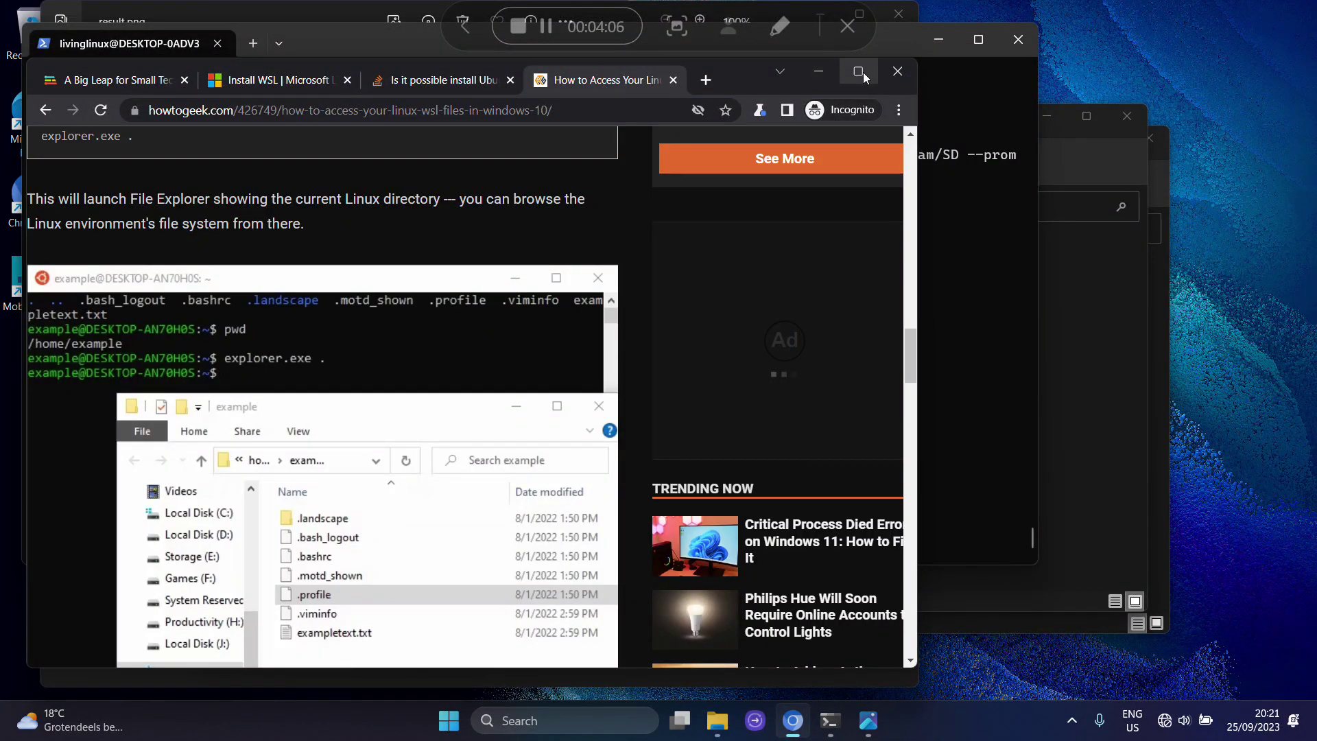
pyautogui.click(858, 71)
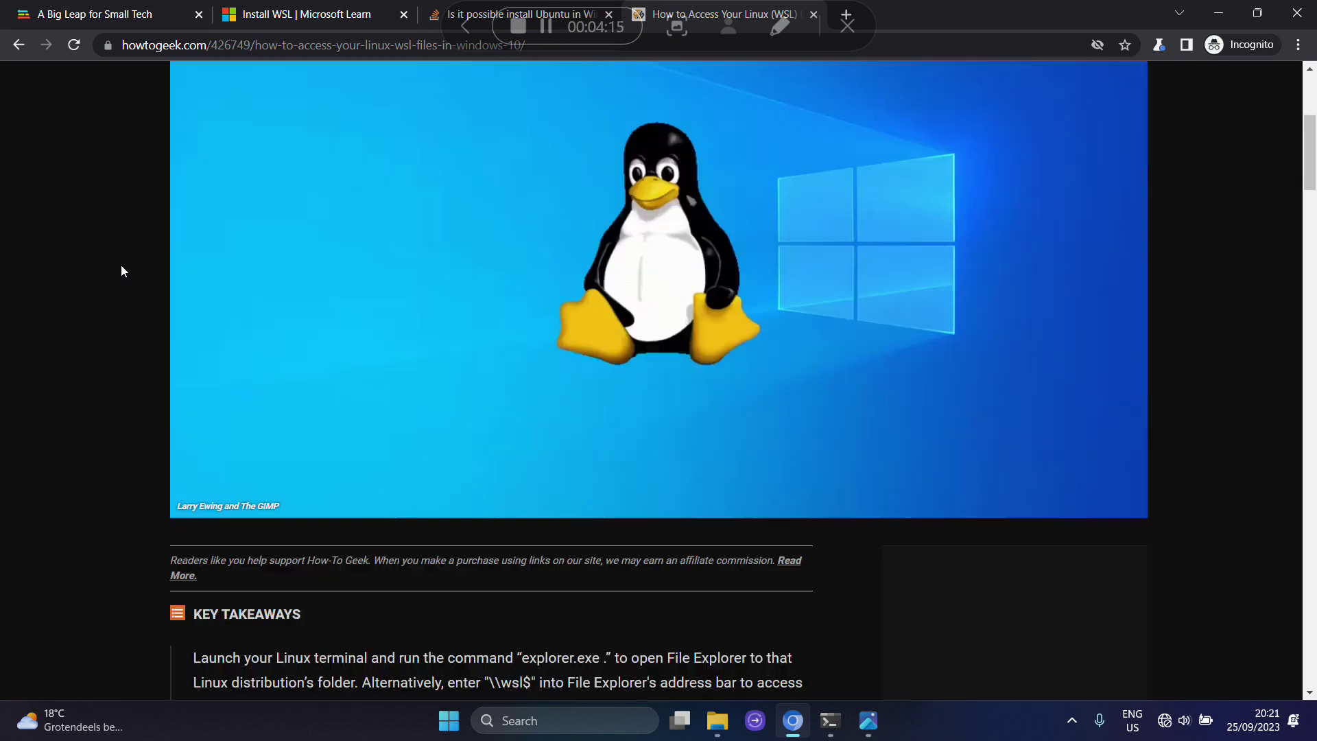
pyautogui.scroll(-3)
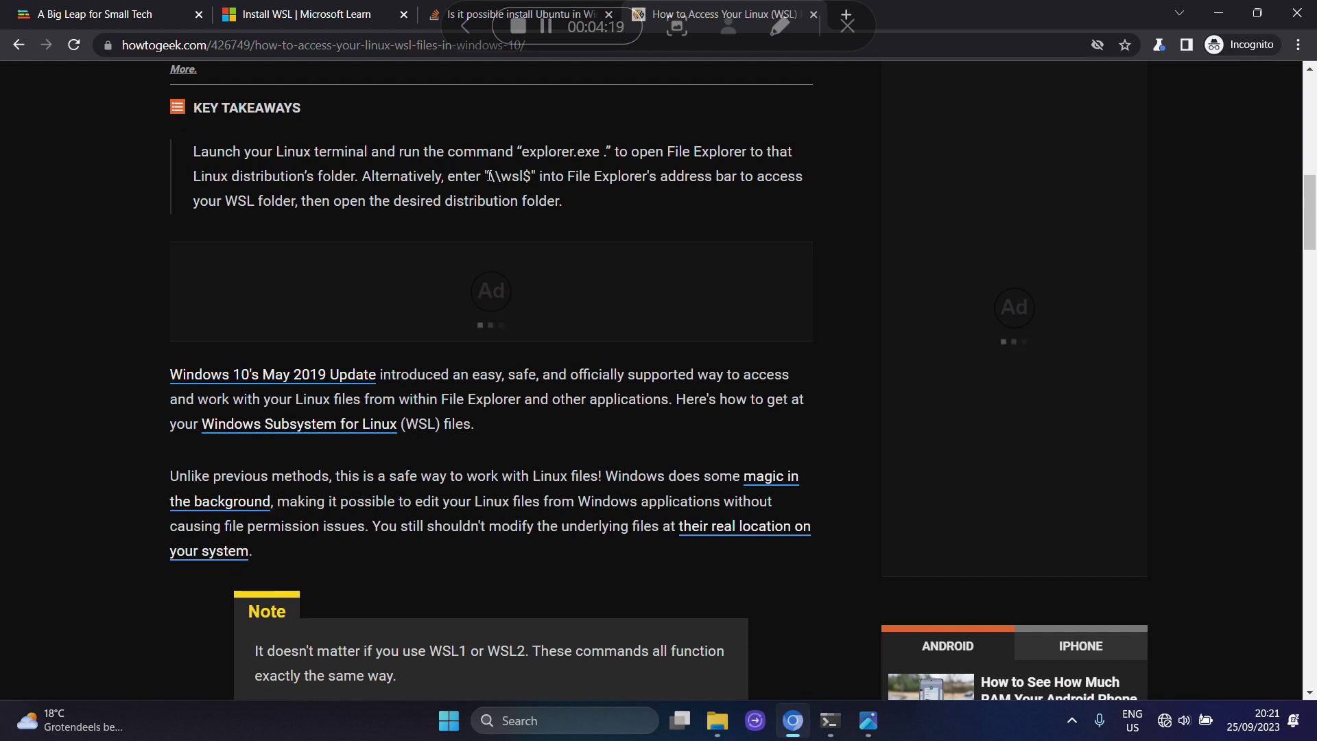
pyautogui.doubleClick(514, 176)
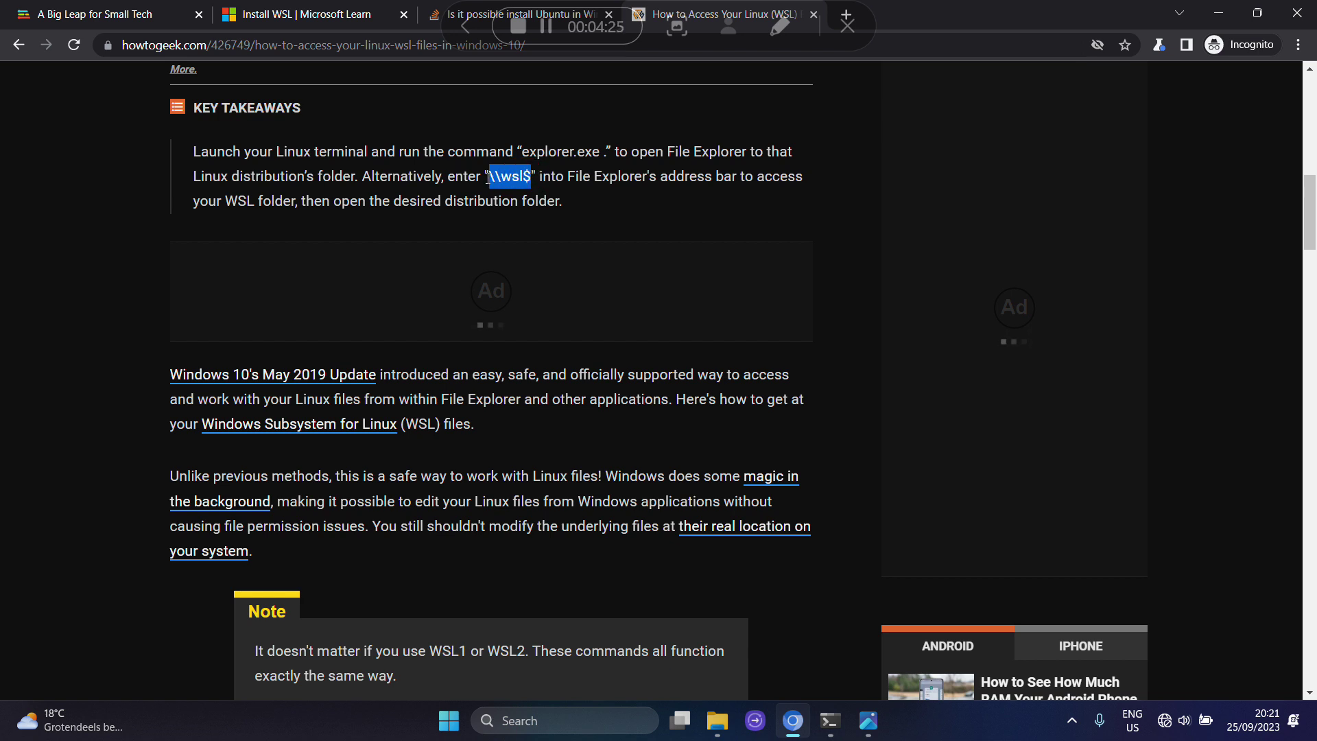
pyautogui.moveTo(529, 156)
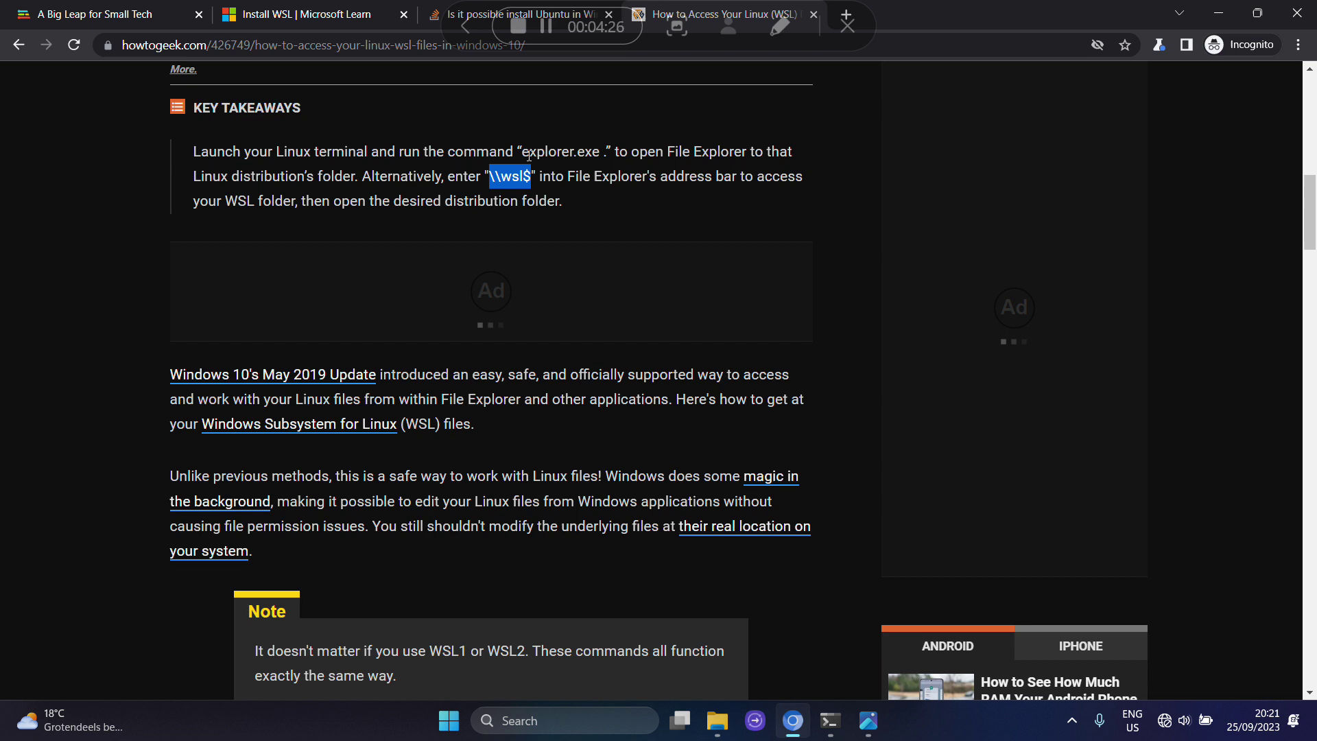
pyautogui.doubleClick(546, 151)
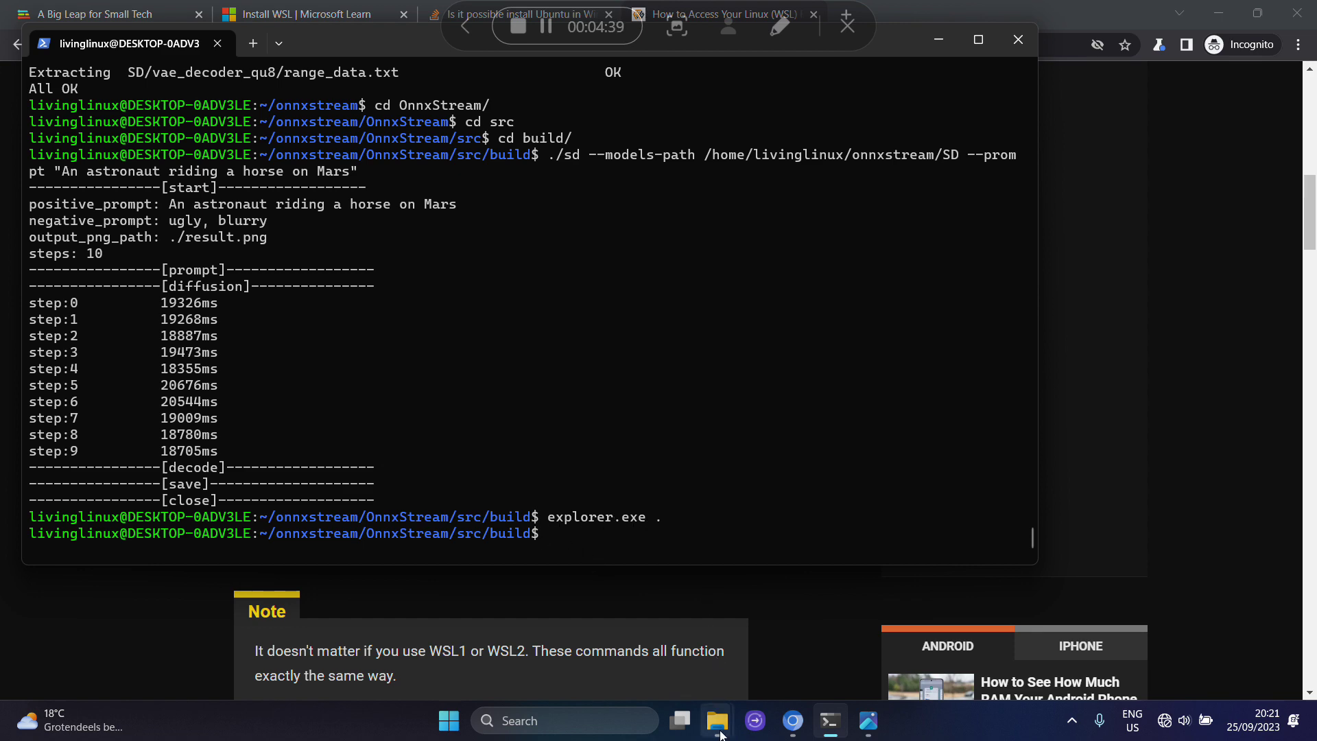
# Step: Browse the WSL home through livinglinux, onnxstream, OnnxStream, src, build and open result.png
pyautogui.click(716, 720)
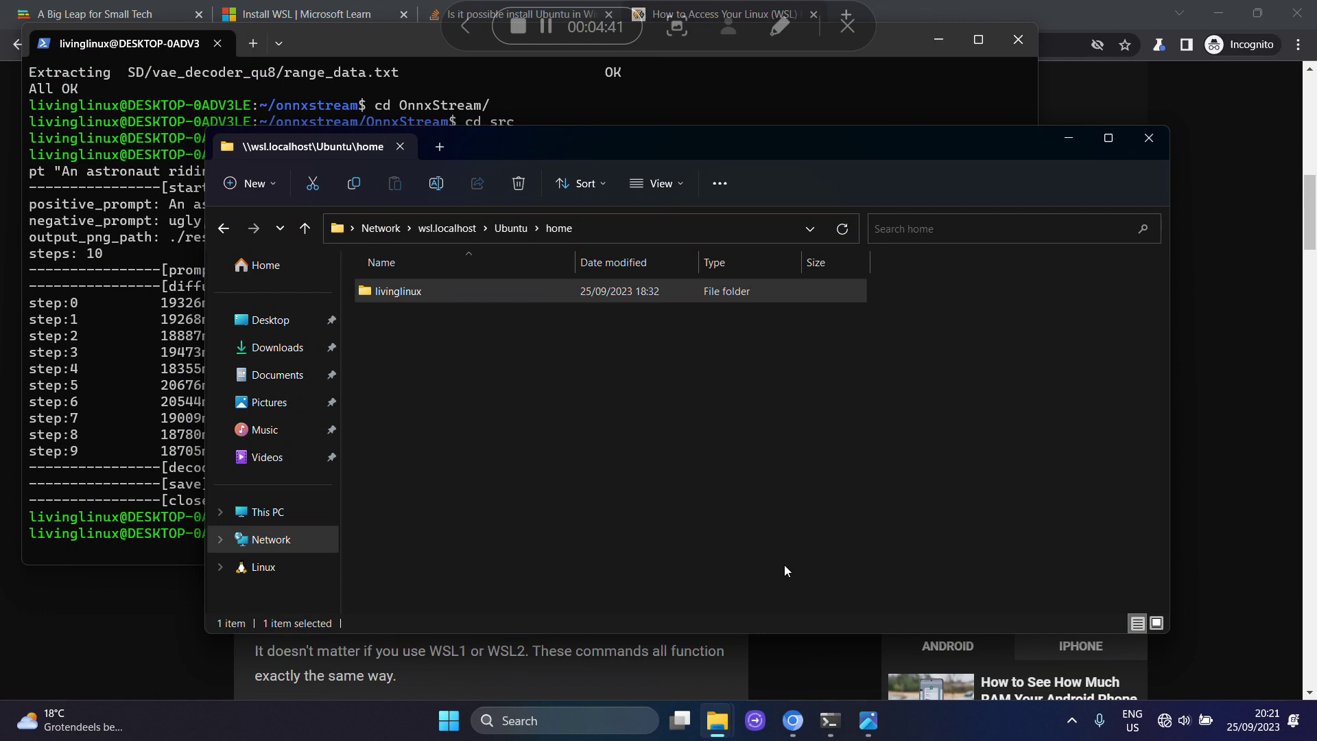
pyautogui.moveTo(483, 309)
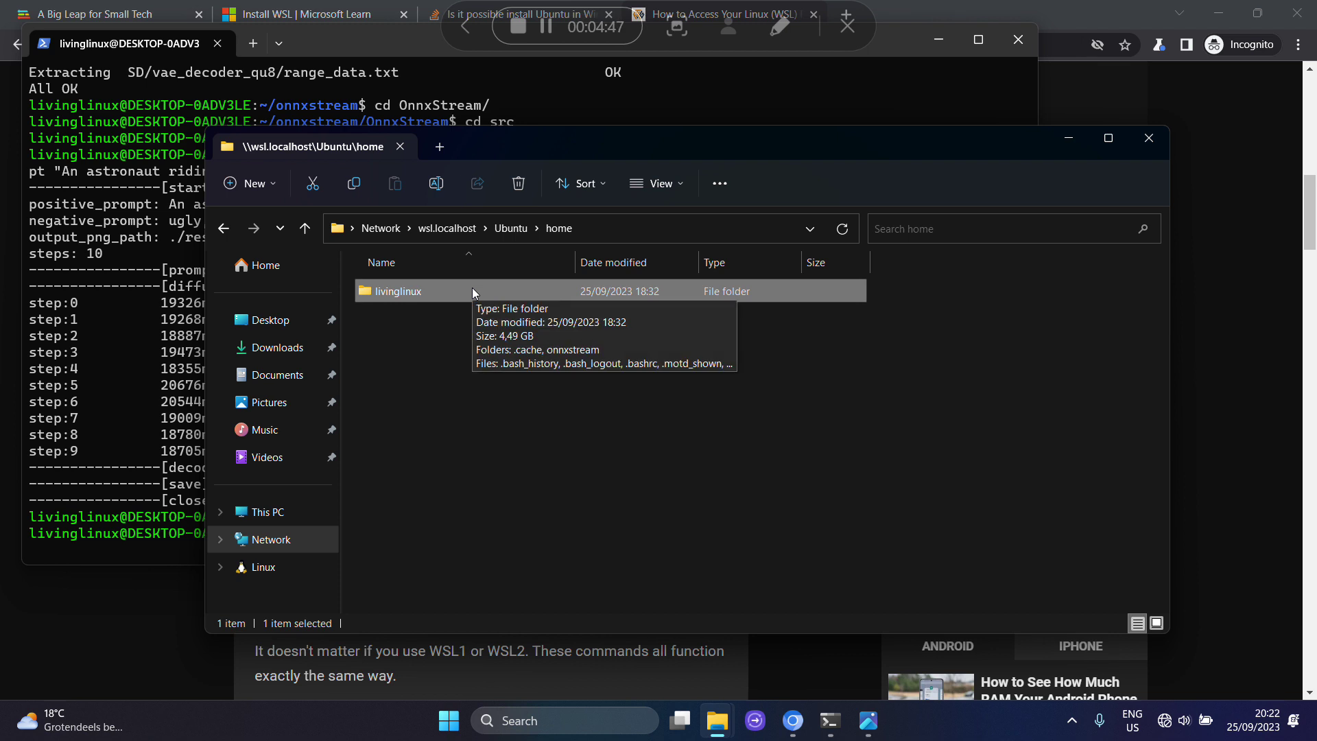
pyautogui.moveTo(421, 302)
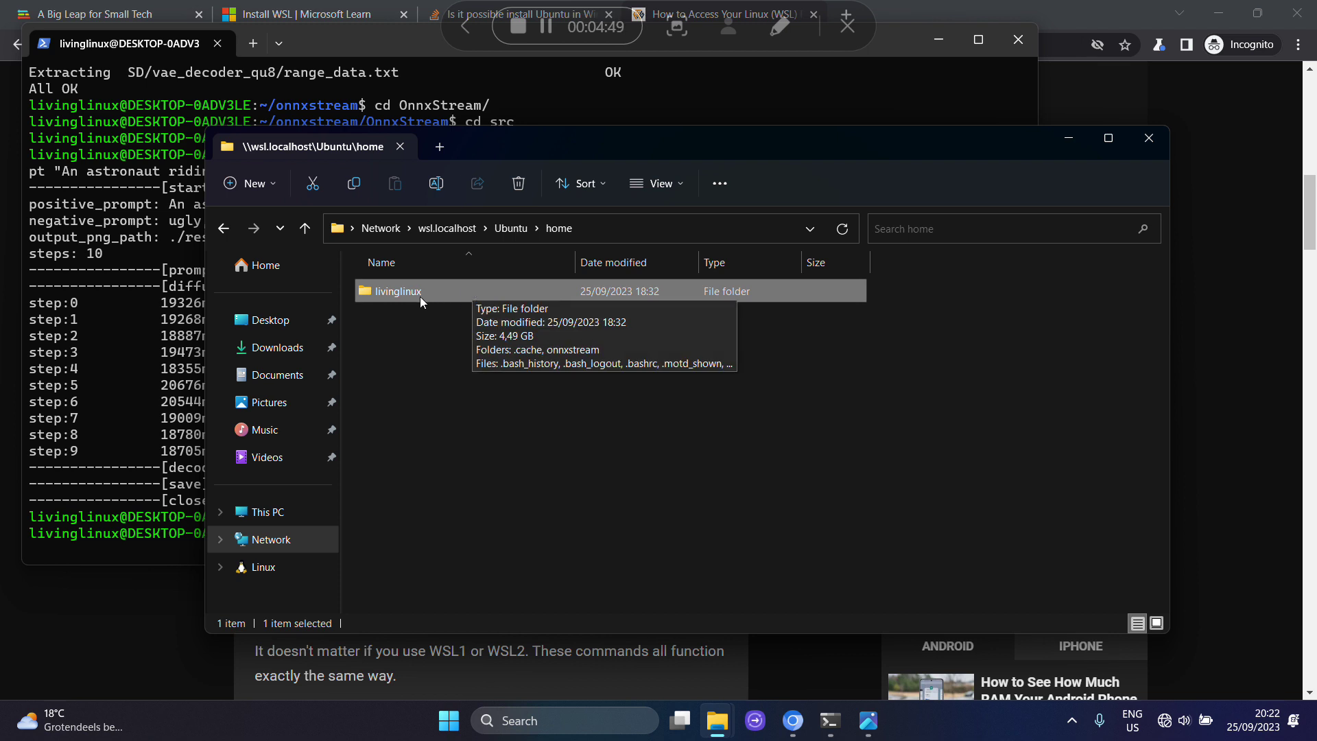
pyautogui.doubleClick(397, 291)
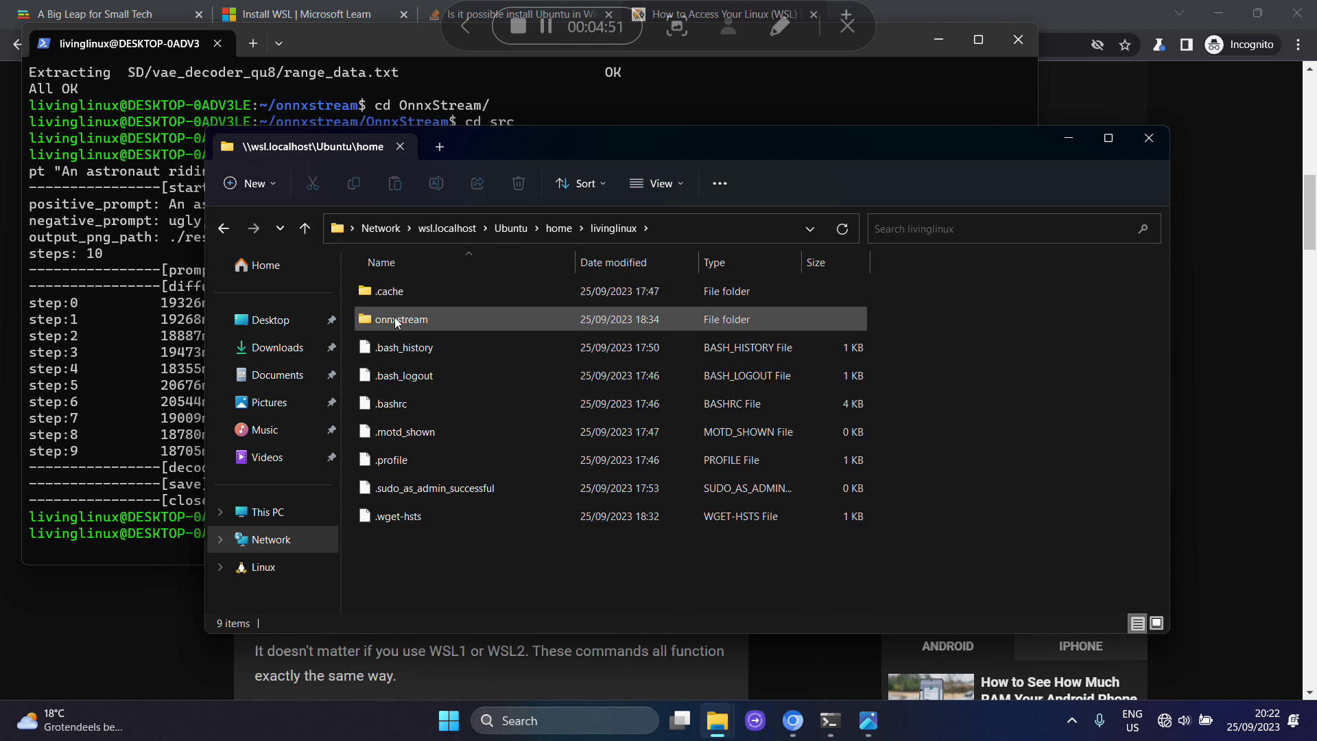
pyautogui.doubleClick(400, 318)
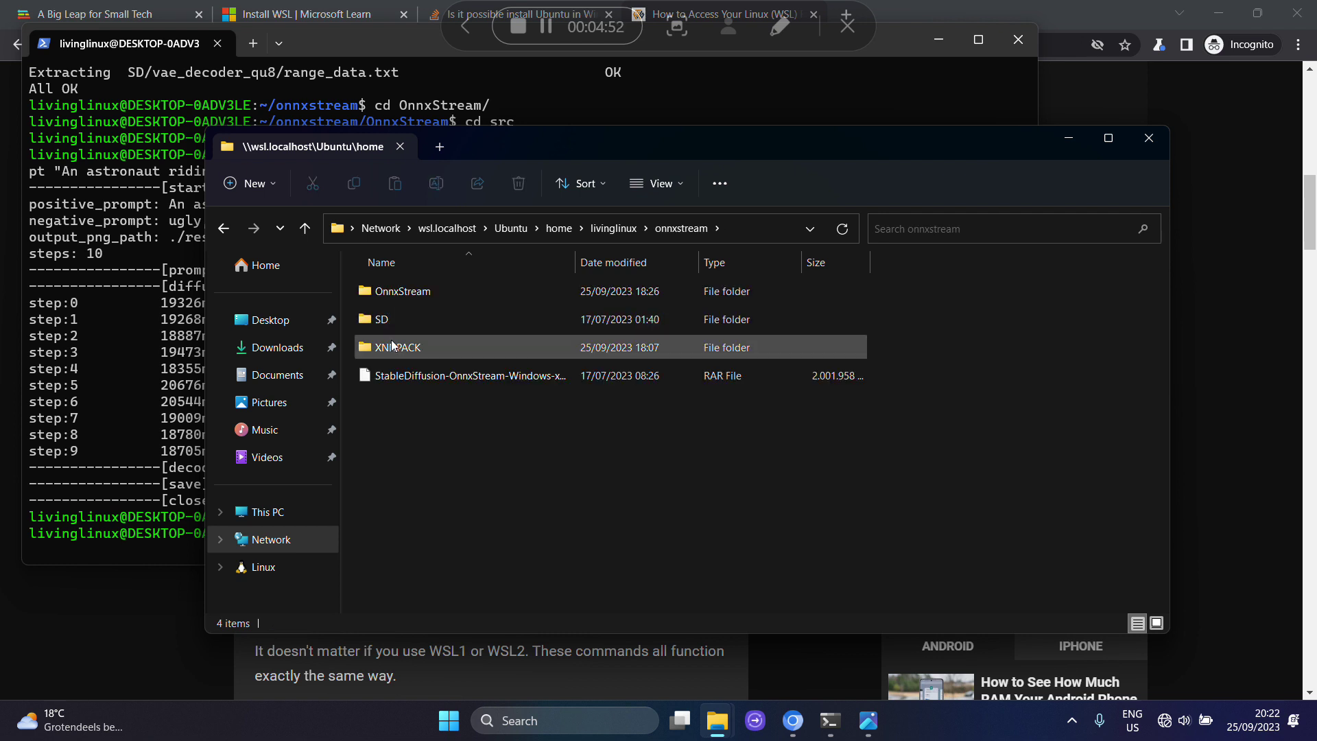
pyautogui.doubleClick(401, 291)
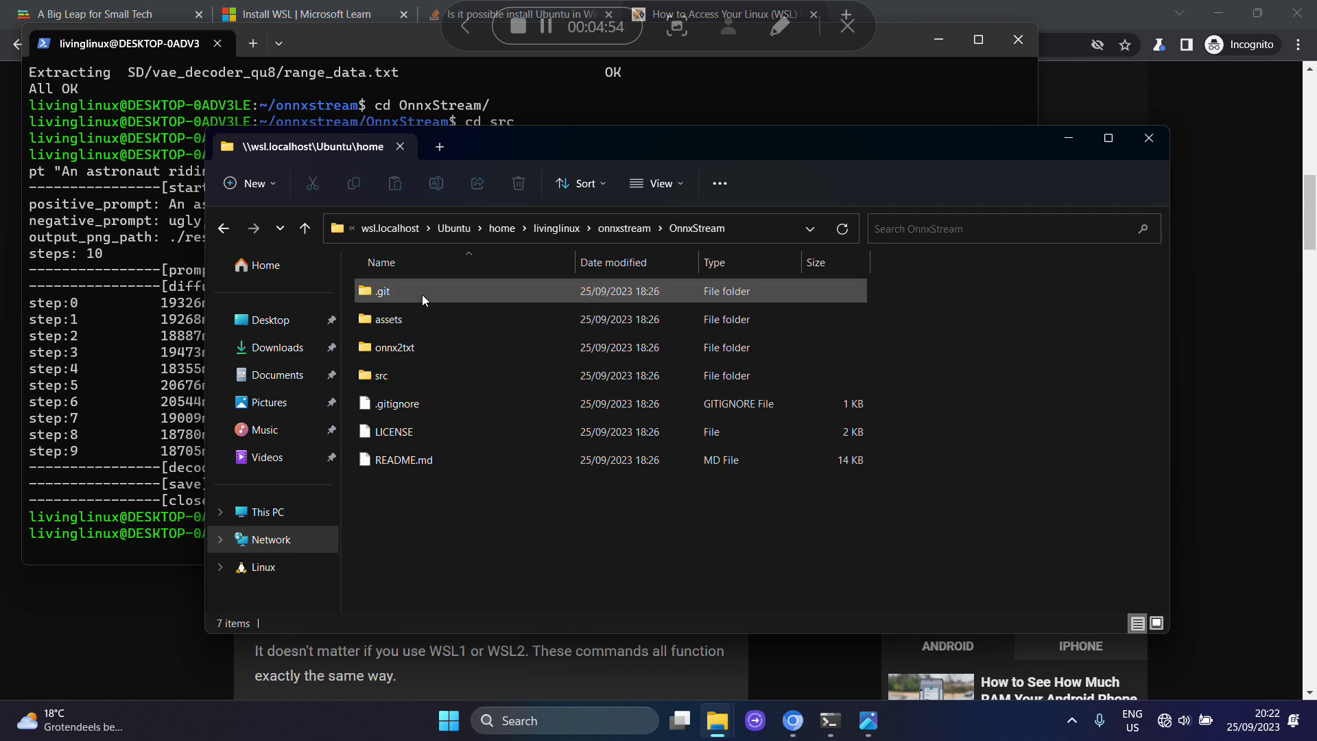
pyautogui.doubleClick(380, 374)
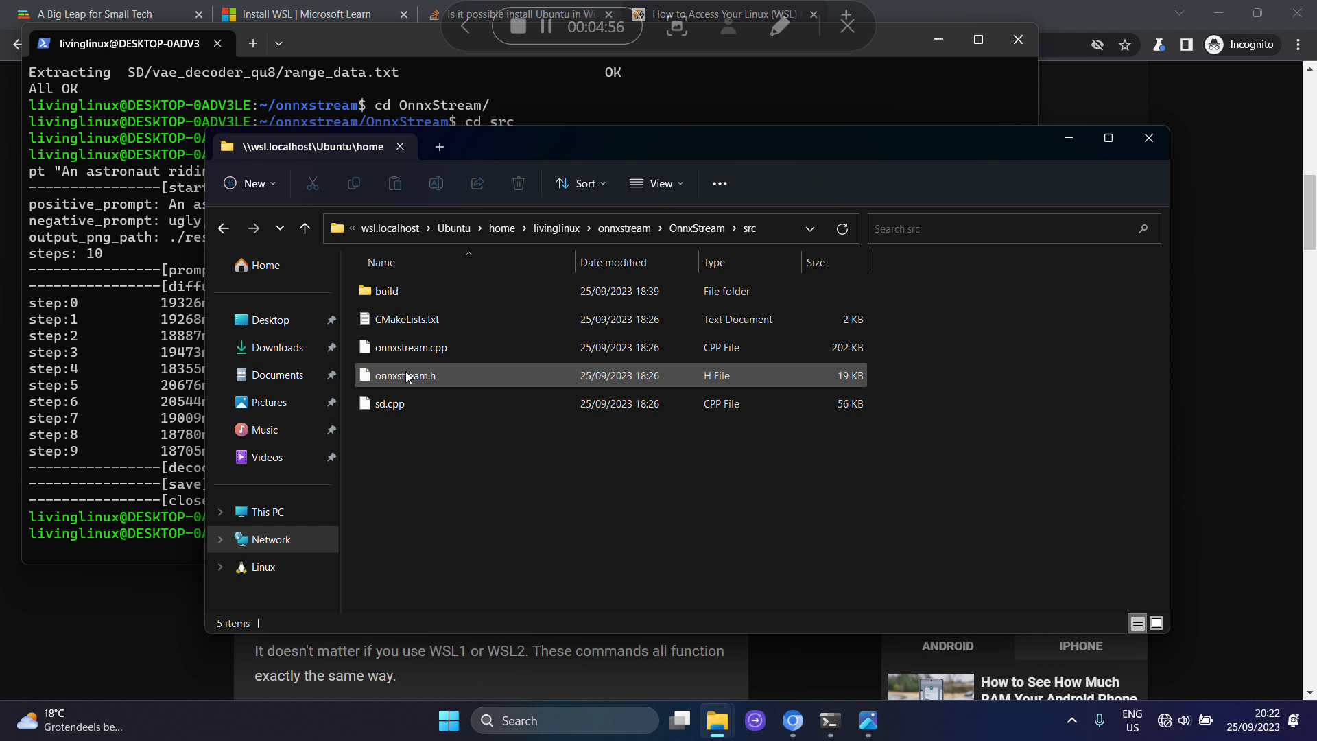
pyautogui.doubleClick(385, 291)
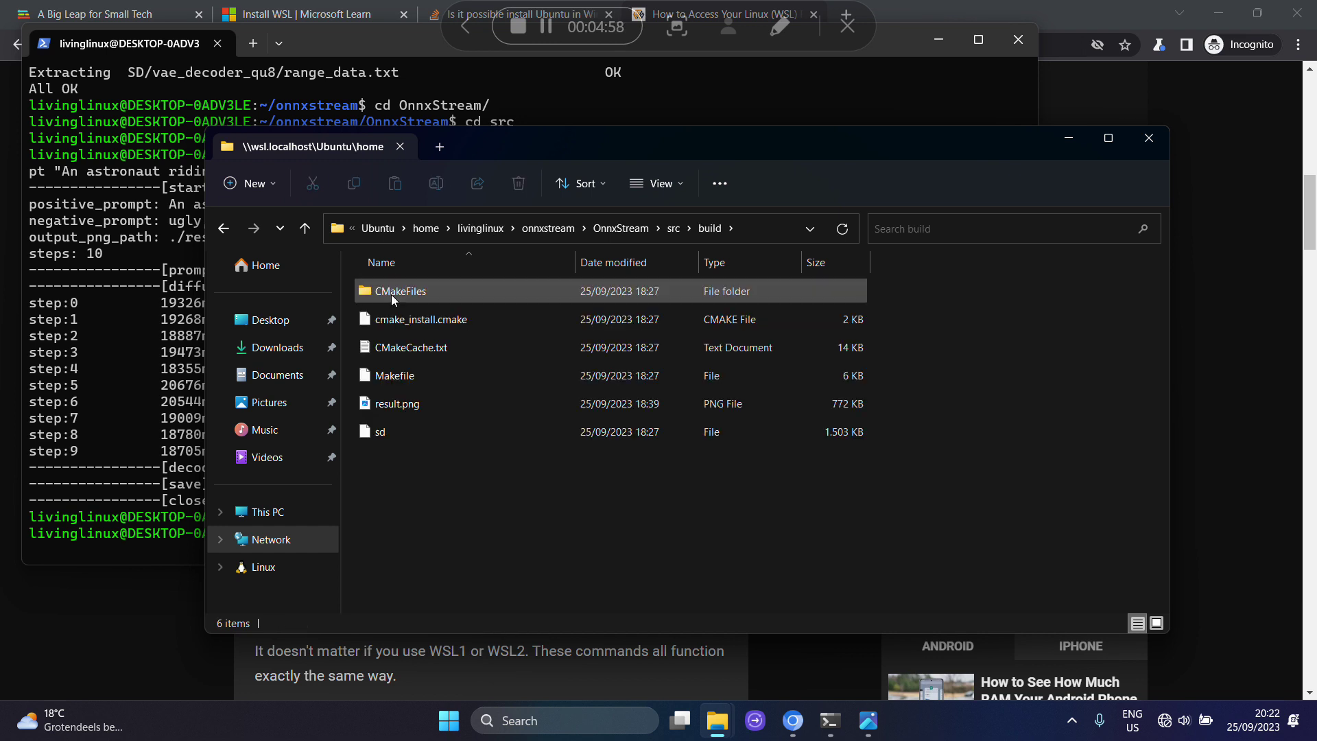
pyautogui.click(396, 403)
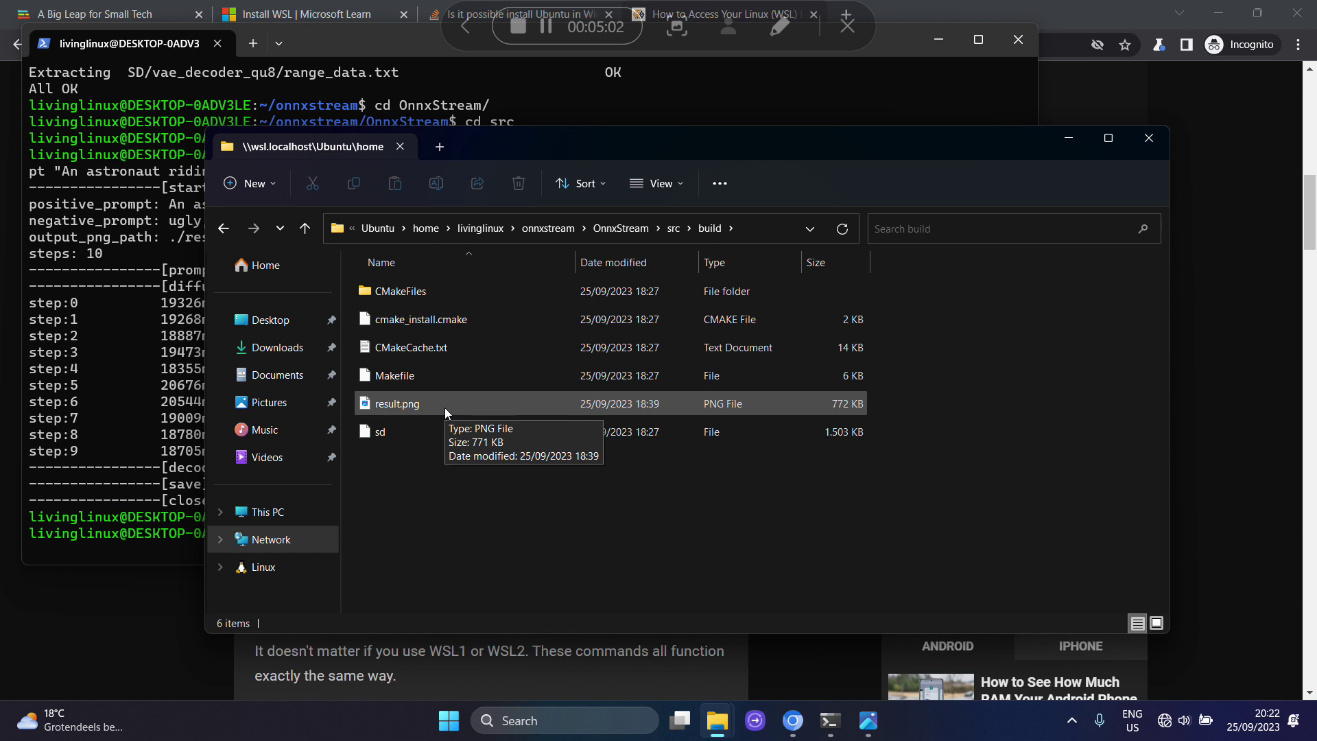
pyautogui.click(867, 720)
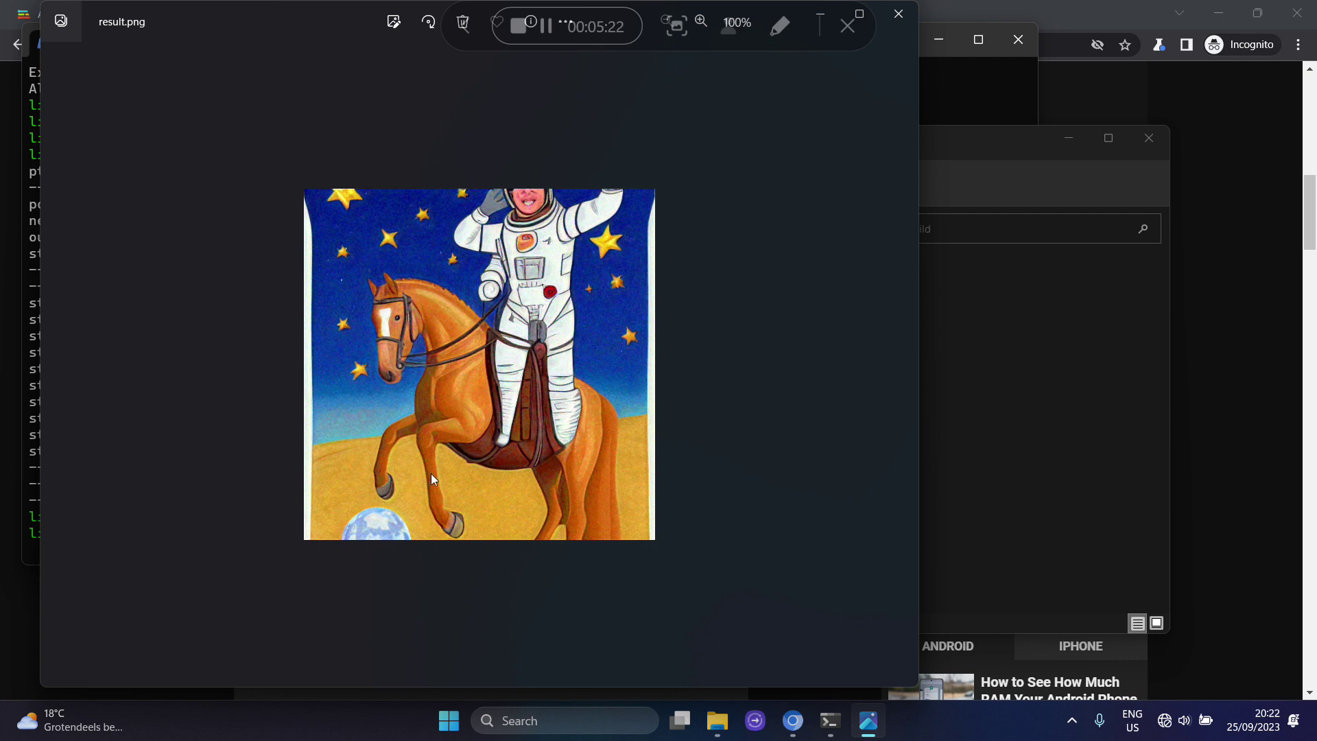
pyautogui.moveTo(503, 433)
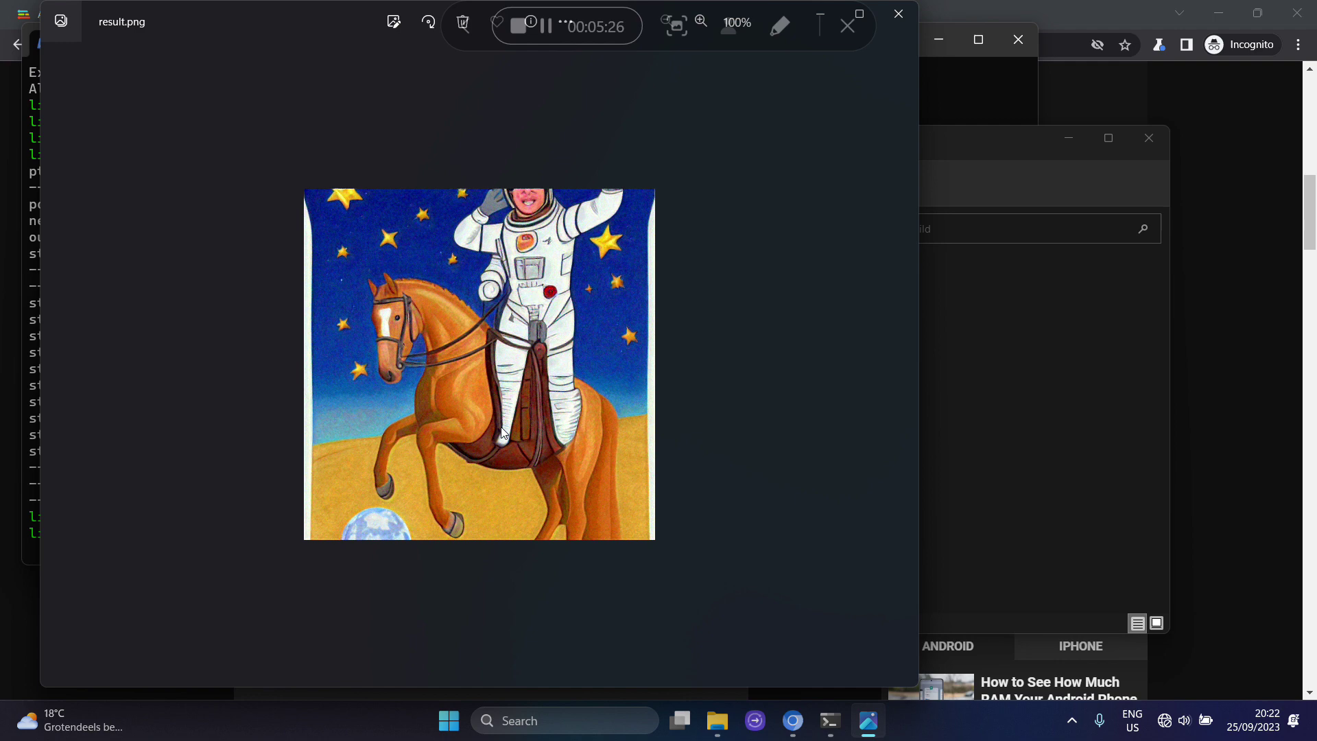
pyautogui.moveTo(614, 328)
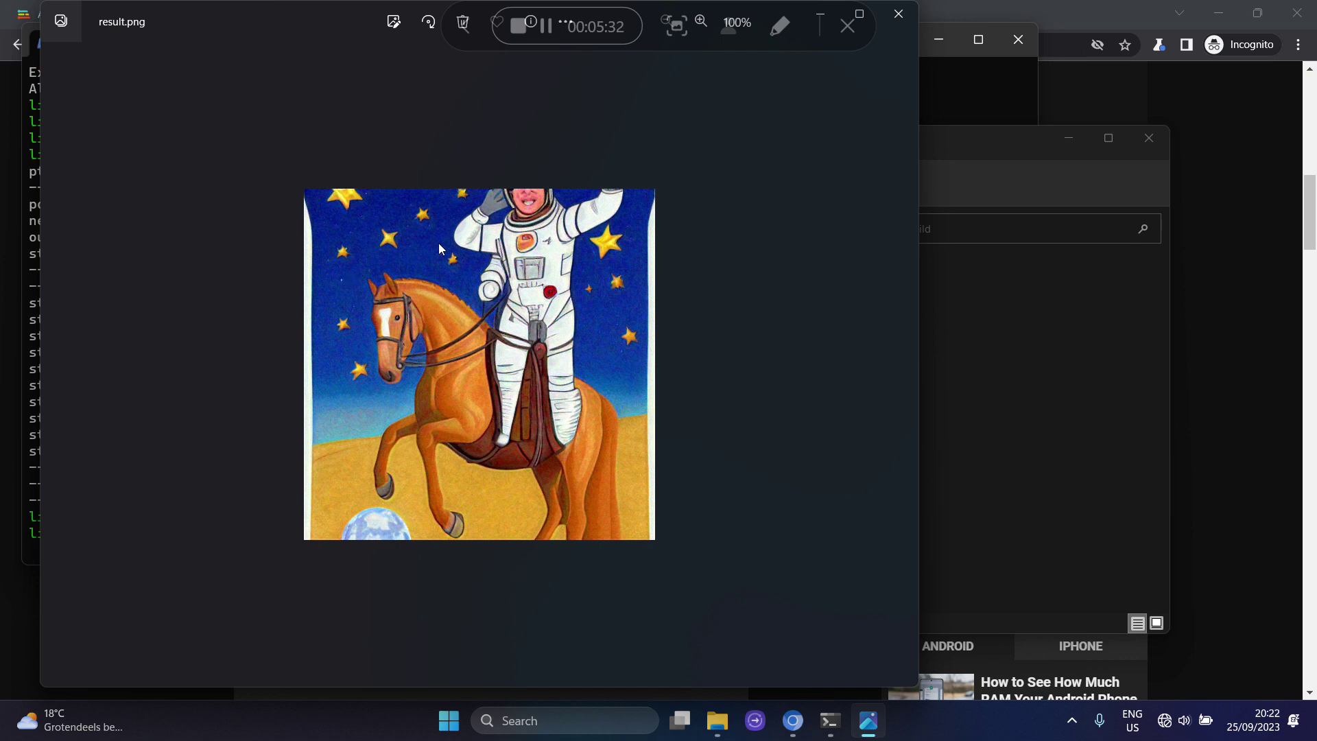
pyautogui.moveTo(545, 331)
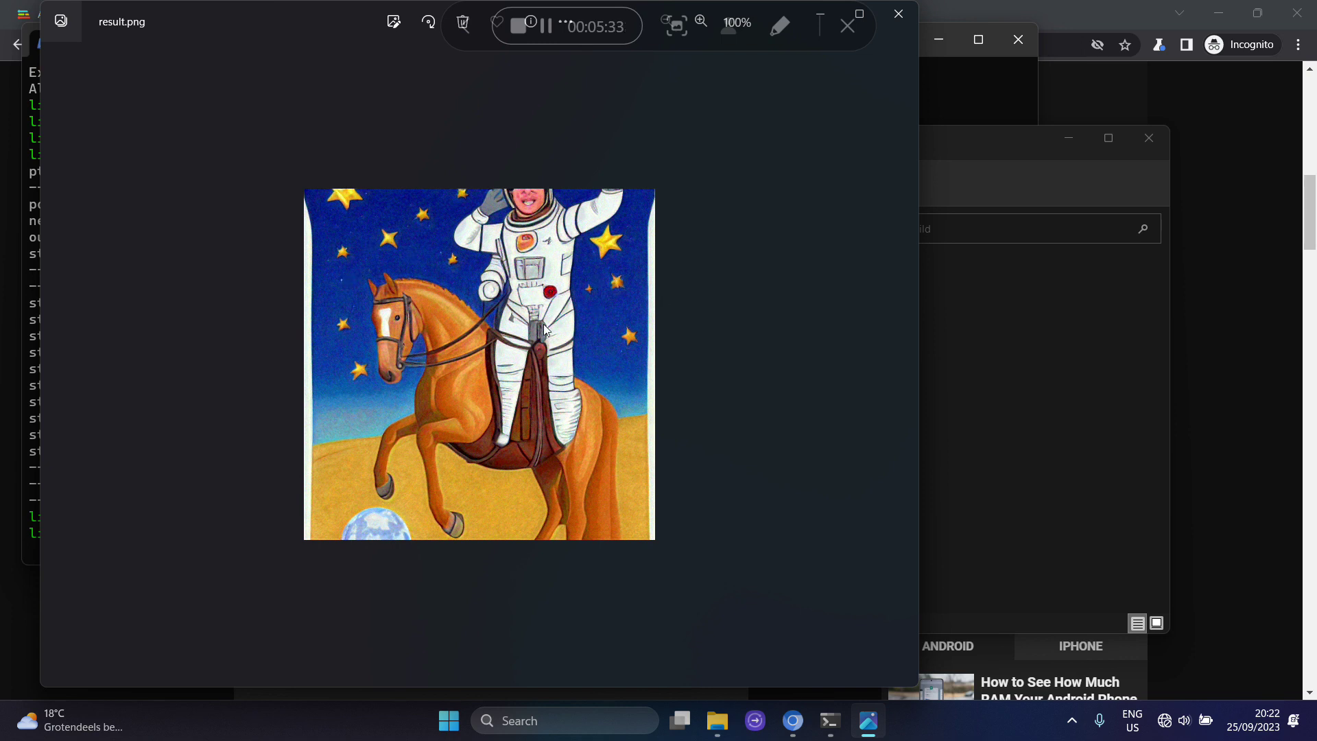
pyautogui.moveTo(497, 283)
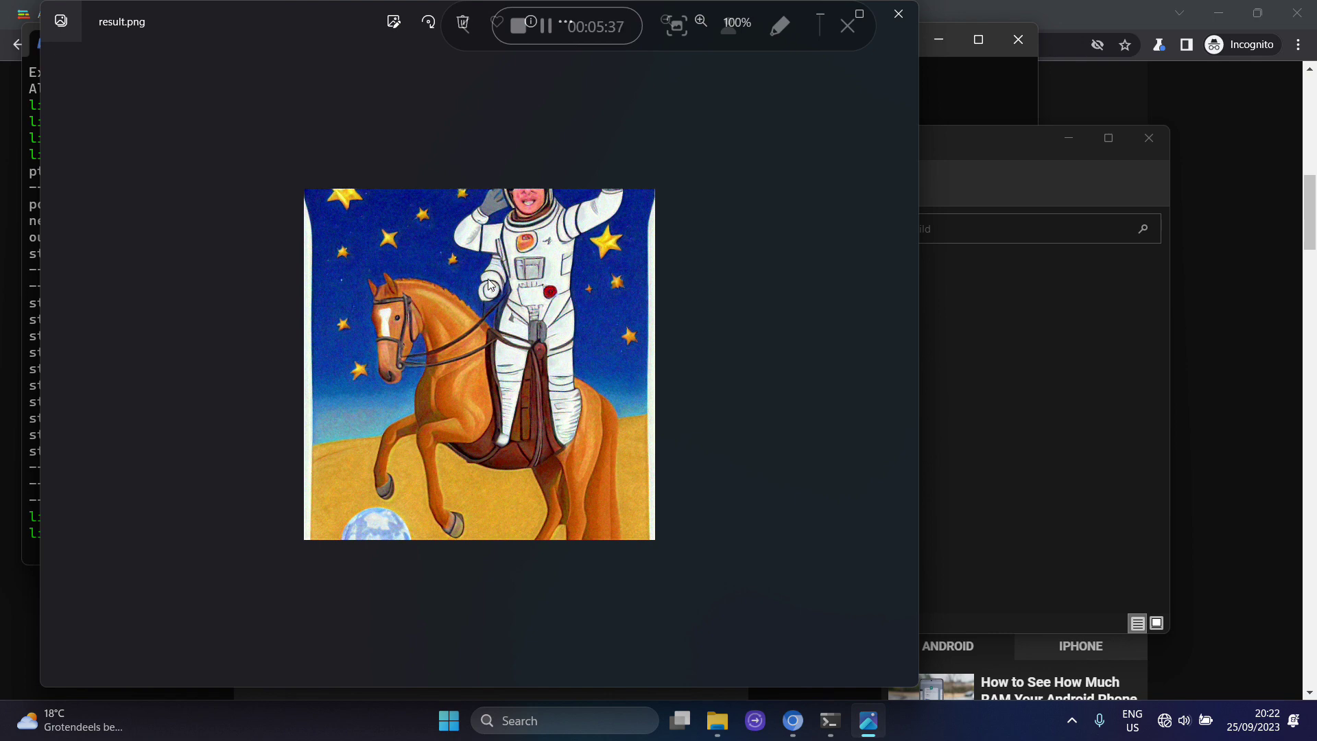
pyautogui.moveTo(563, 341)
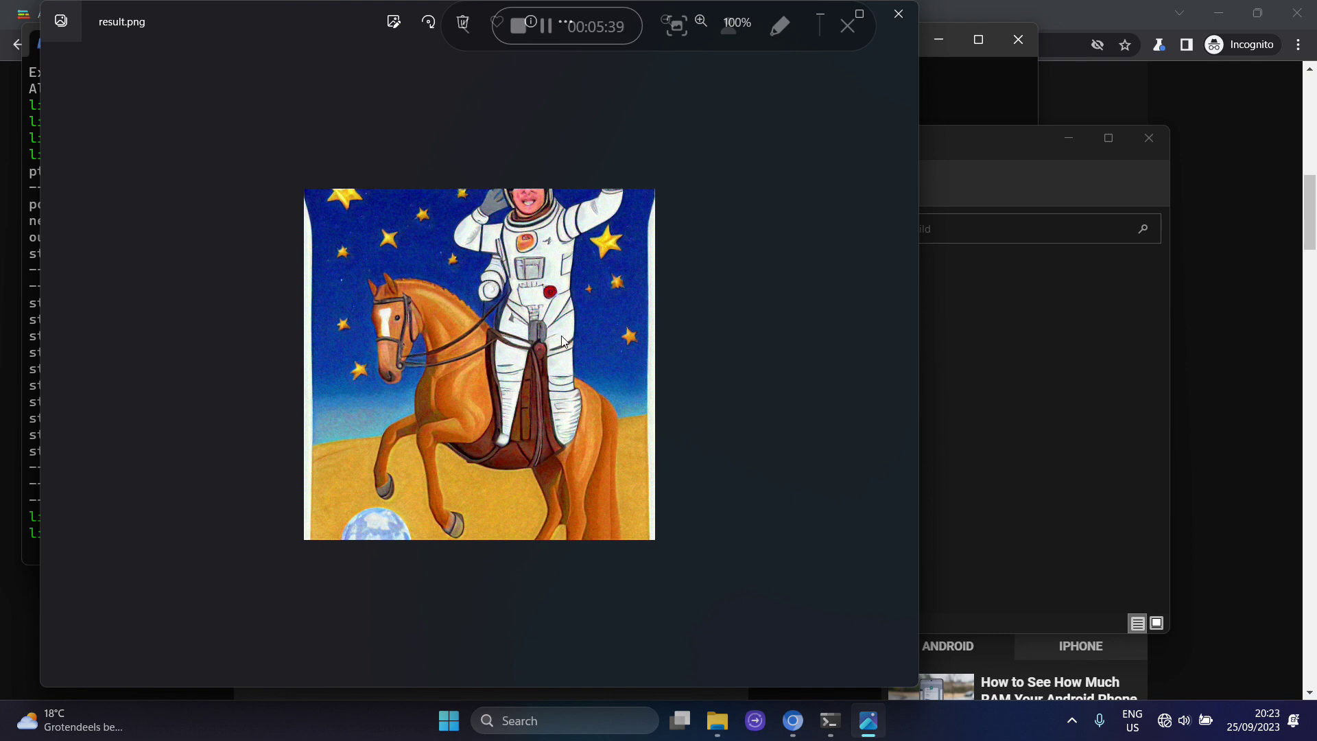
pyautogui.moveTo(565, 400)
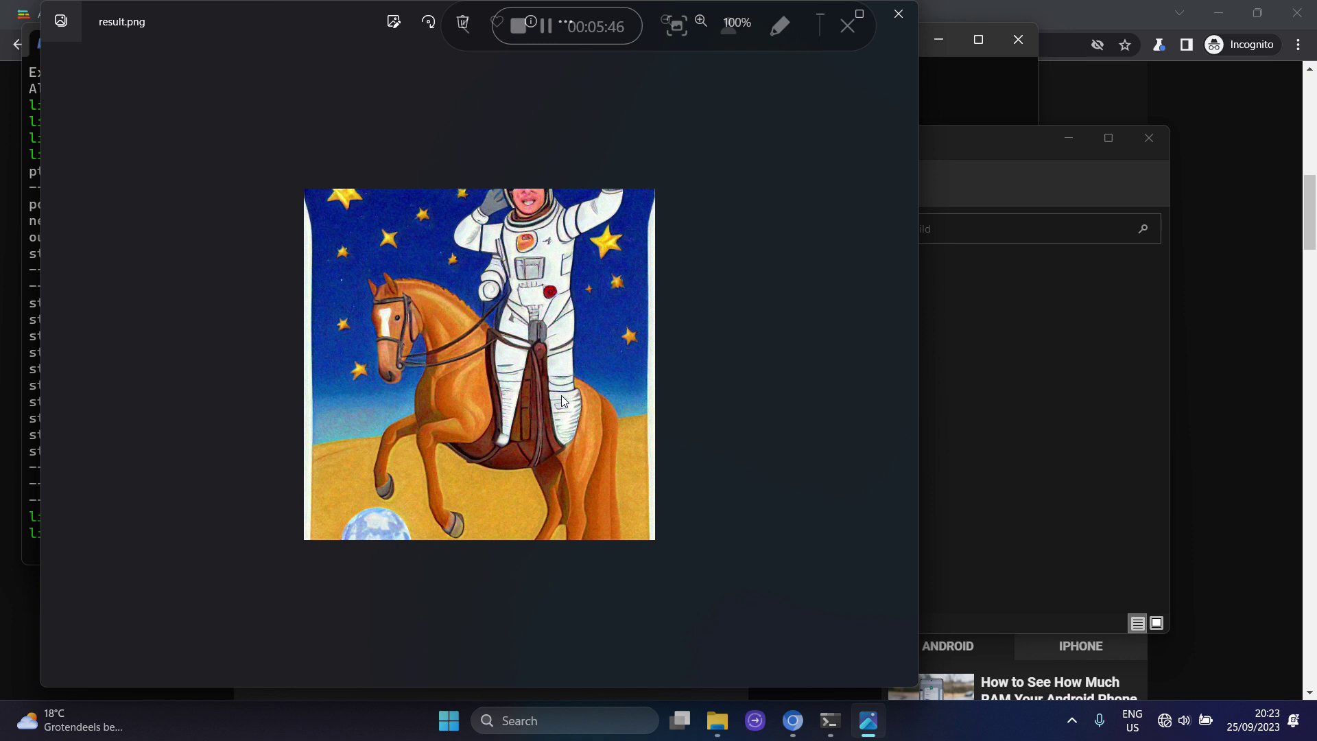
pyautogui.moveTo(745, 480)
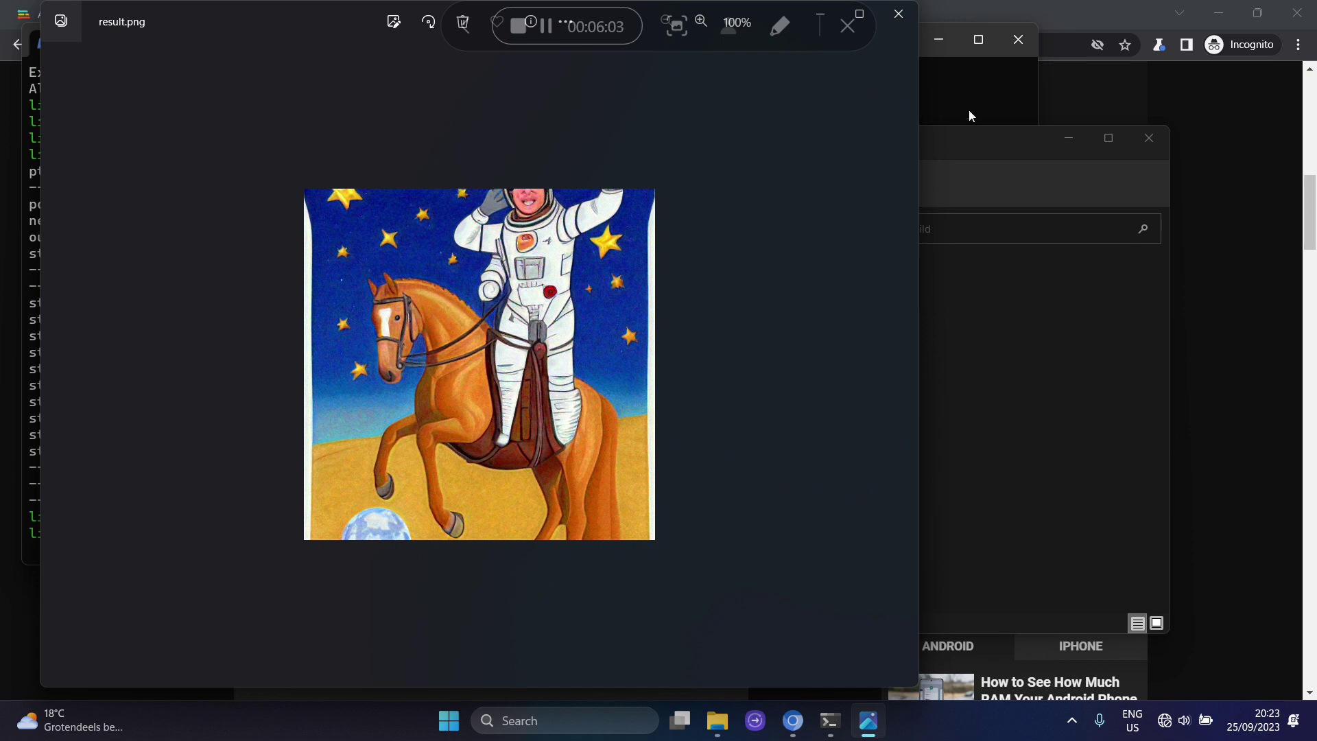
pyautogui.moveTo(897, 12)
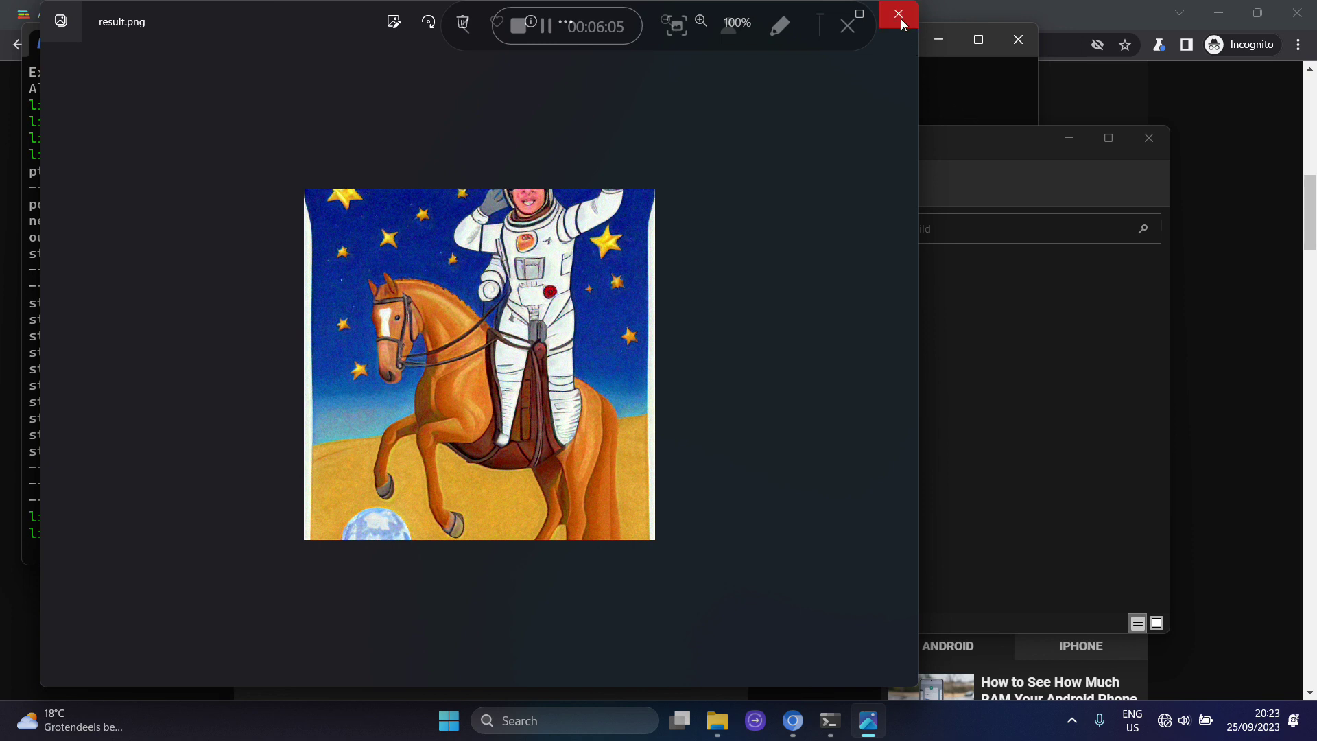
# Step: Close Photos after viewing the generated astronaut-on-horse result.png
pyautogui.click(897, 15)
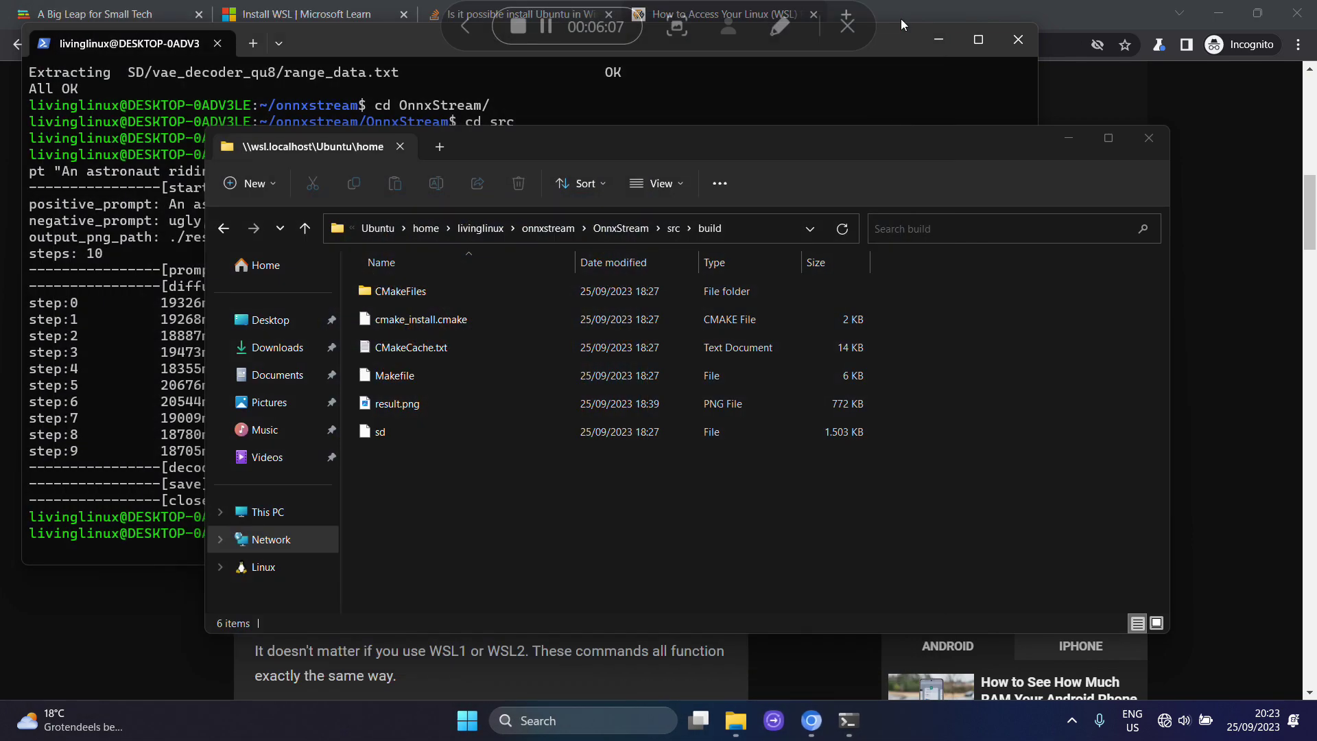
pyautogui.moveTo(810, 720)
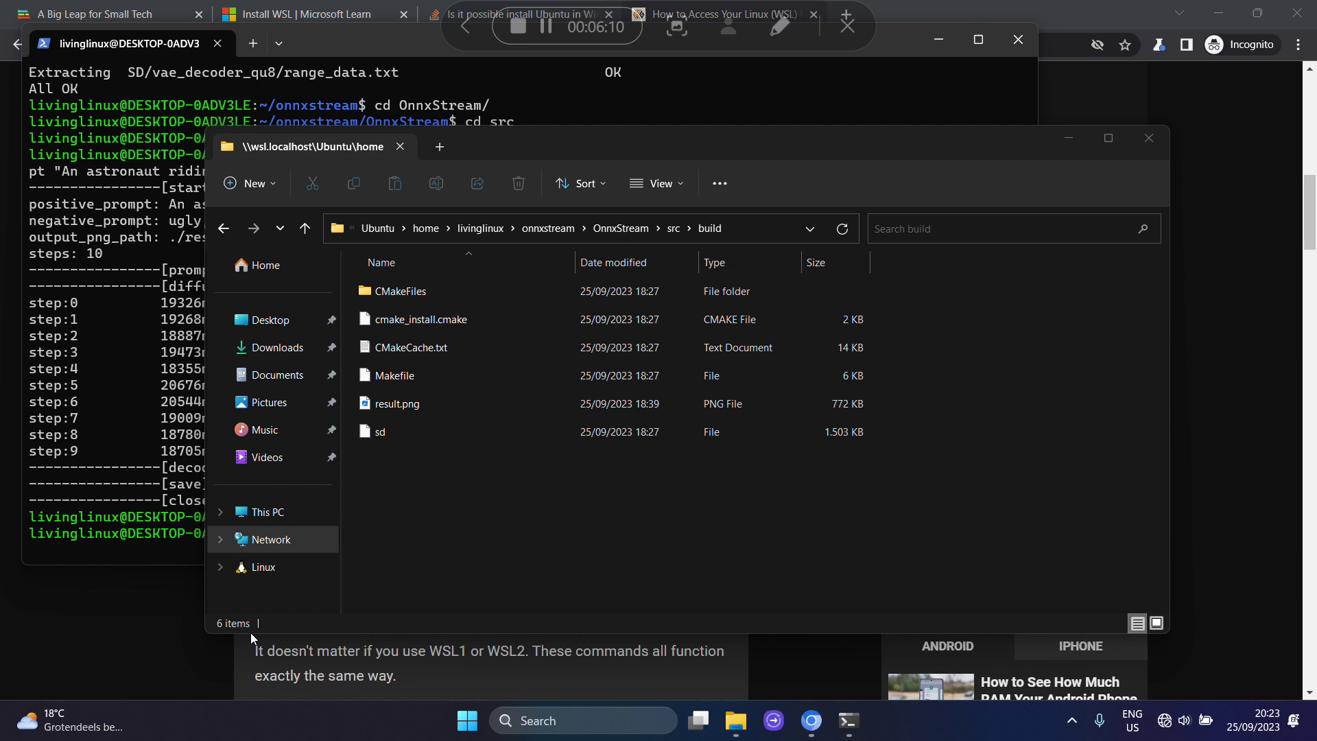
pyautogui.moveTo(126, 638)
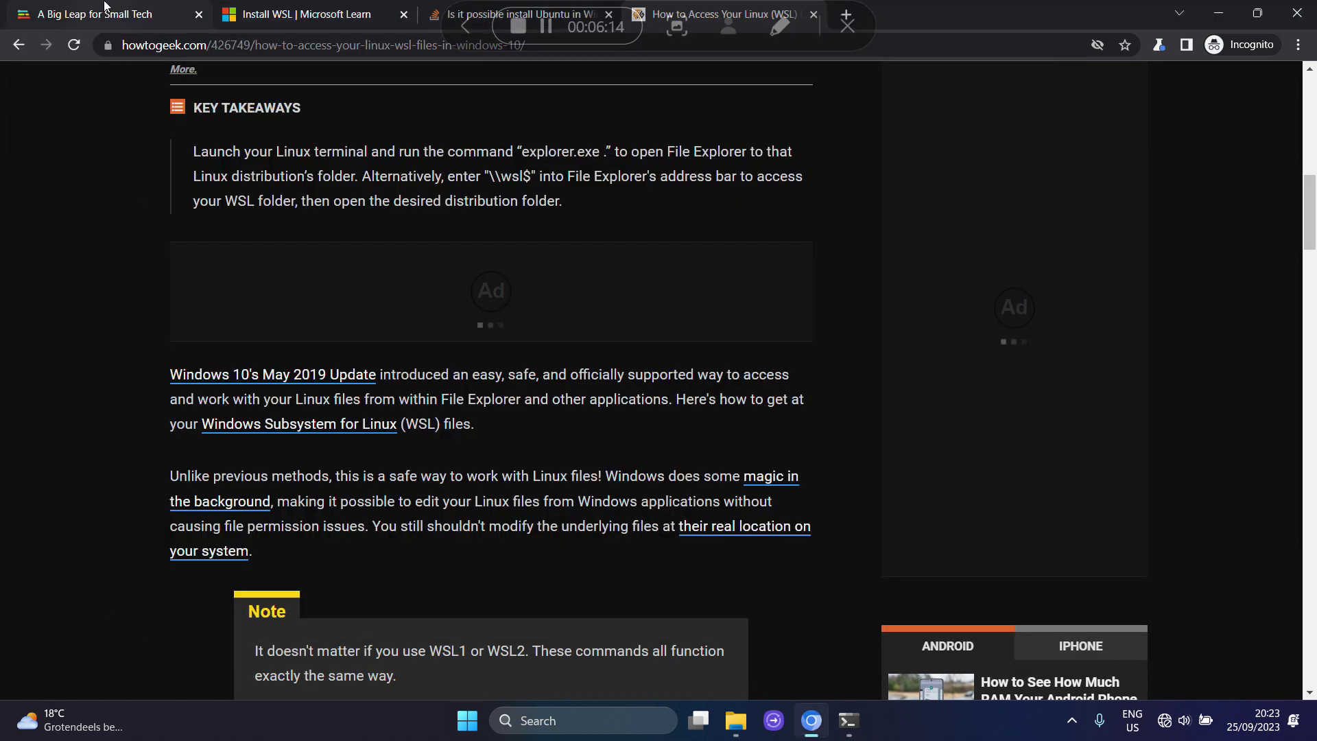
# Step: Return to the 'A Big Leap for Small Tech' blog tab with its astronaut image
pyautogui.click(89, 13)
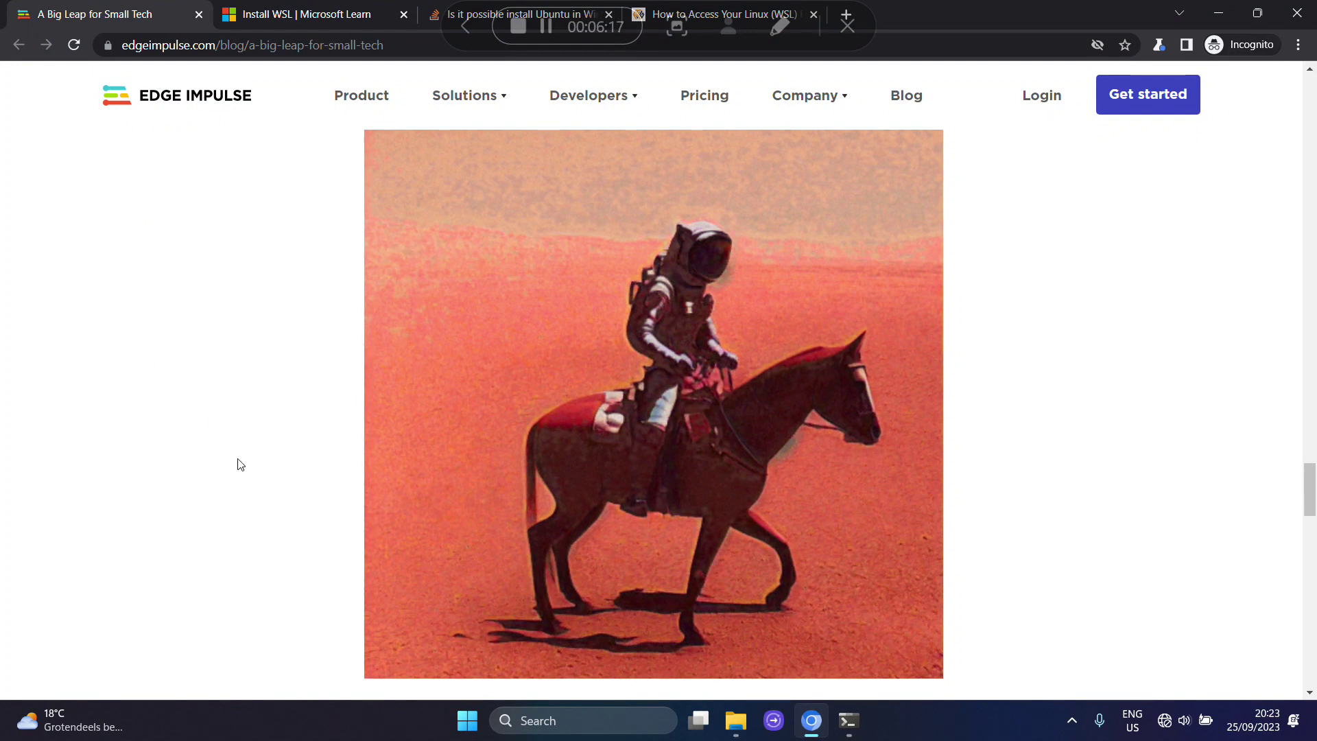